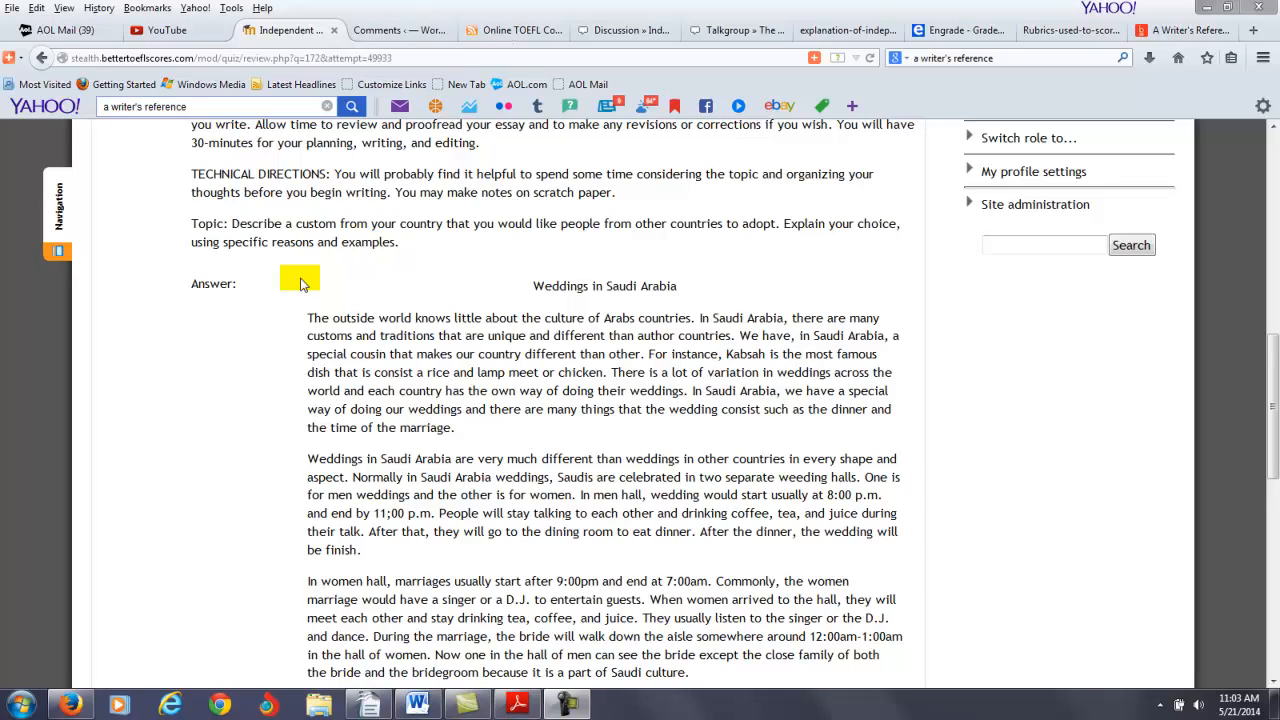
Highlight error words and the opening clause of the second paragraph.
double_click(419, 223)
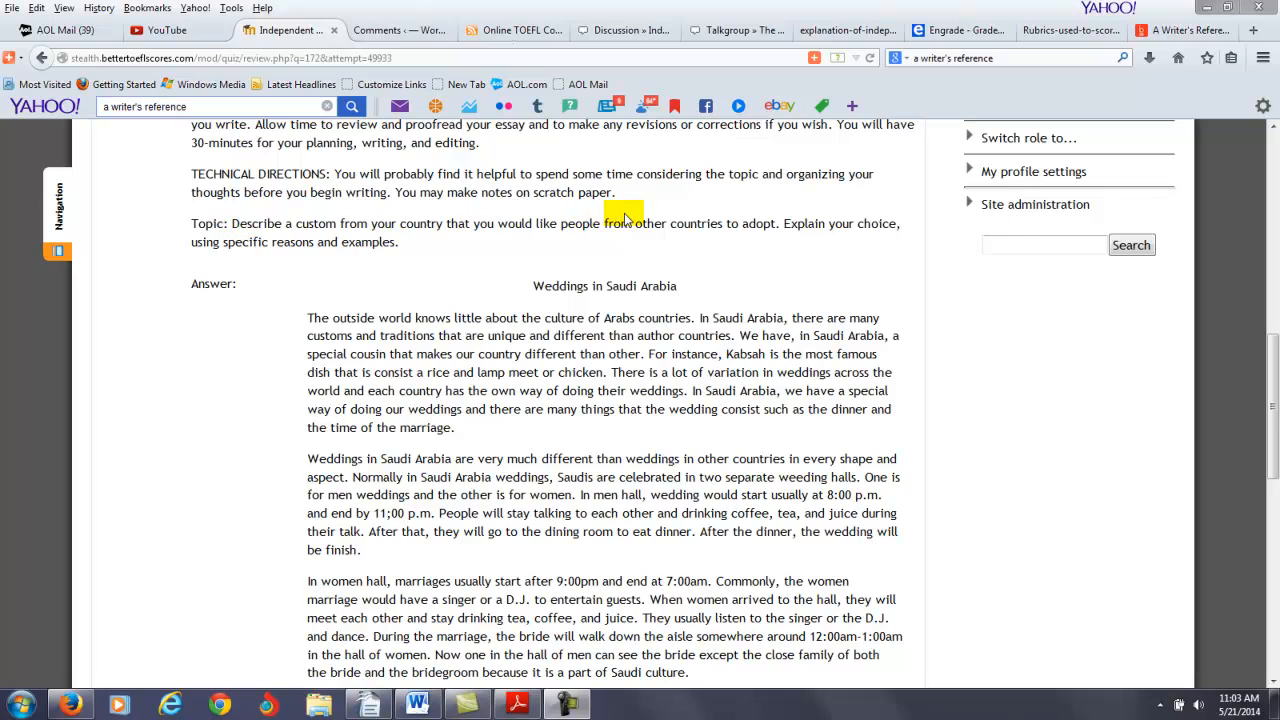
double_click(544, 223)
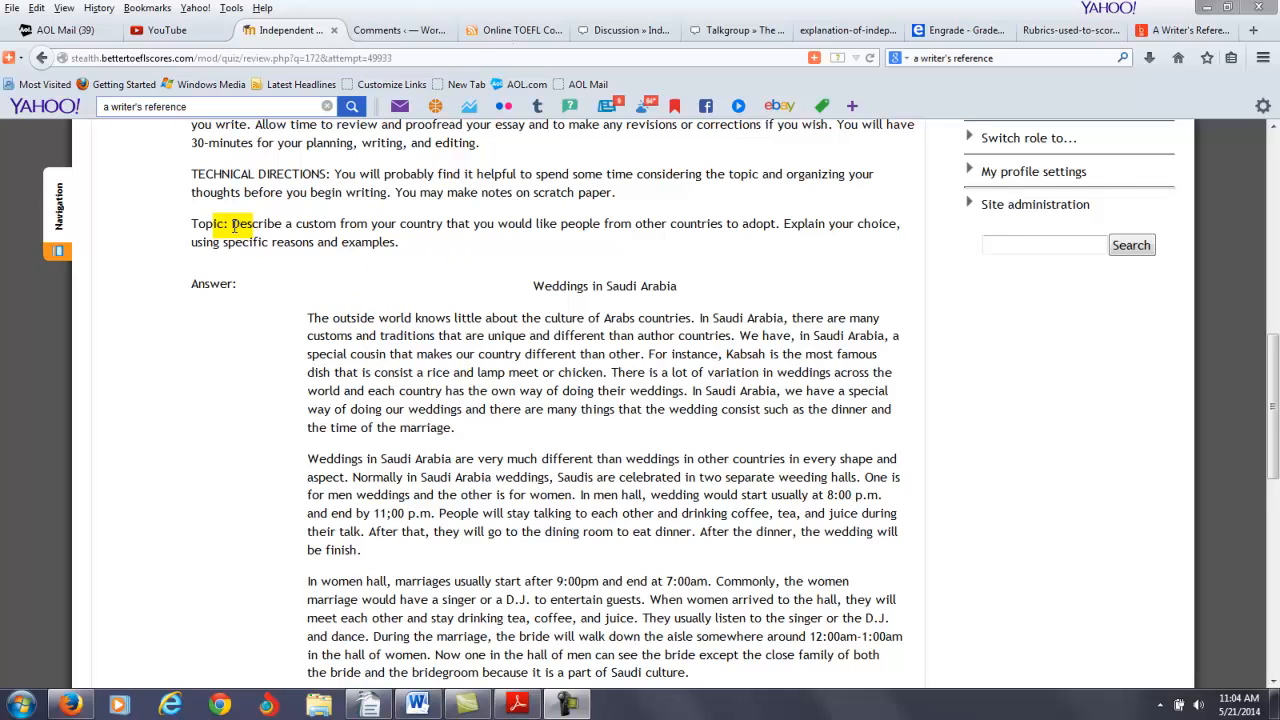
drag(230, 223, 375, 223)
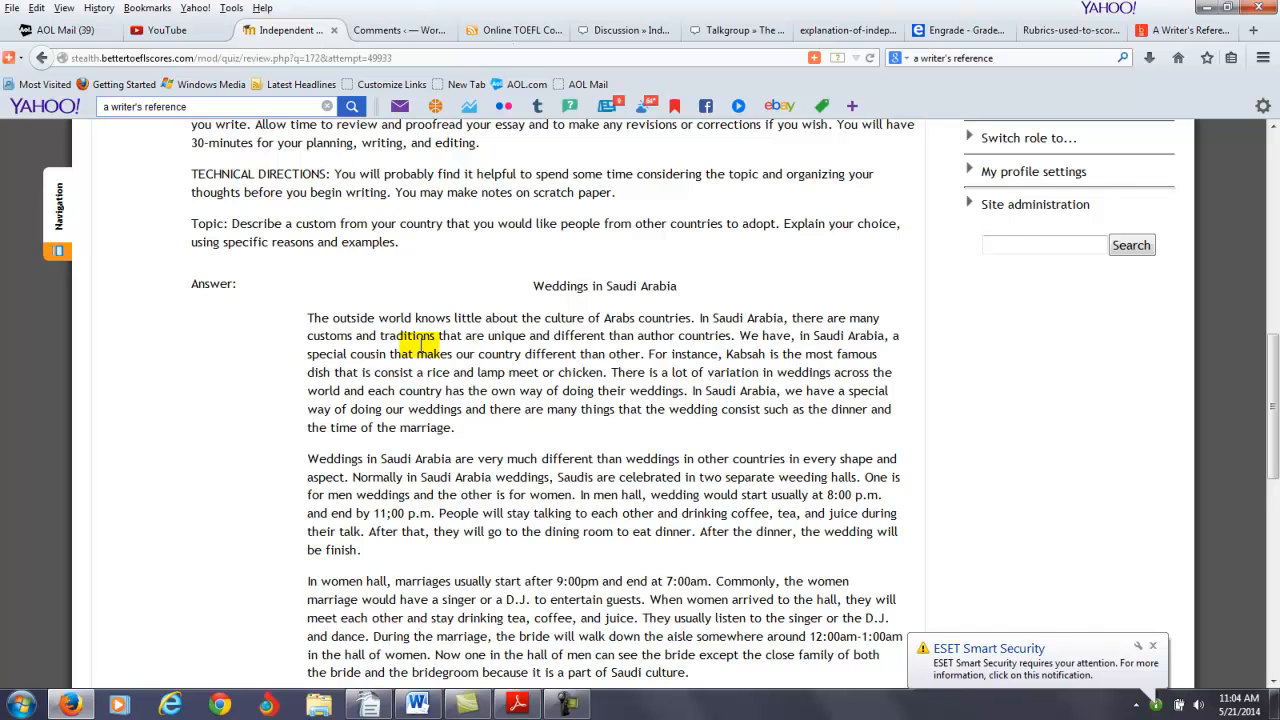
double_click(326, 459)
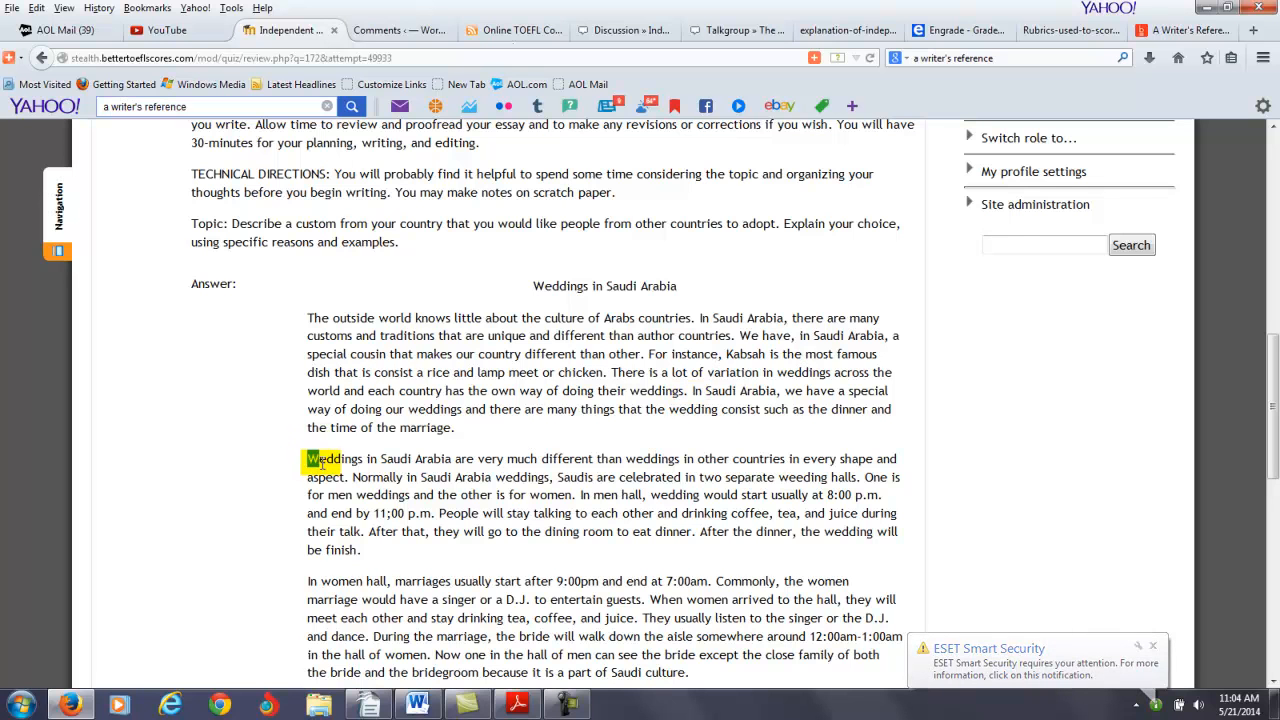
drag(308, 458, 567, 458)
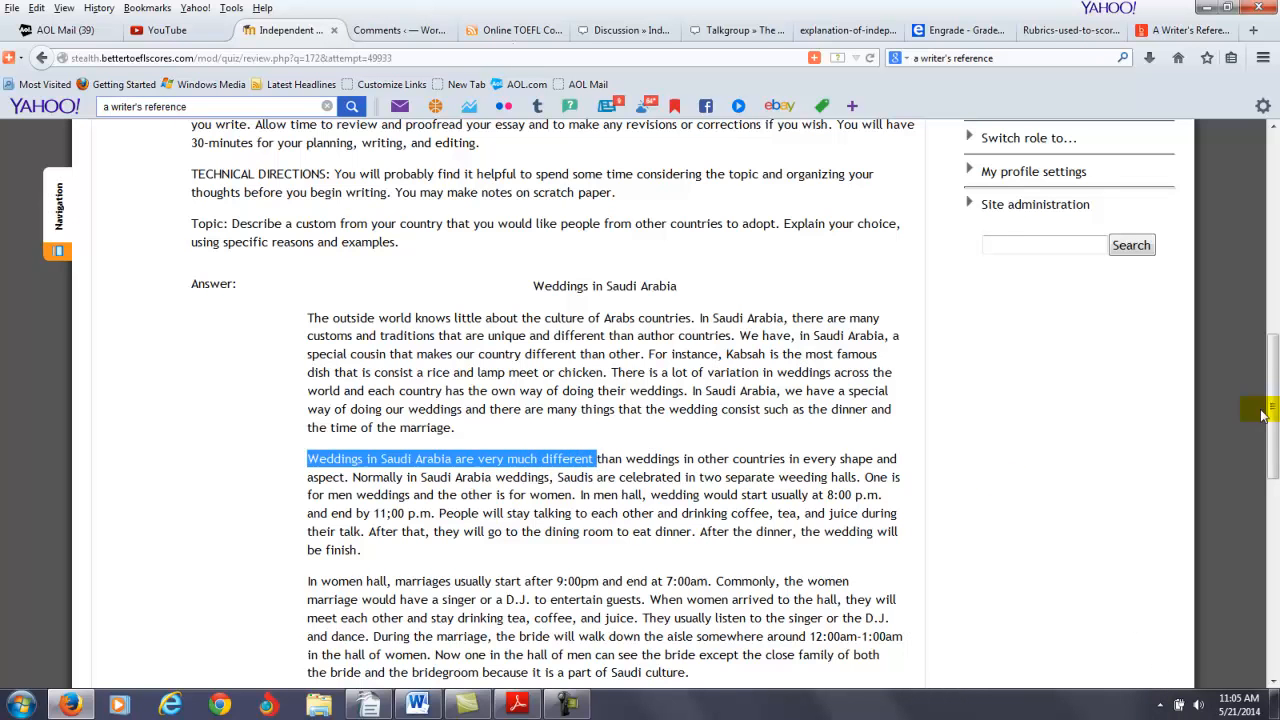
scroll(down, 3)
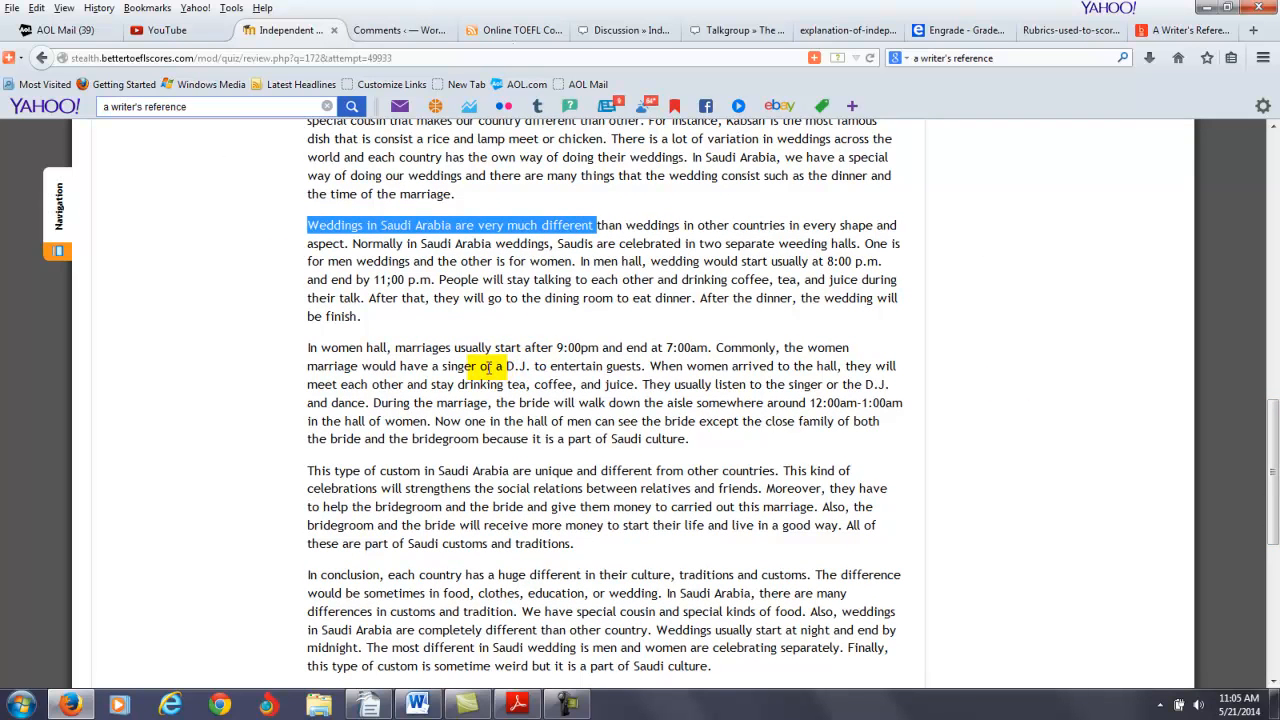
Highlight the paragraph about Saudi customs, then clear that highlight.
double_click(519, 366)
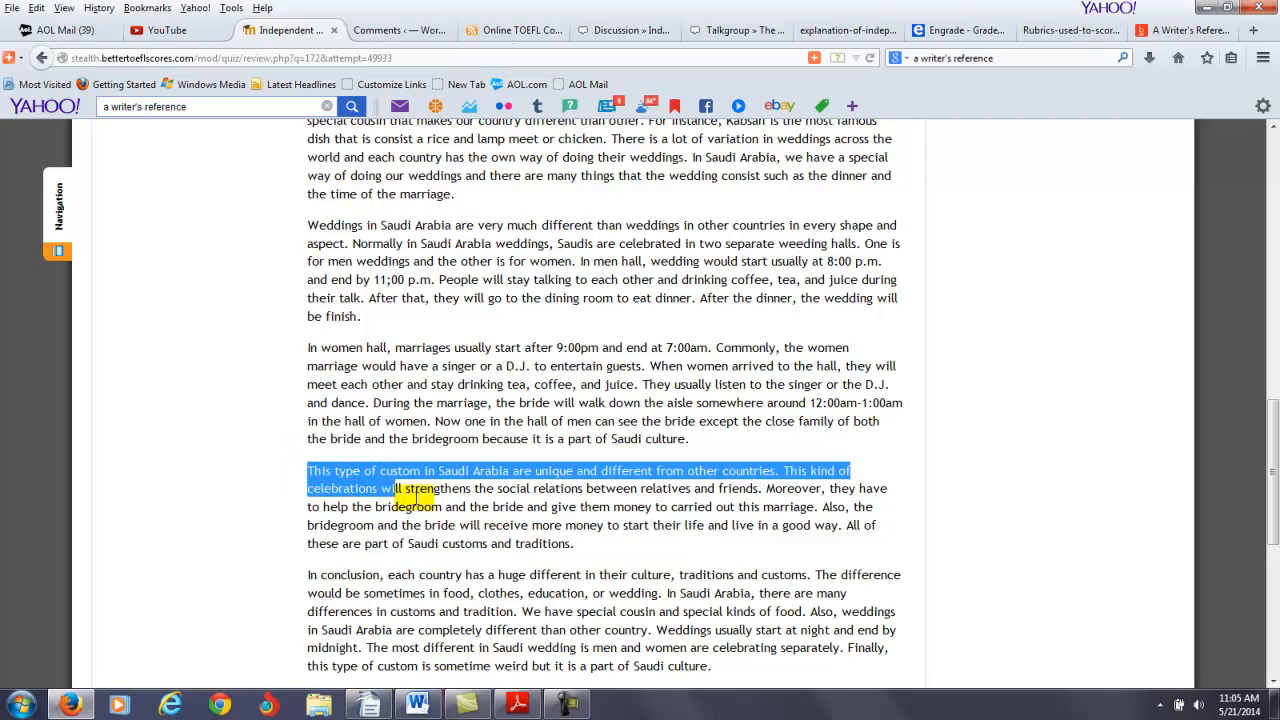
drag(420, 488, 573, 543)
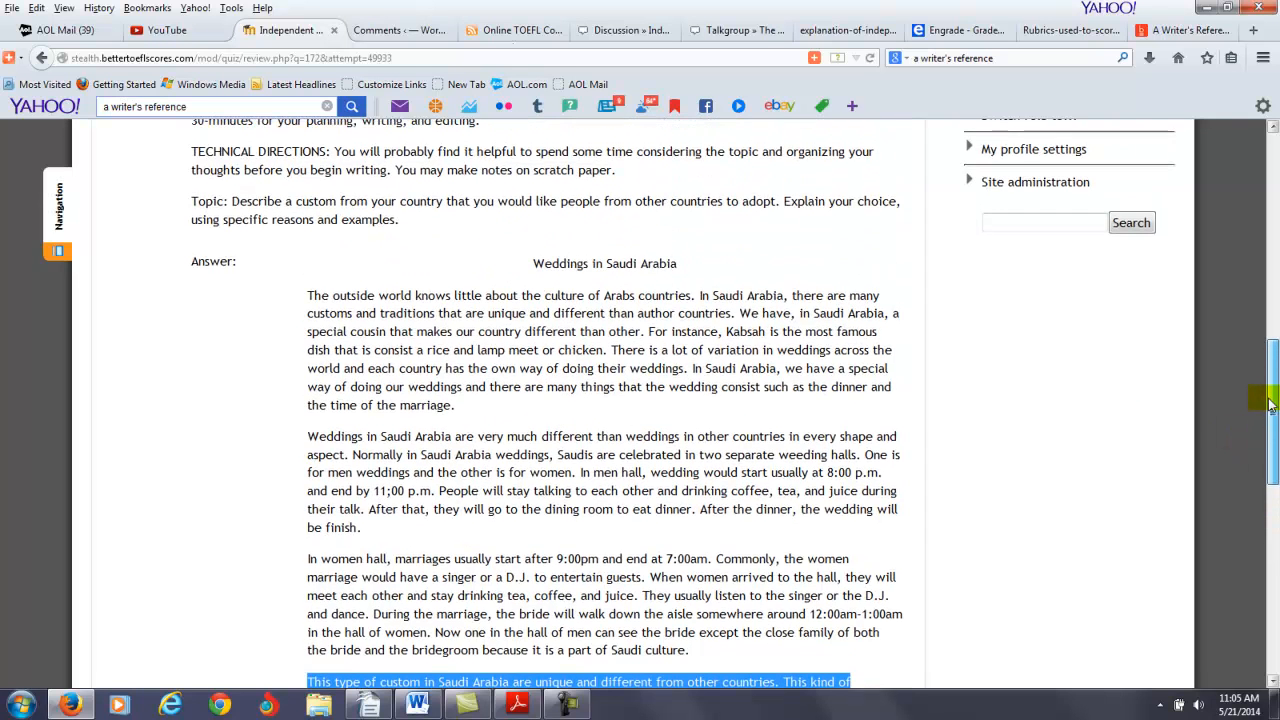
scroll(down, 3)
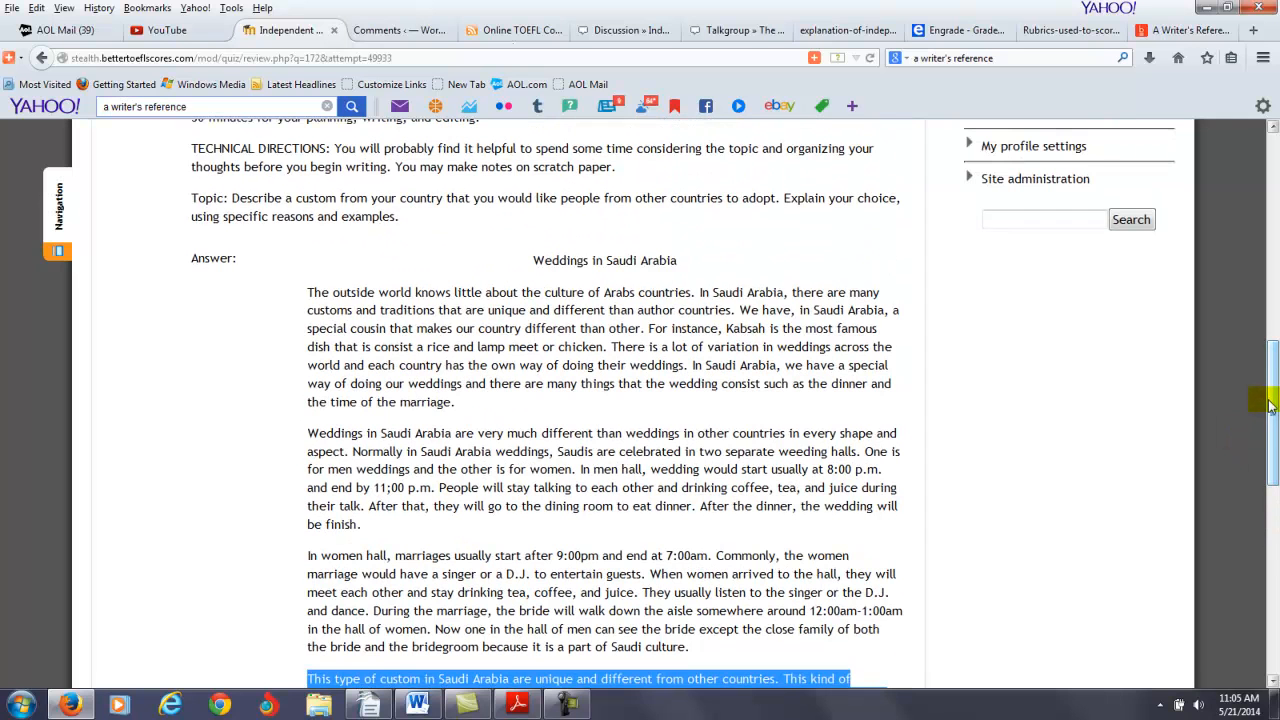
scroll(down, 3)
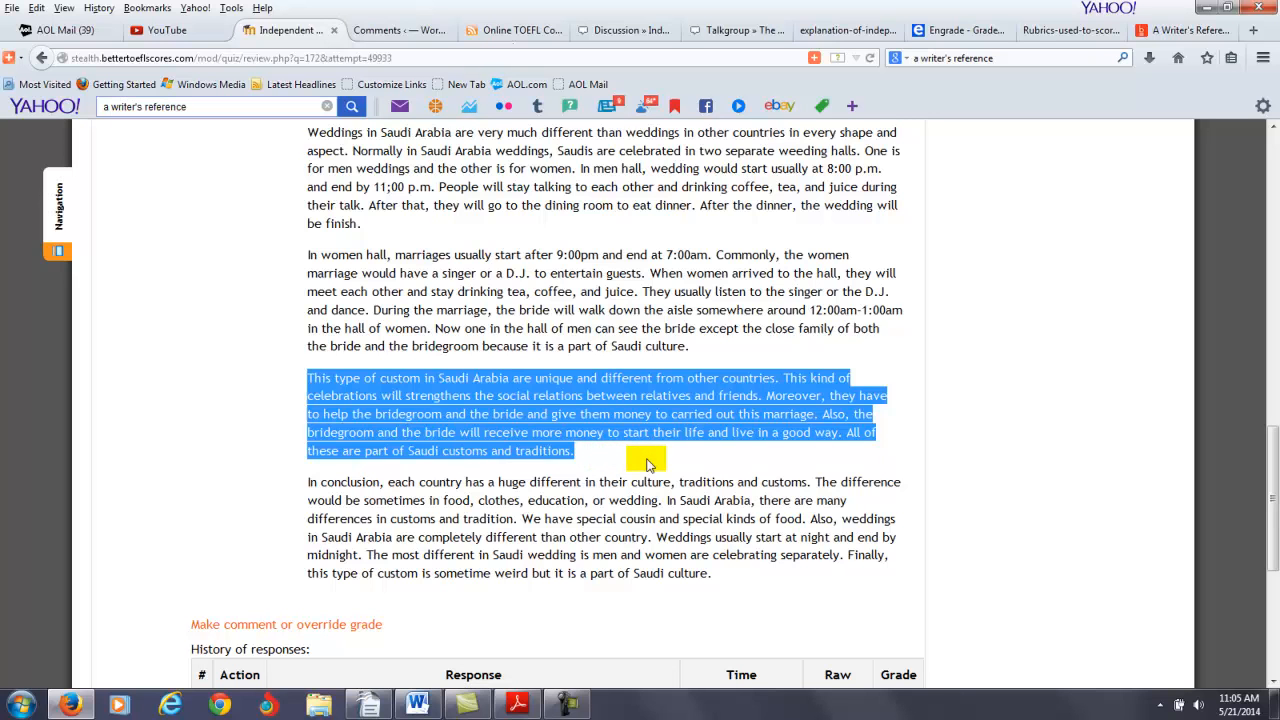
click(682, 464)
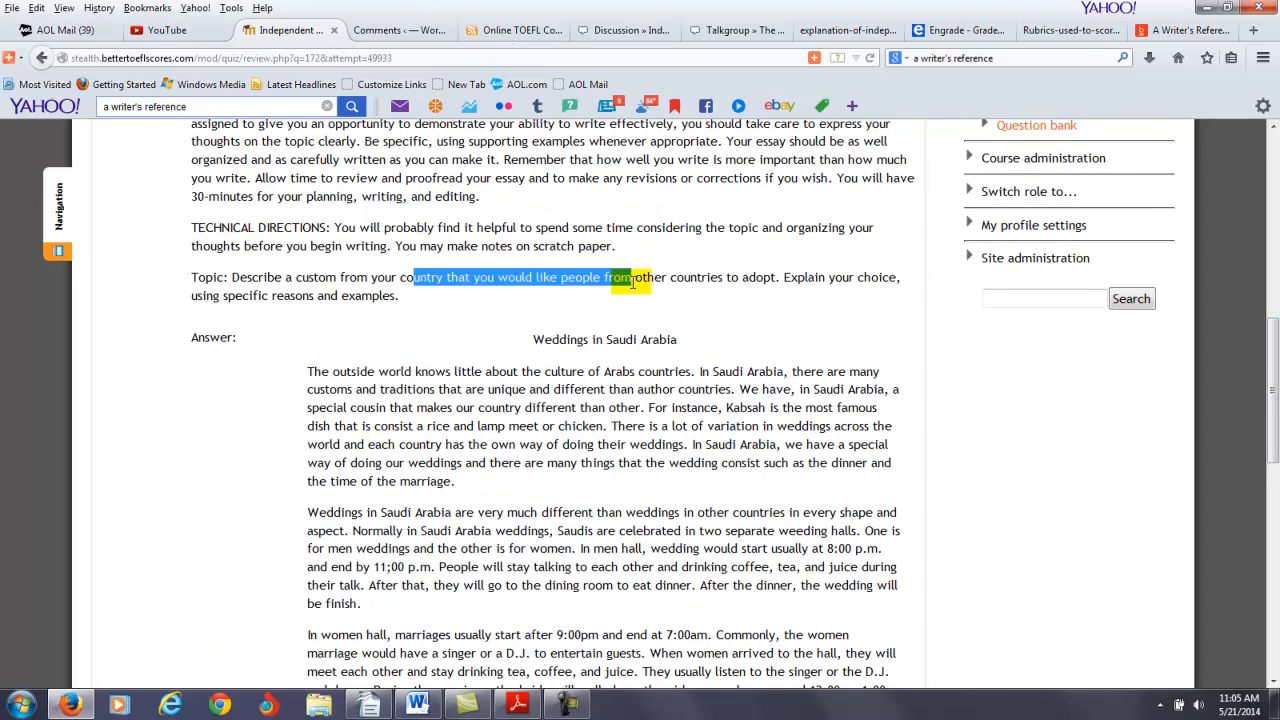
Highlight the topic's phrase about adopting a custom and the misused word 'cousin'.
drag(620, 277, 800, 277)
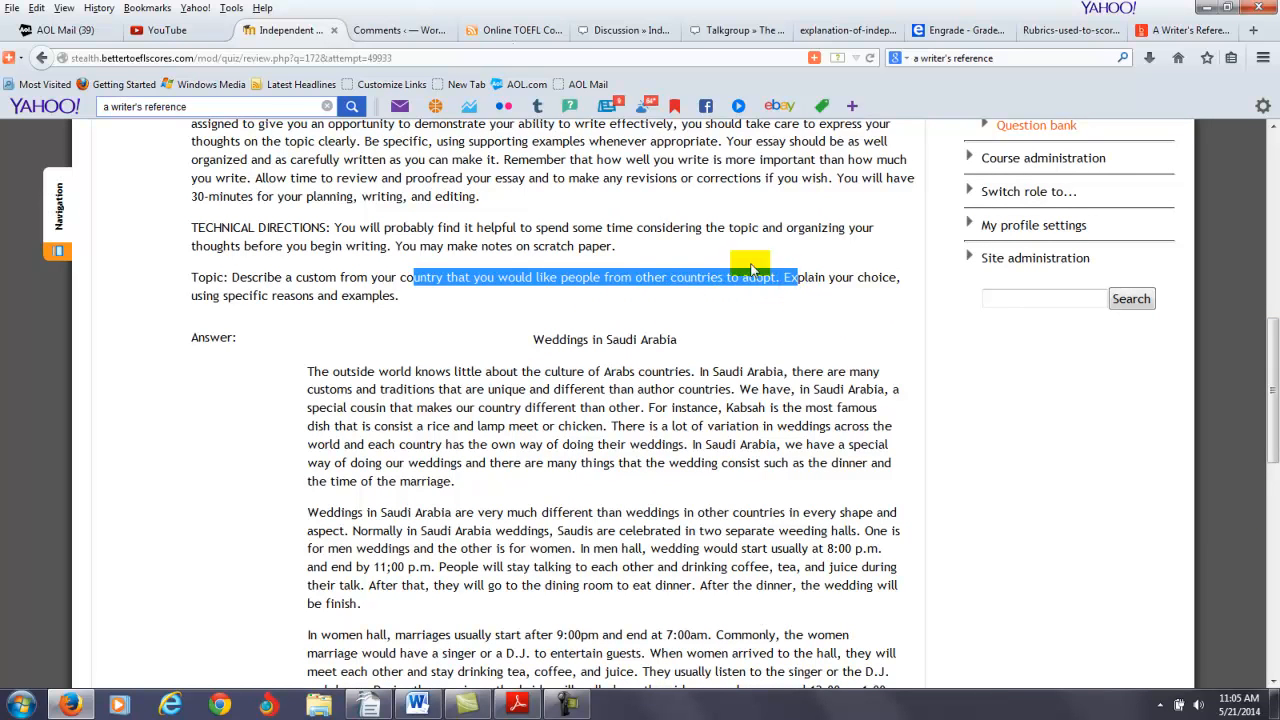
mouse_move(664, 299)
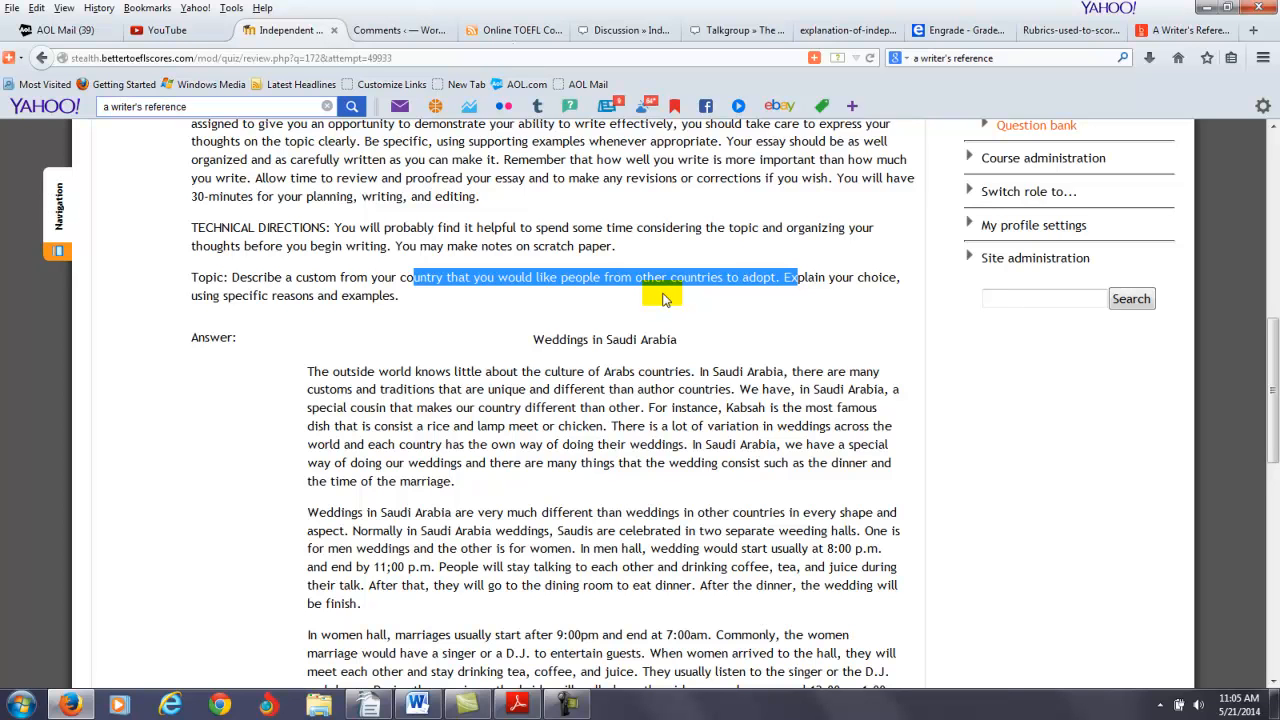
double_click(324, 407)
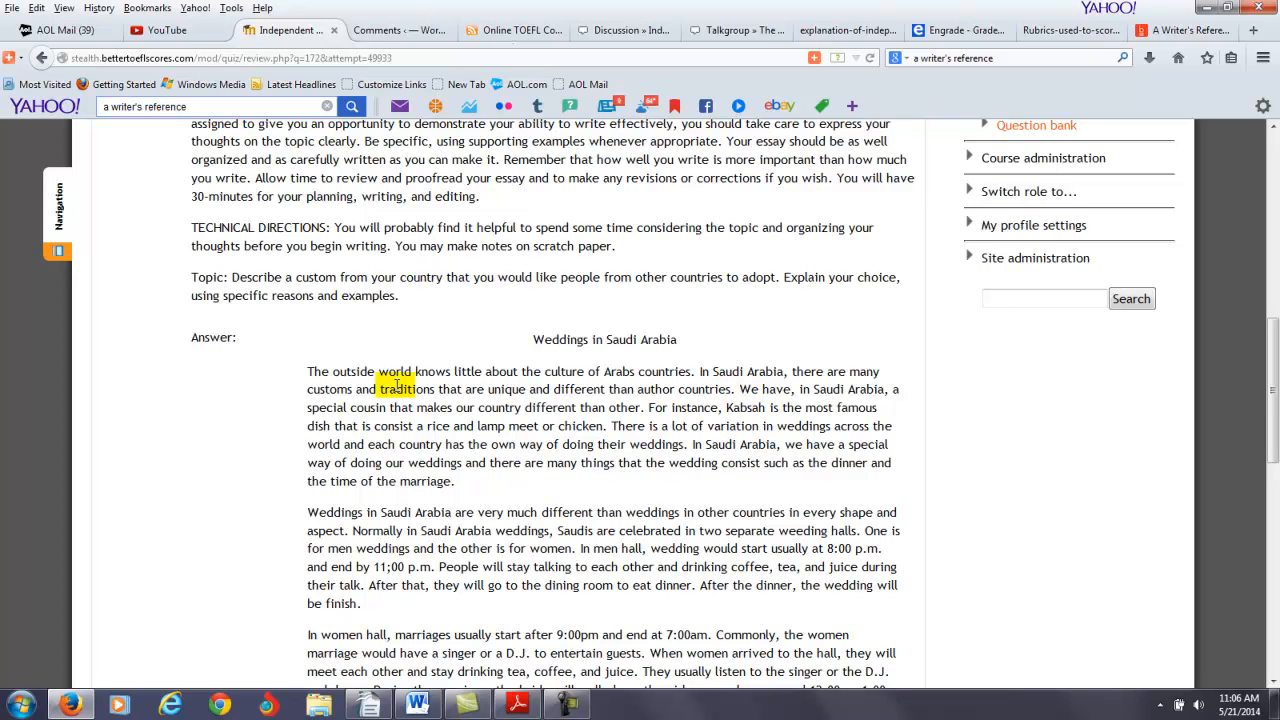
double_click(366, 407)
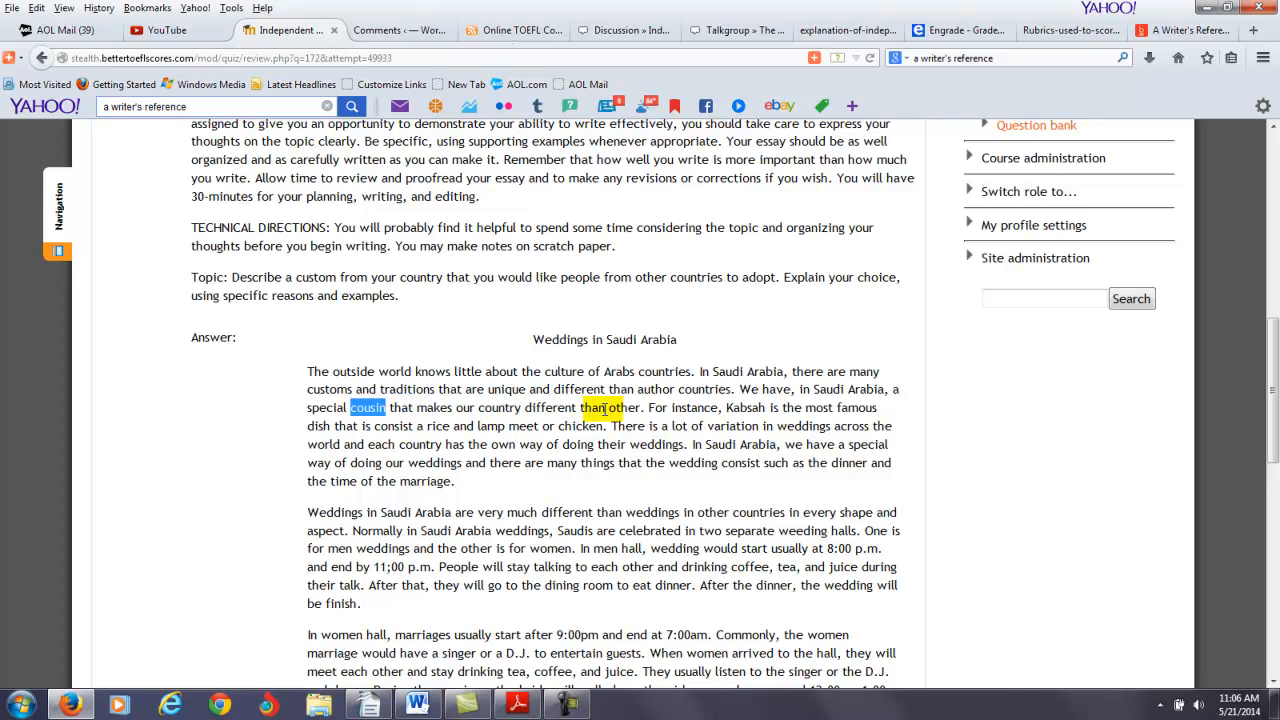
double_click(630, 407)
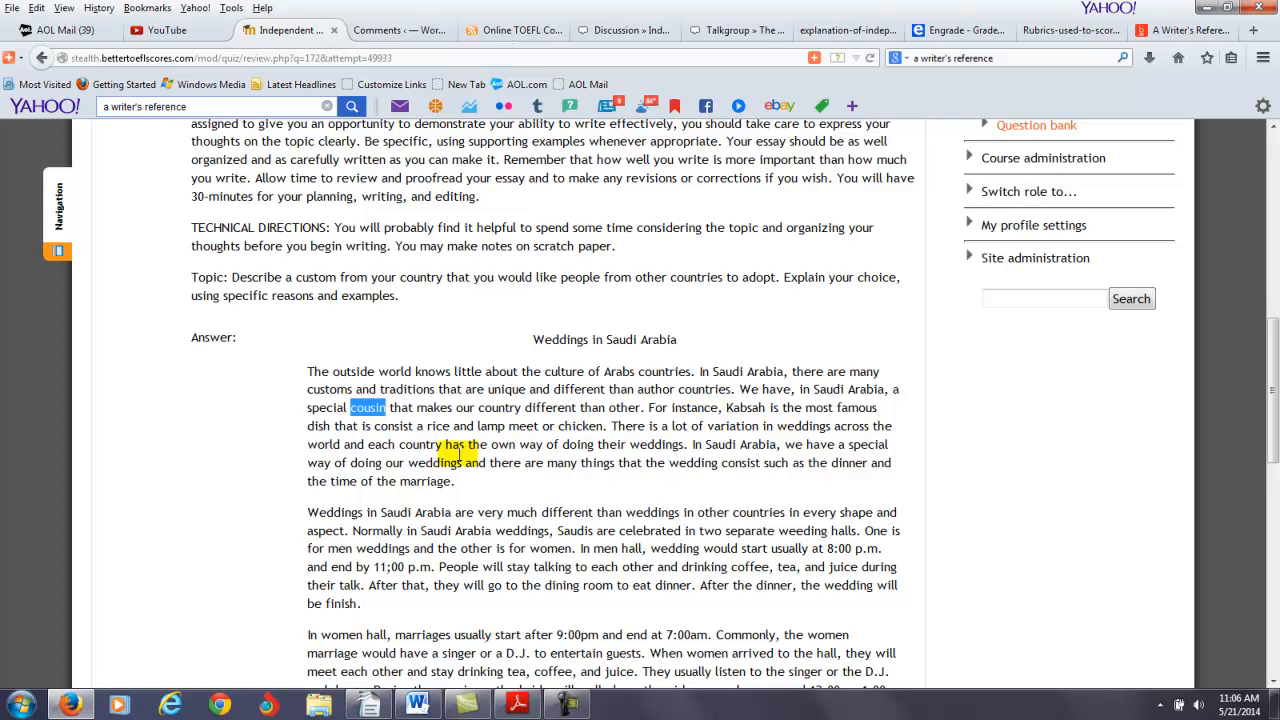
double_click(491, 426)
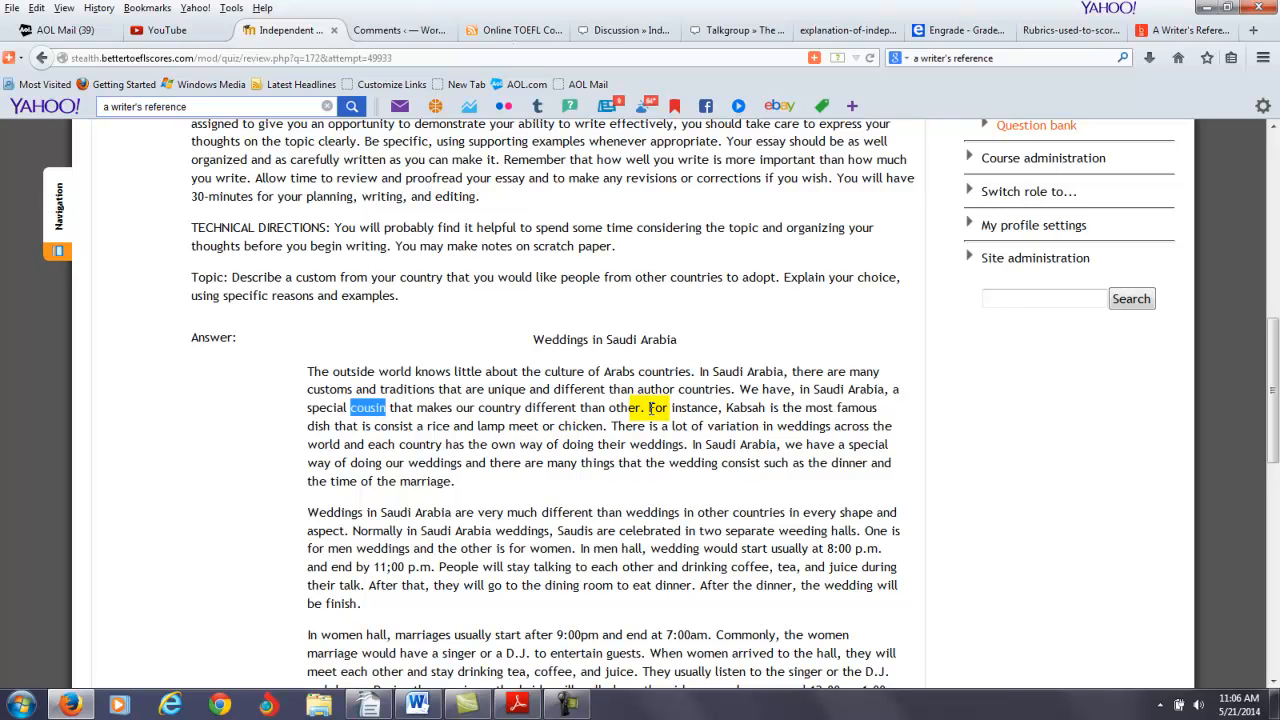
drag(648, 407, 620, 426)
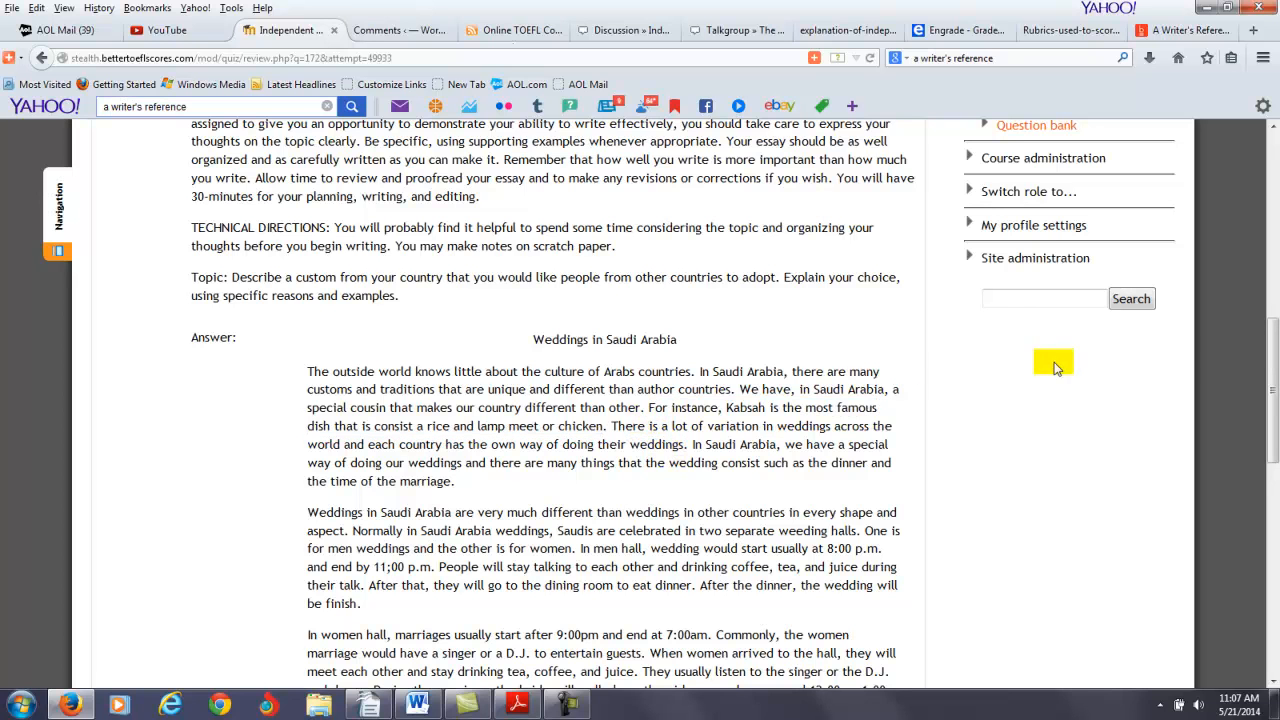
Pick out 'After' and other error words further down the essay.
scroll(down, 3)
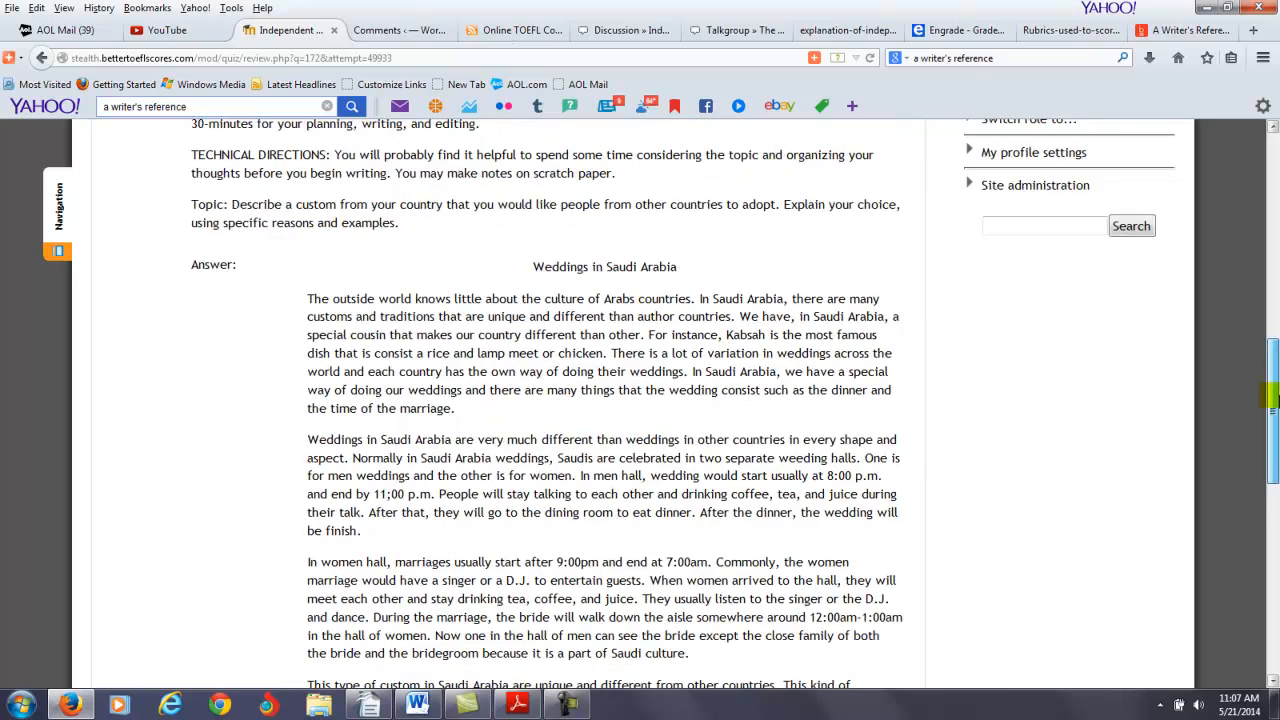
scroll(down, 3)
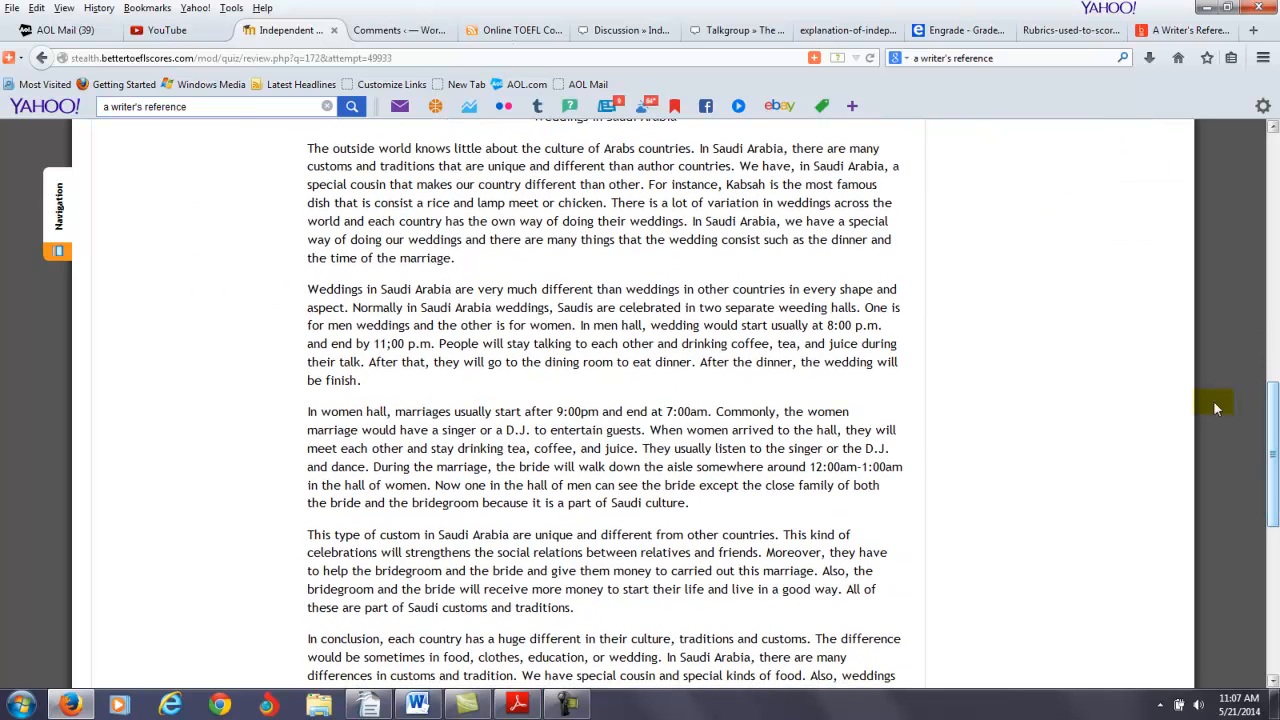
double_click(377, 307)
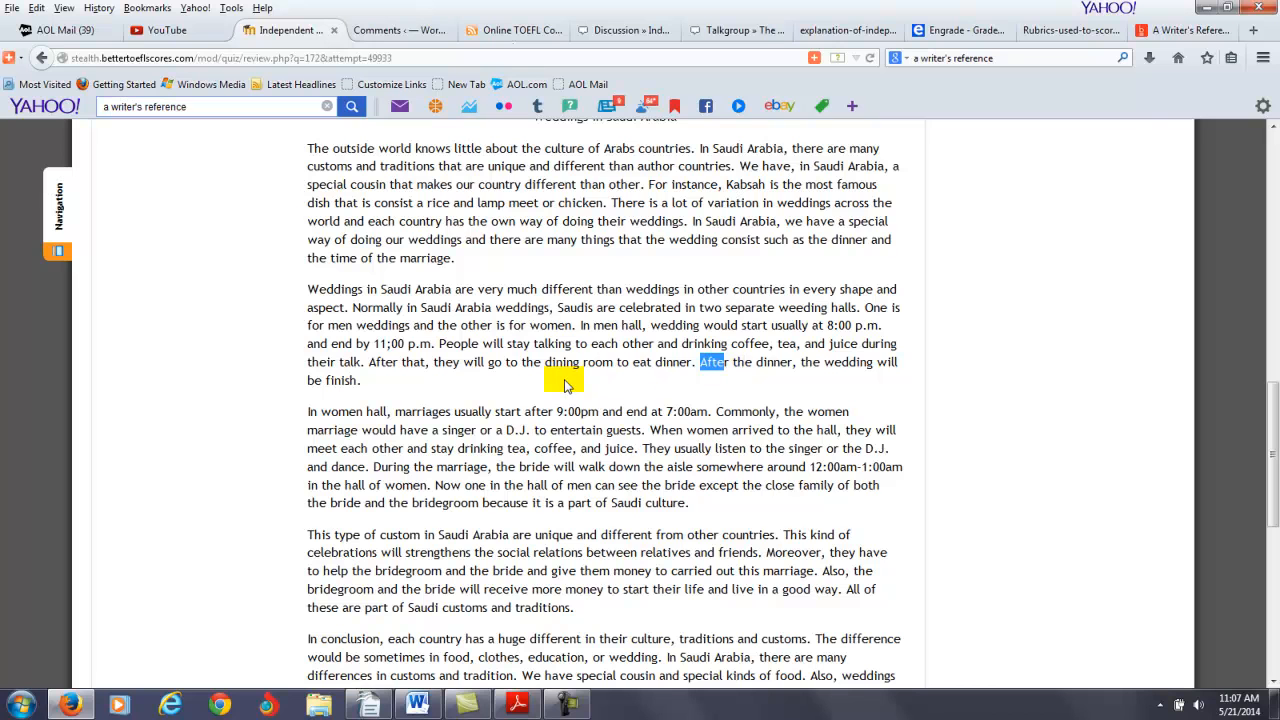
mouse_move(494, 385)
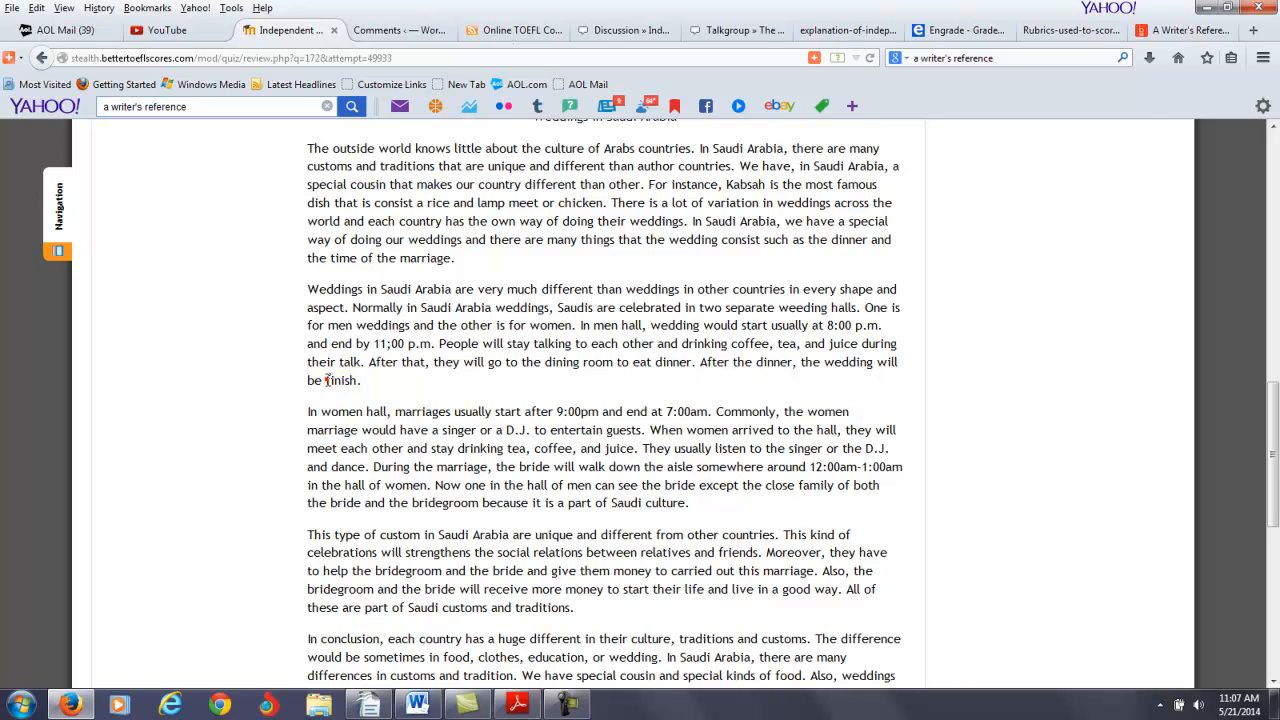
double_click(340, 380)
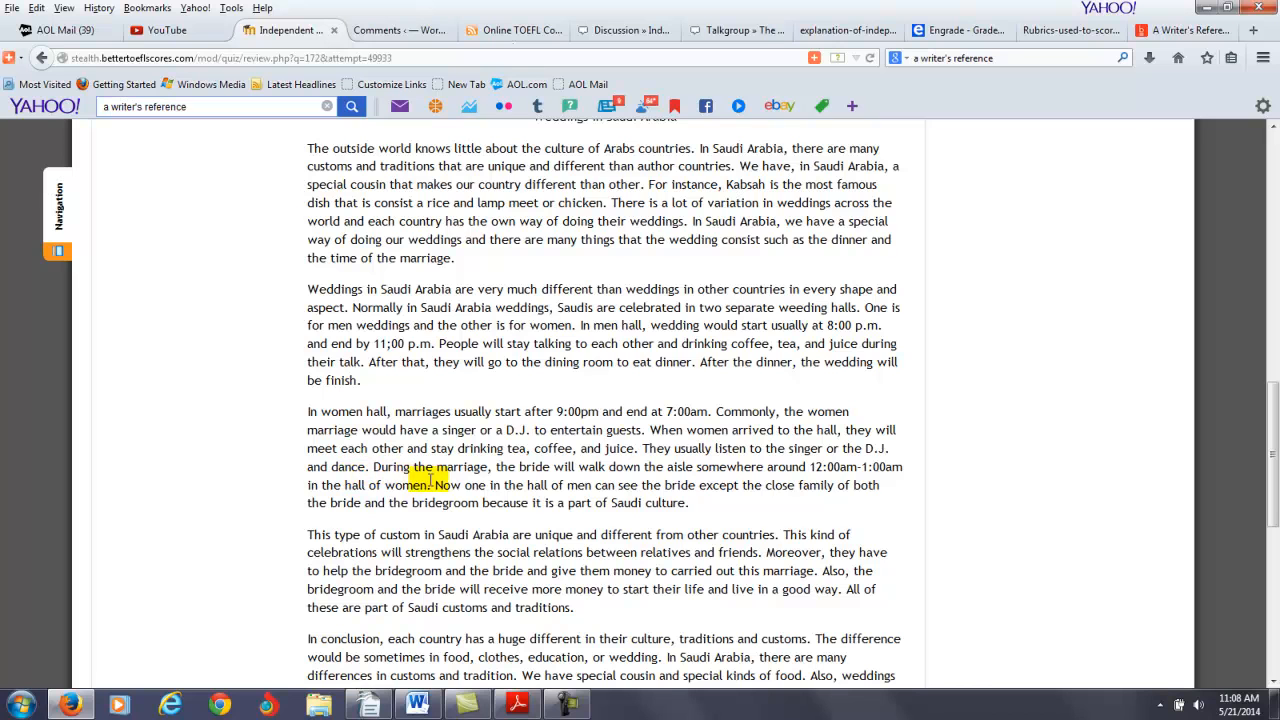
double_click(447, 485)
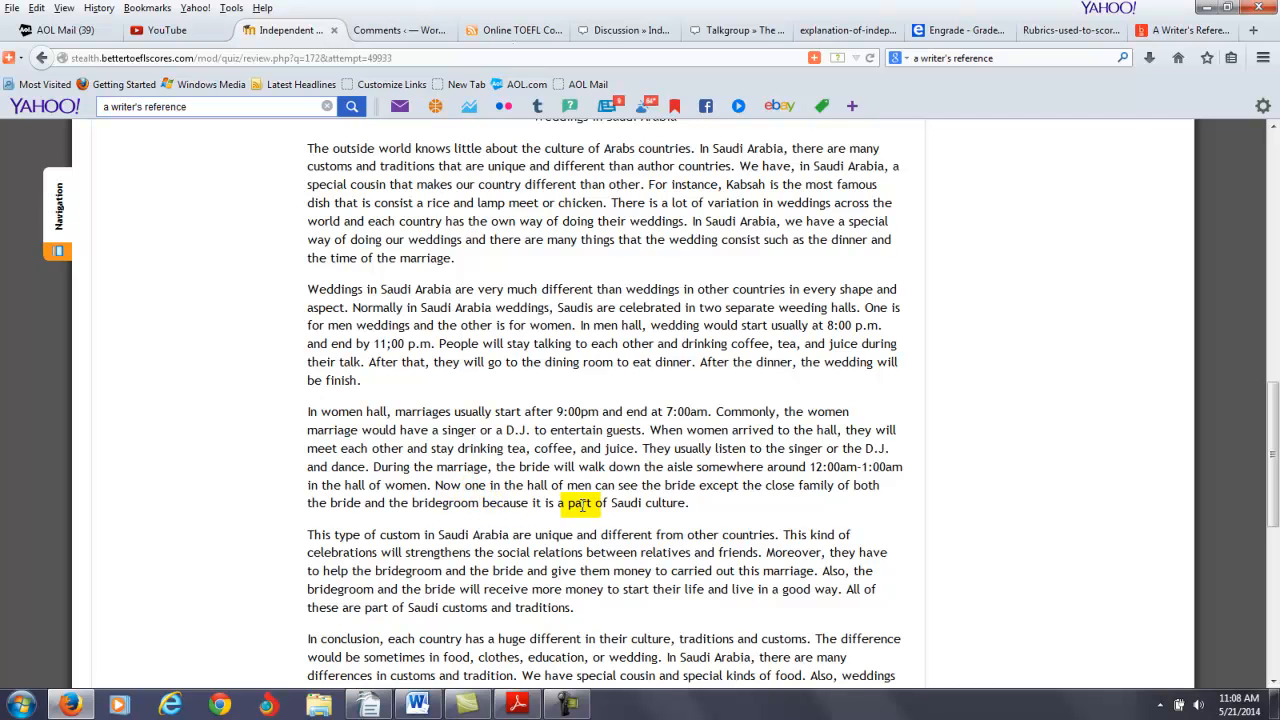
double_click(462, 502)
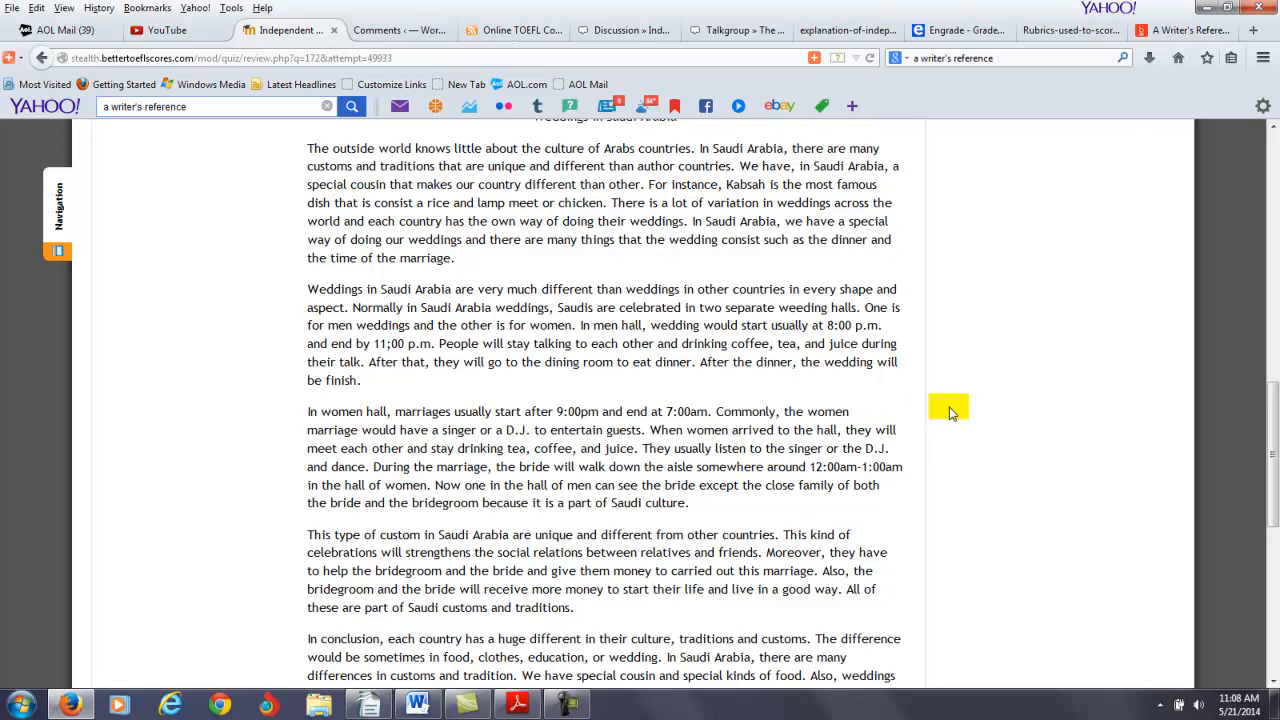
mouse_move(936, 377)
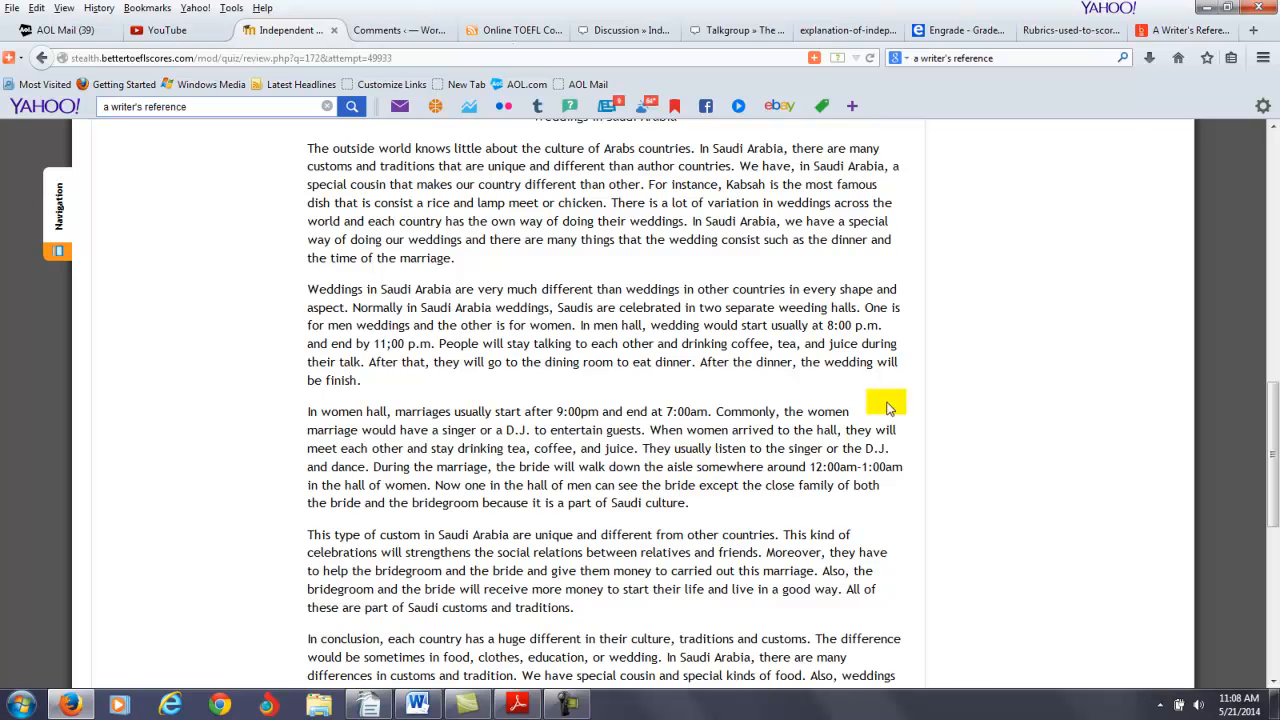
double_click(752, 307)
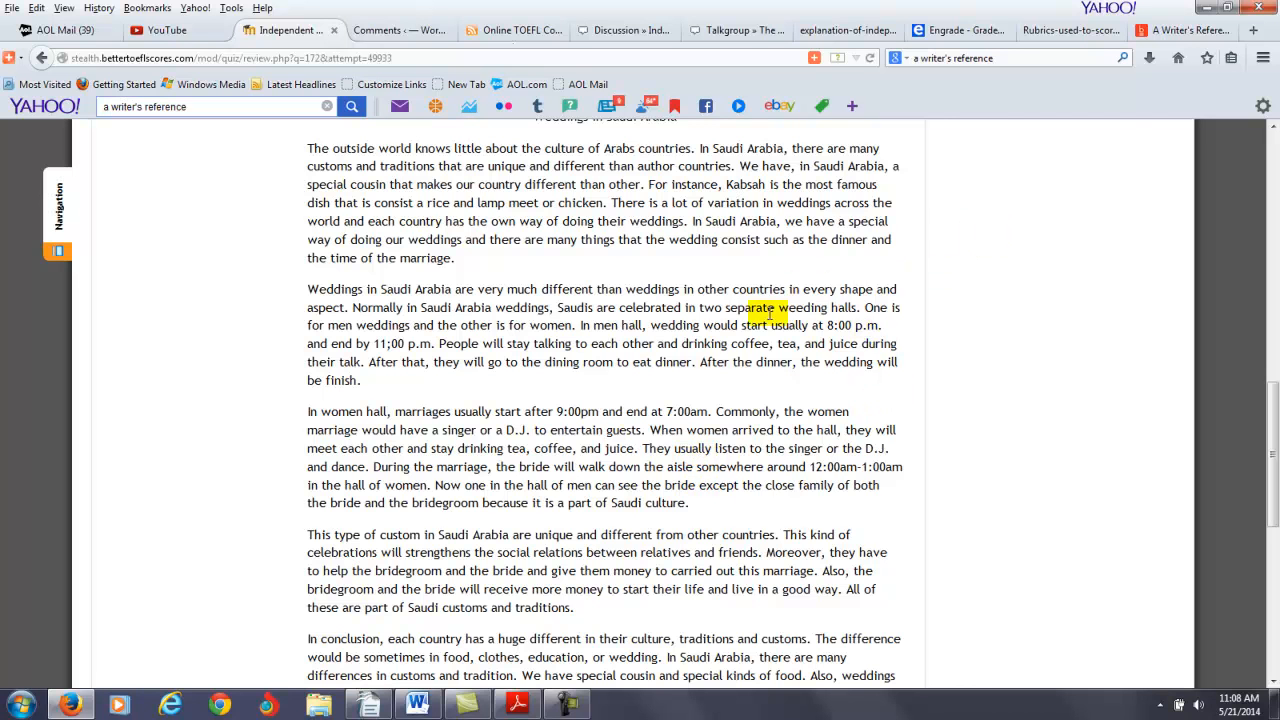
Flag 'type' and 'to carried' as errors and mark the whole fourth paragraph.
scroll(down, 3)
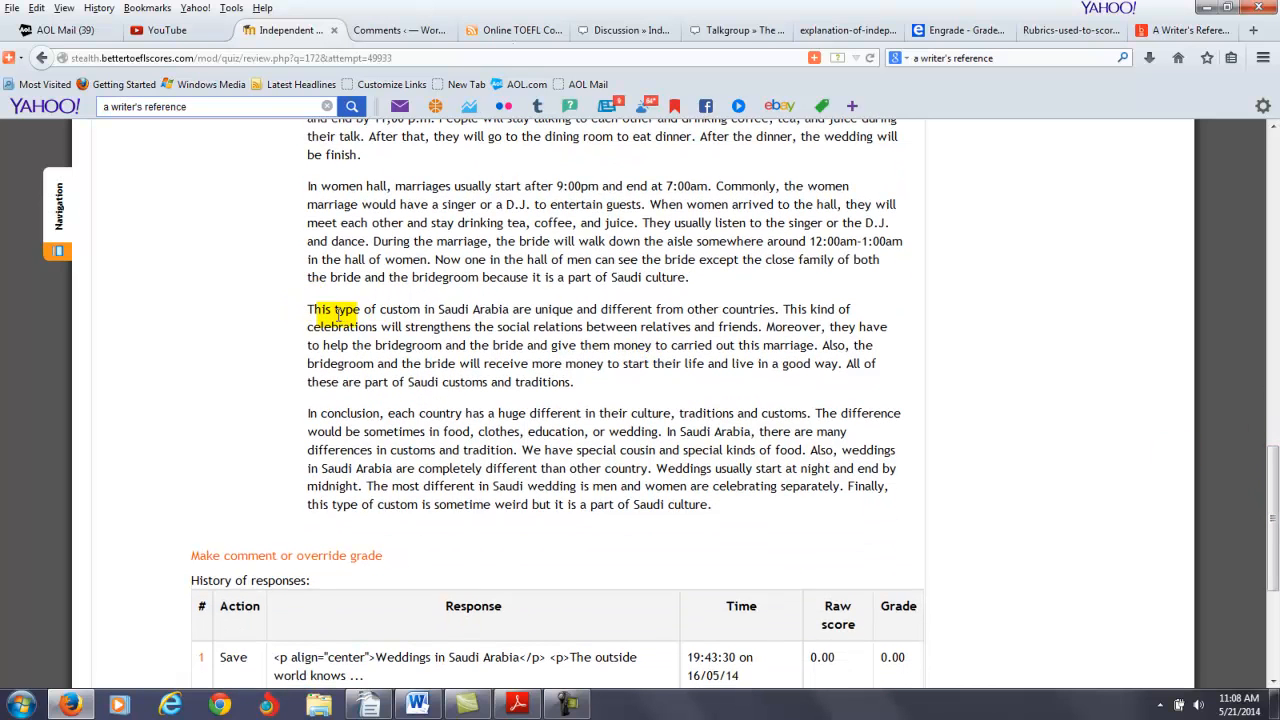
double_click(349, 309)
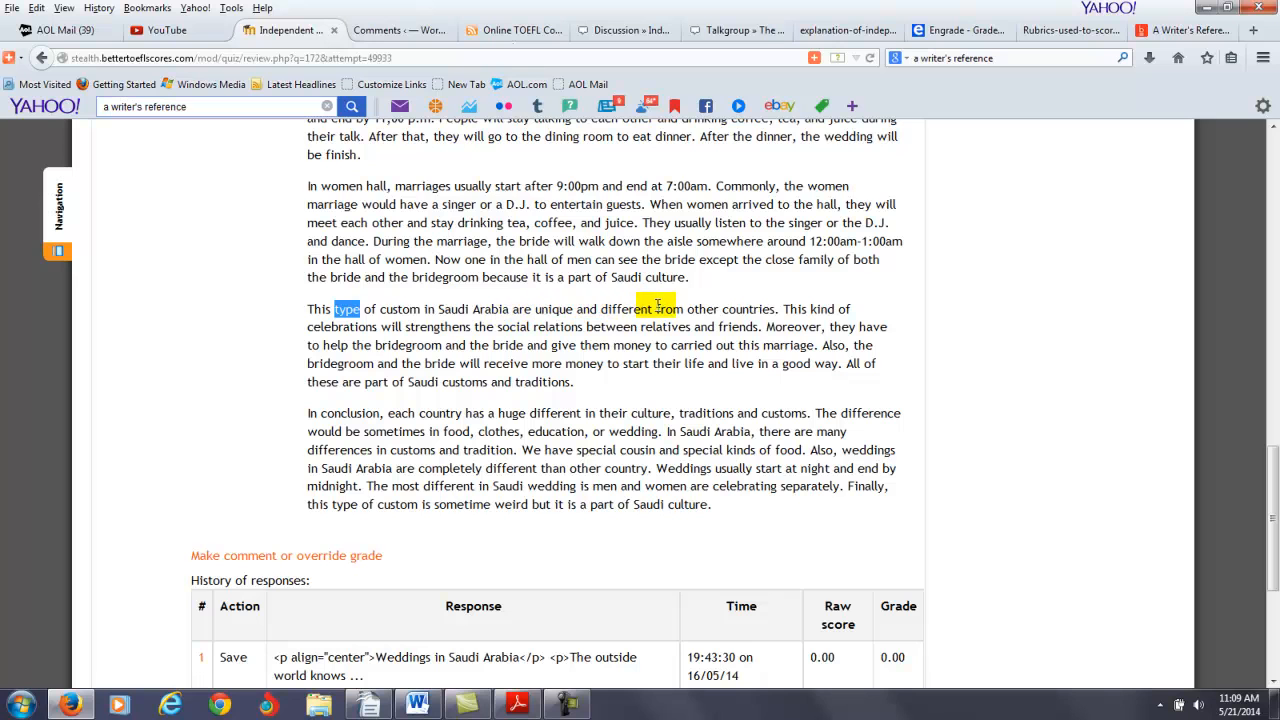
double_click(702, 308)
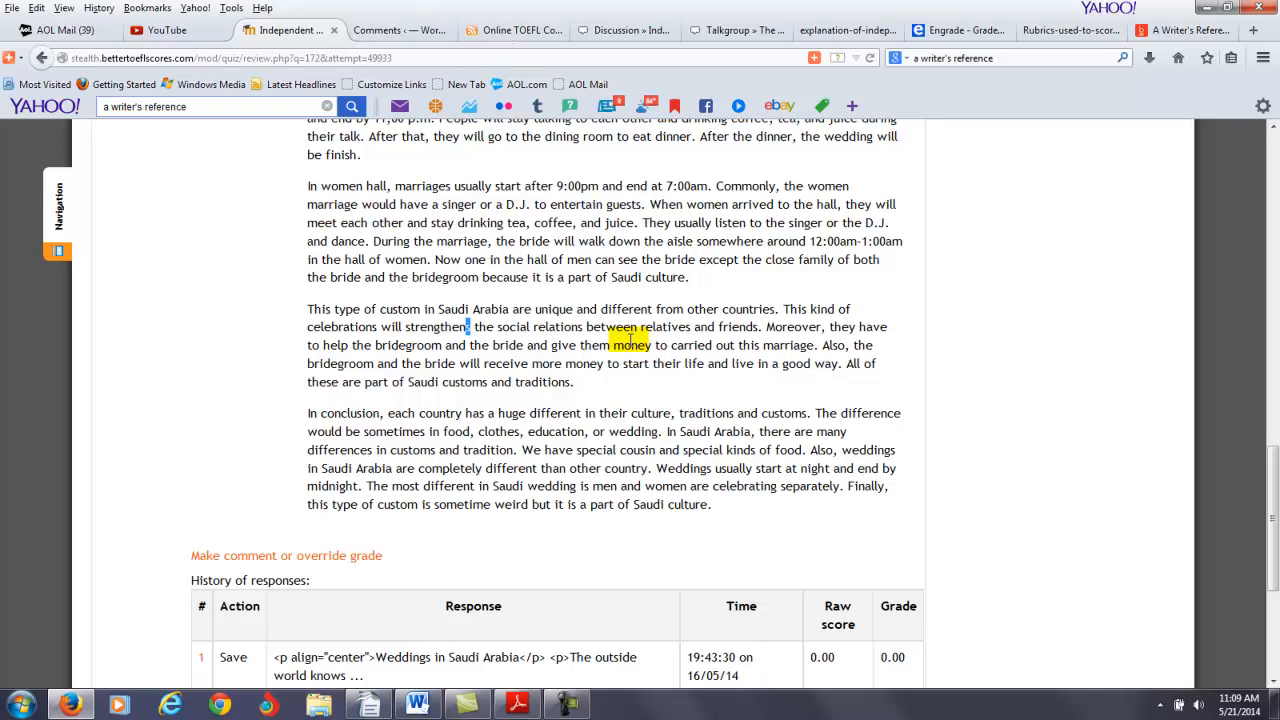
drag(653, 345, 722, 345)
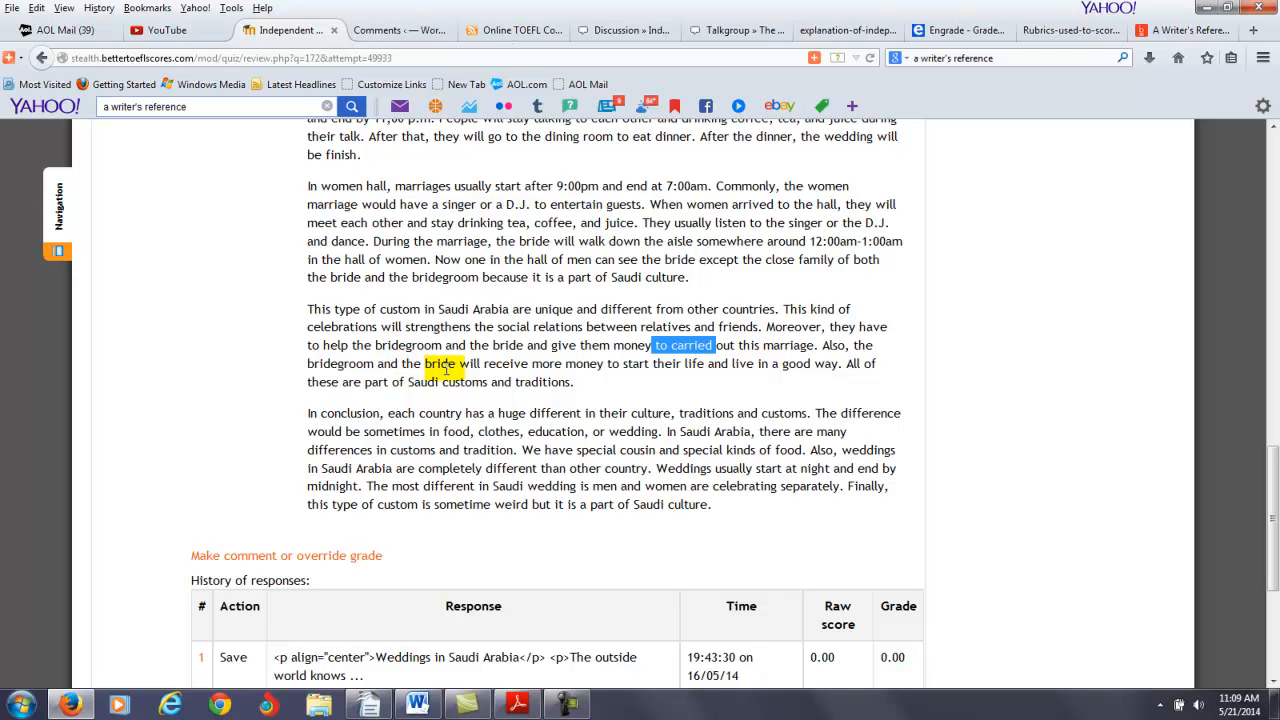
double_click(662, 363)
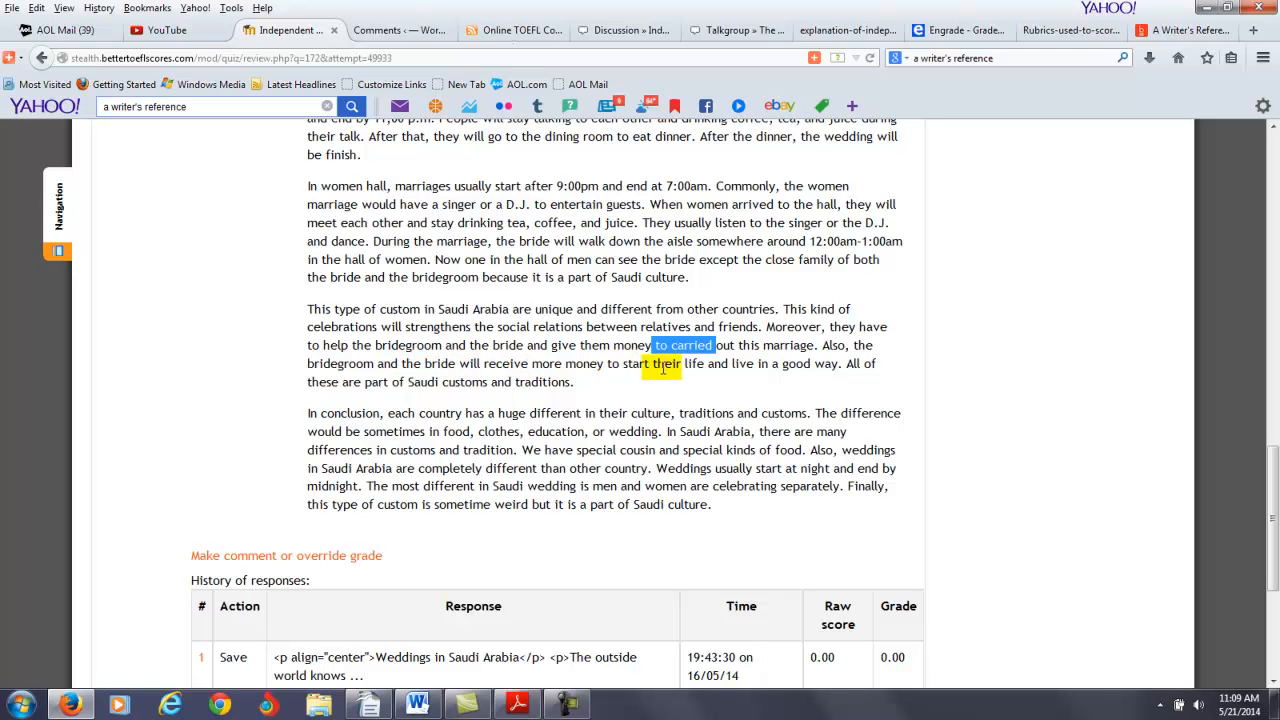
double_click(791, 363)
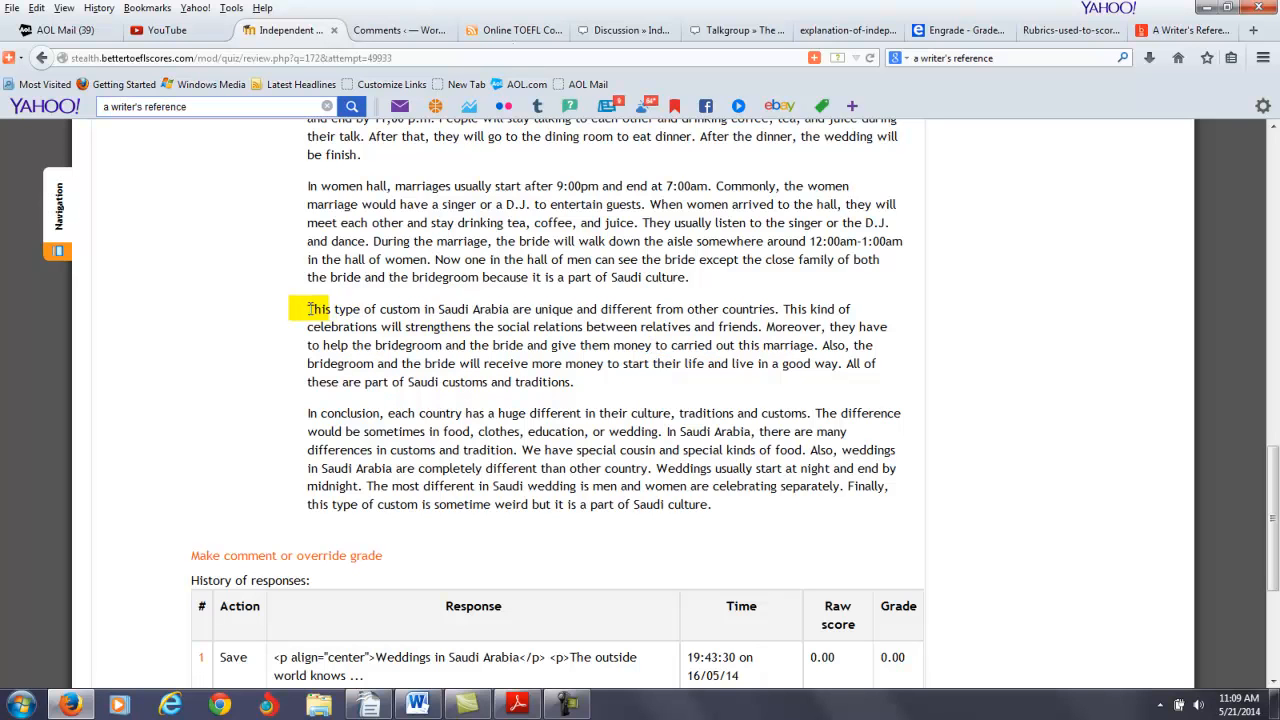
drag(308, 309, 600, 382)
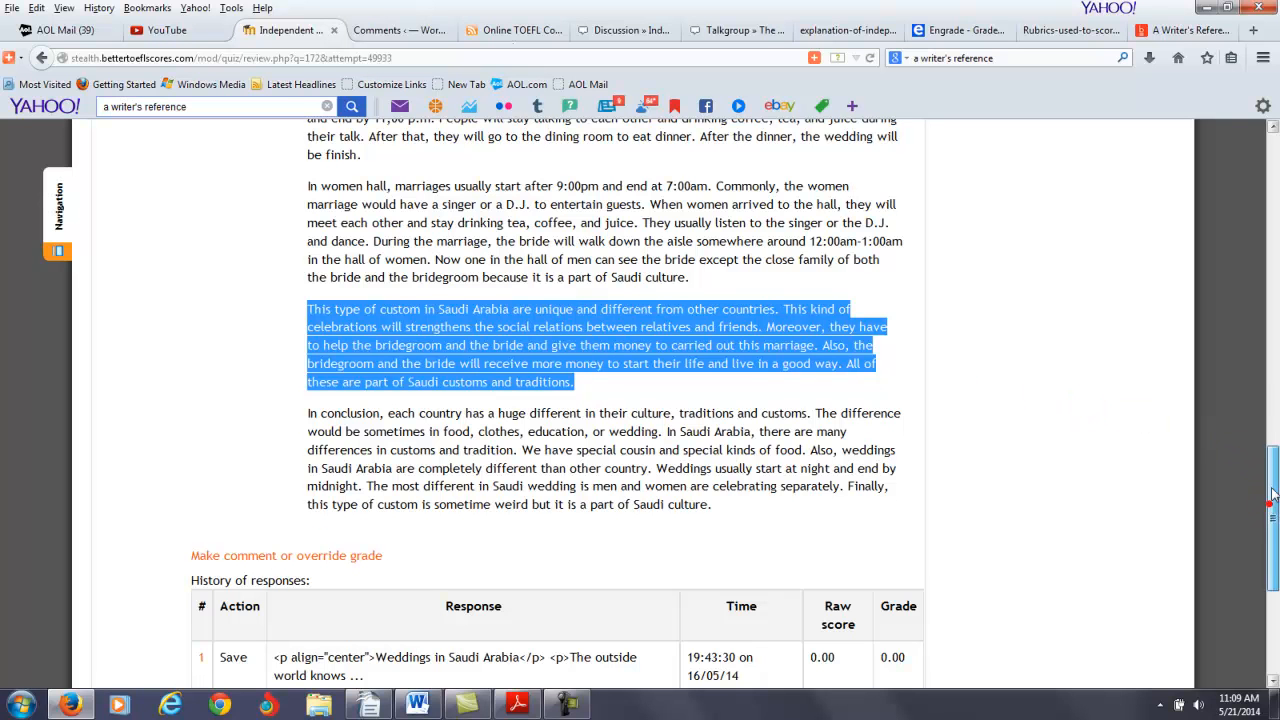
scroll(up, 3)
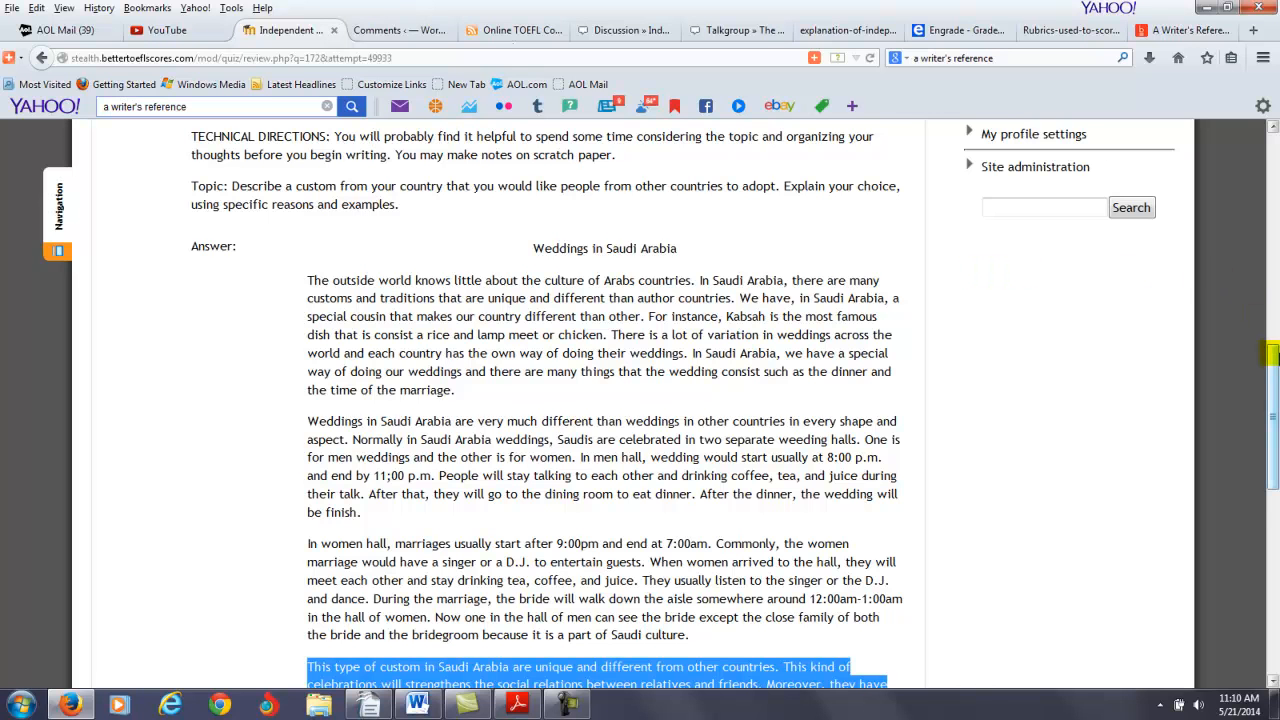
Select 'cousin' in the conclusion, then mark the entire concluding paragraph.
scroll(down, 3)
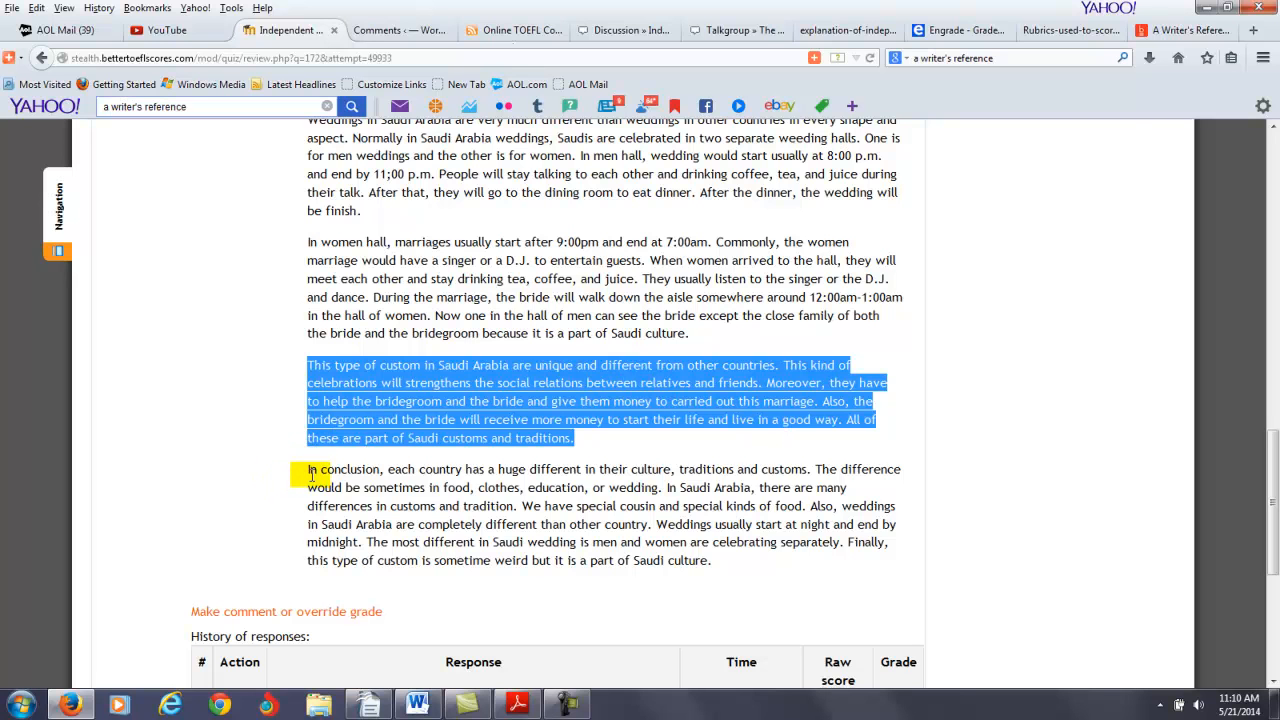
double_click(620, 506)
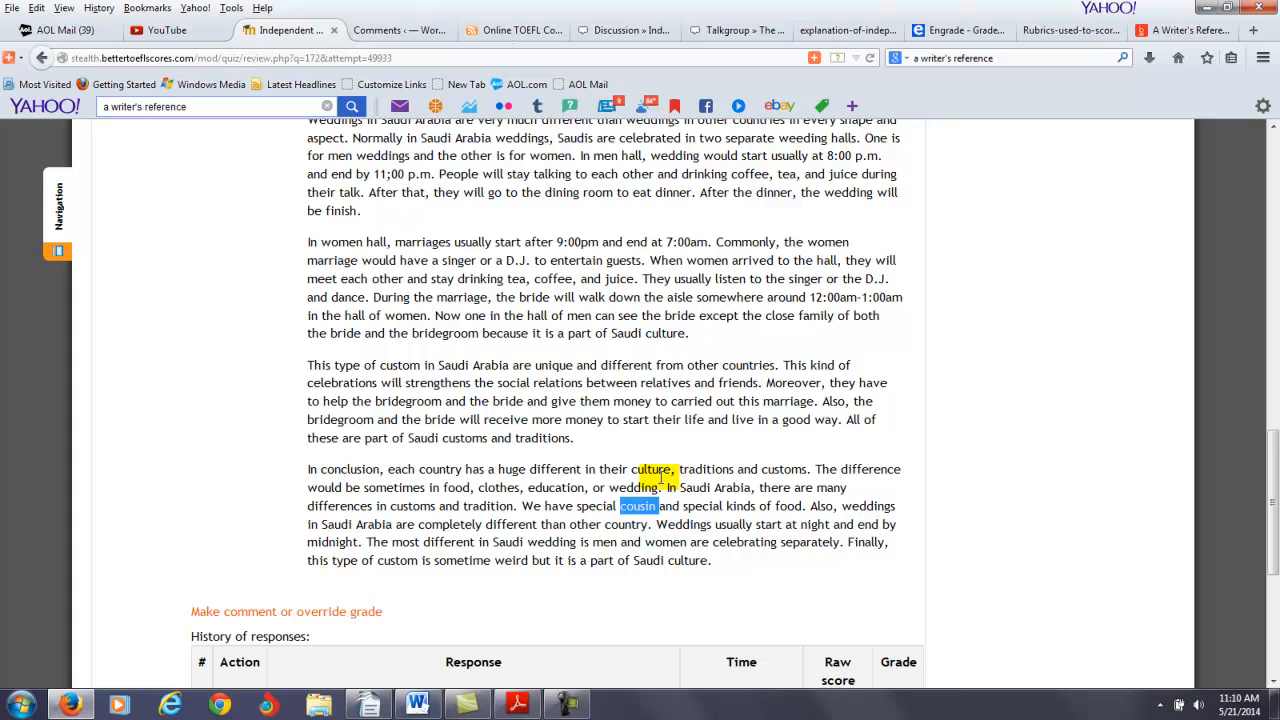
click(308, 469)
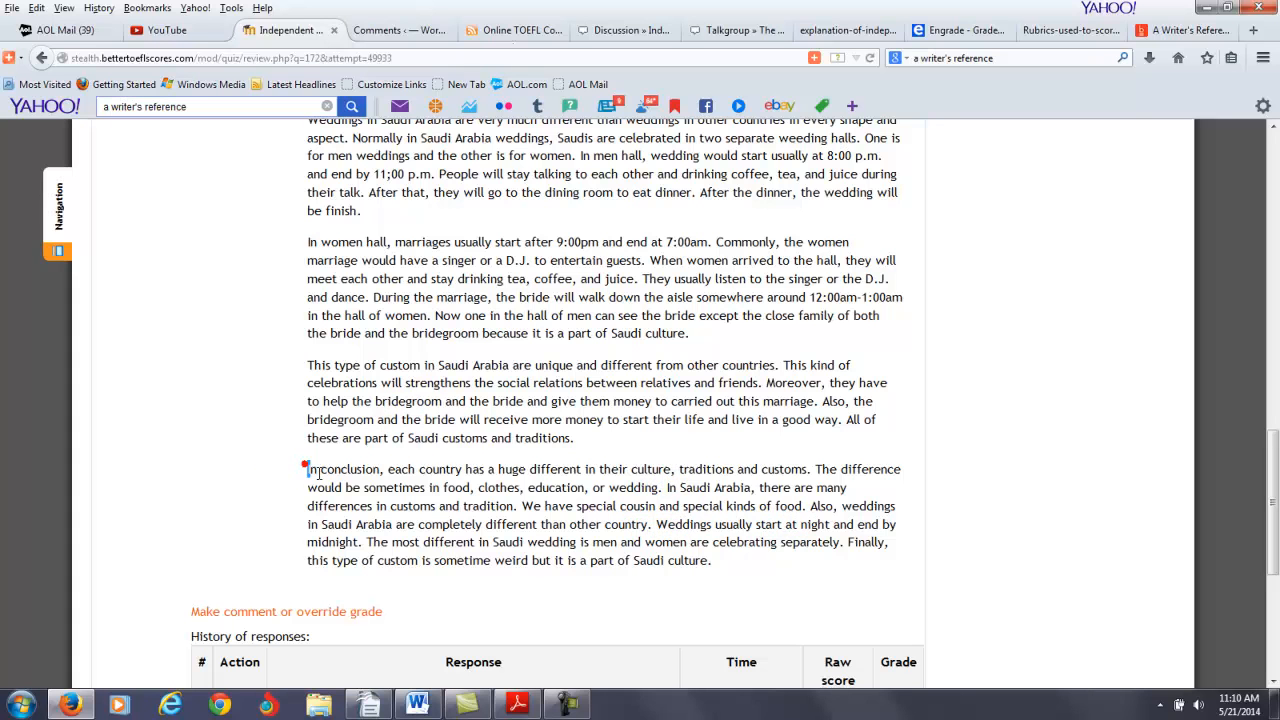
drag(308, 469, 711, 560)
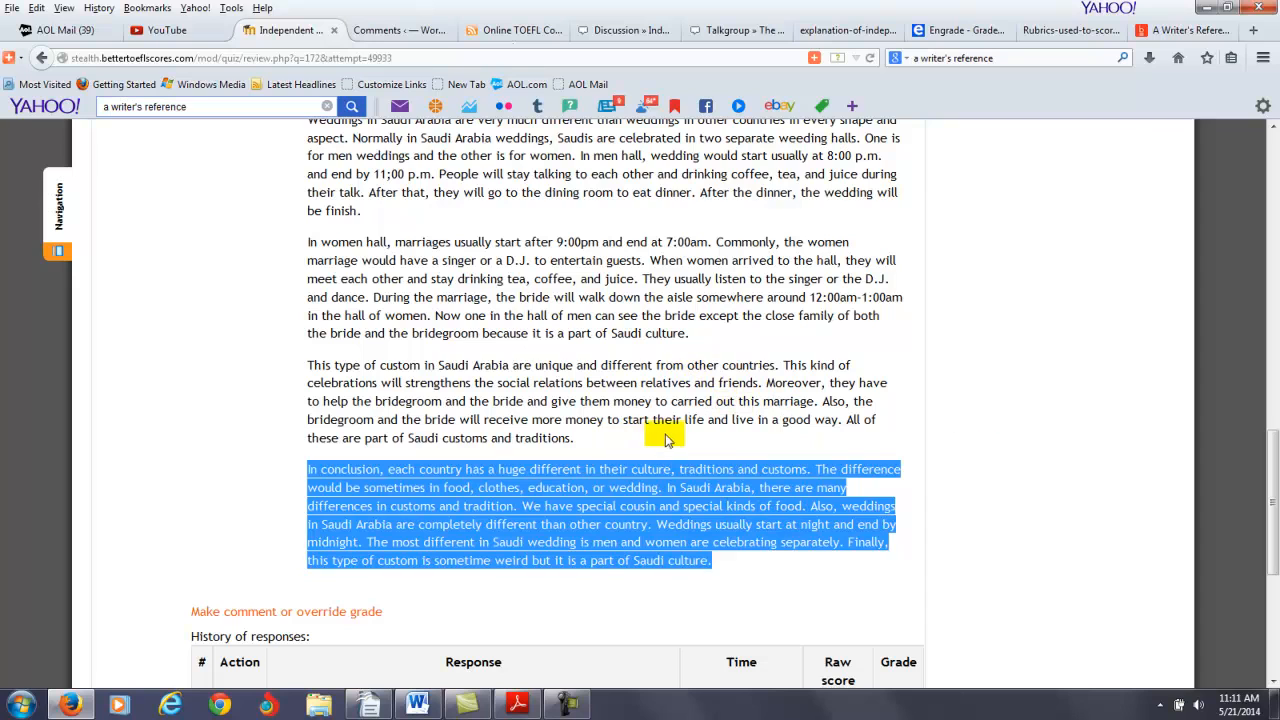
scroll(down, 3)
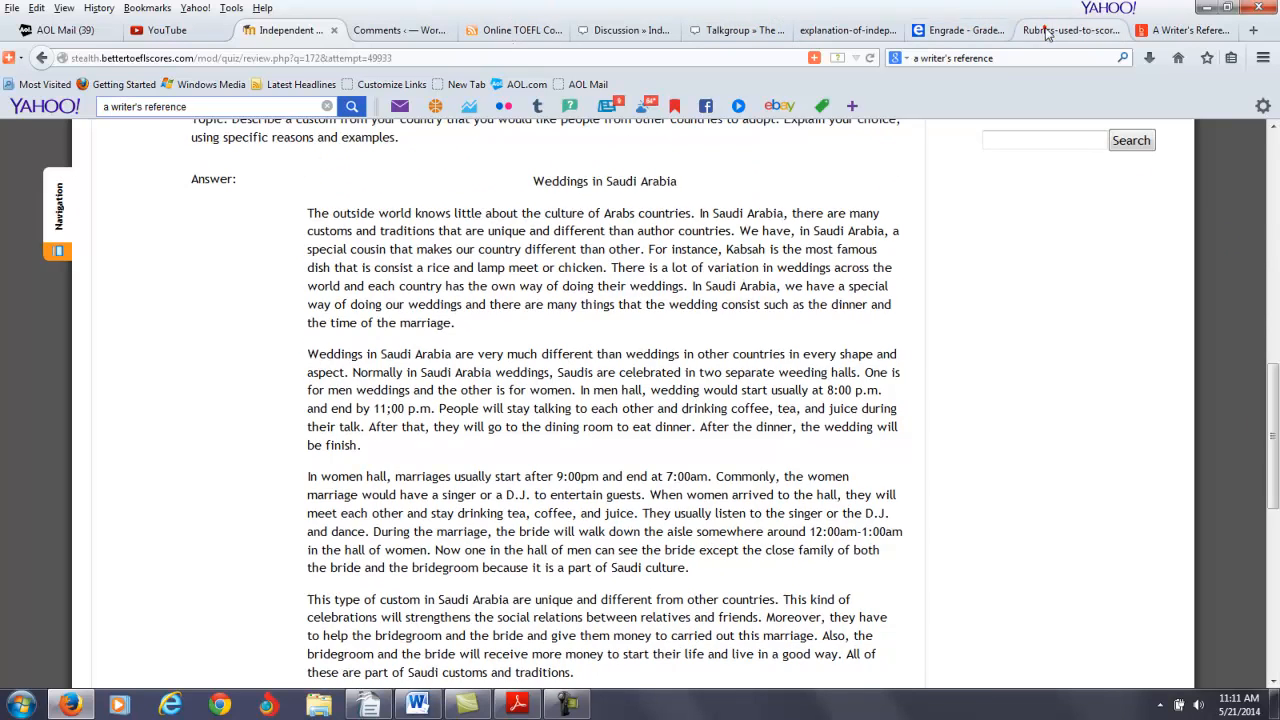
Review the TOEFL rubric PDF's bands from 5.00 down to 2.00, then return to the essay.
click(1067, 30)
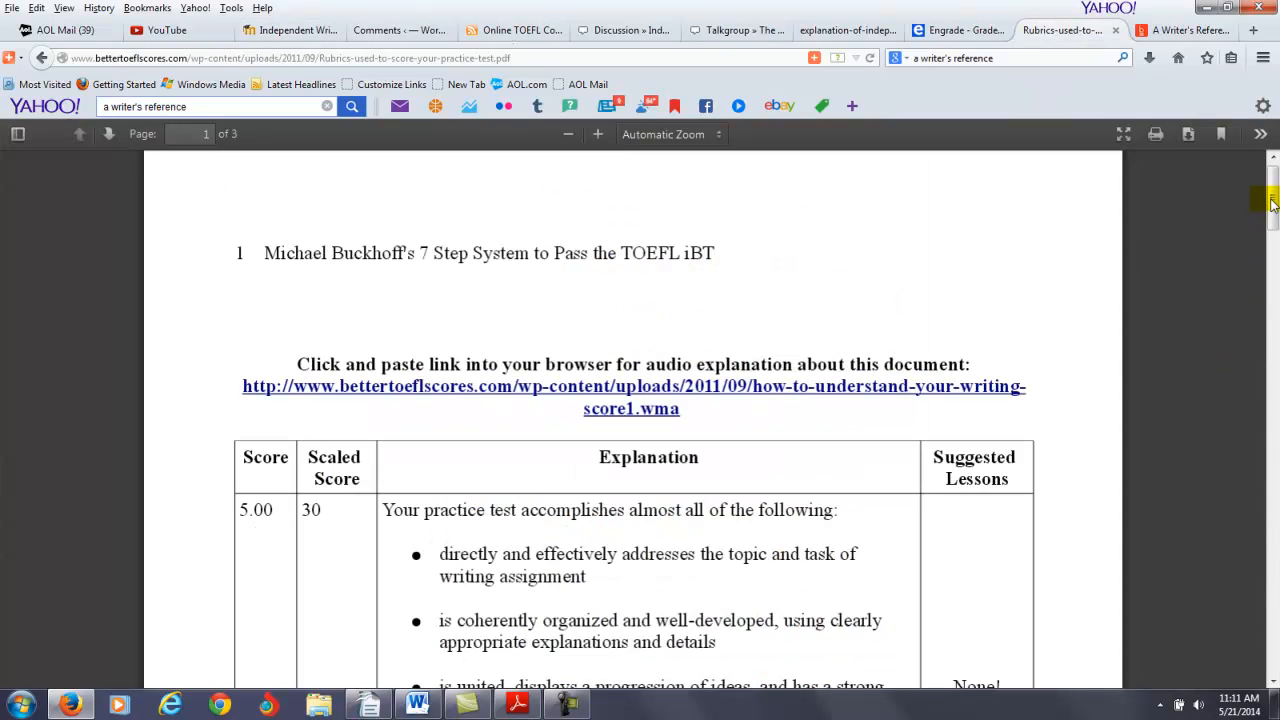
scroll(down, 3)
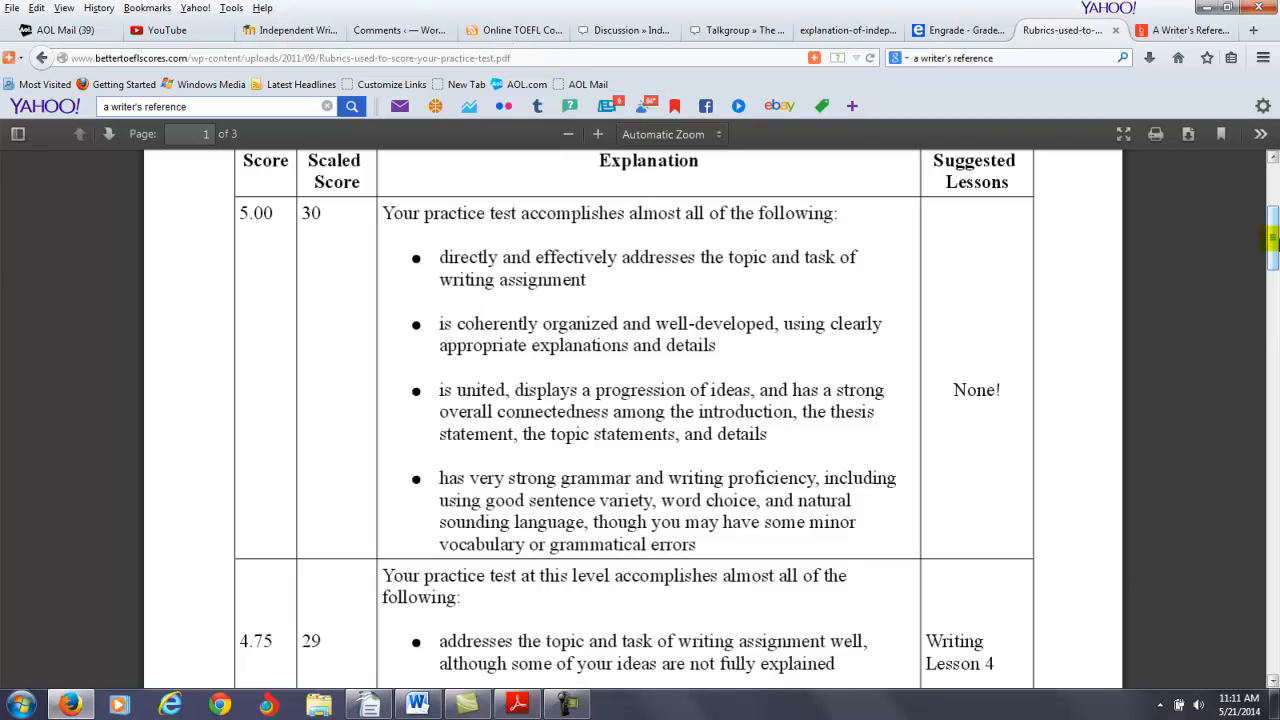
scroll(down, 3)
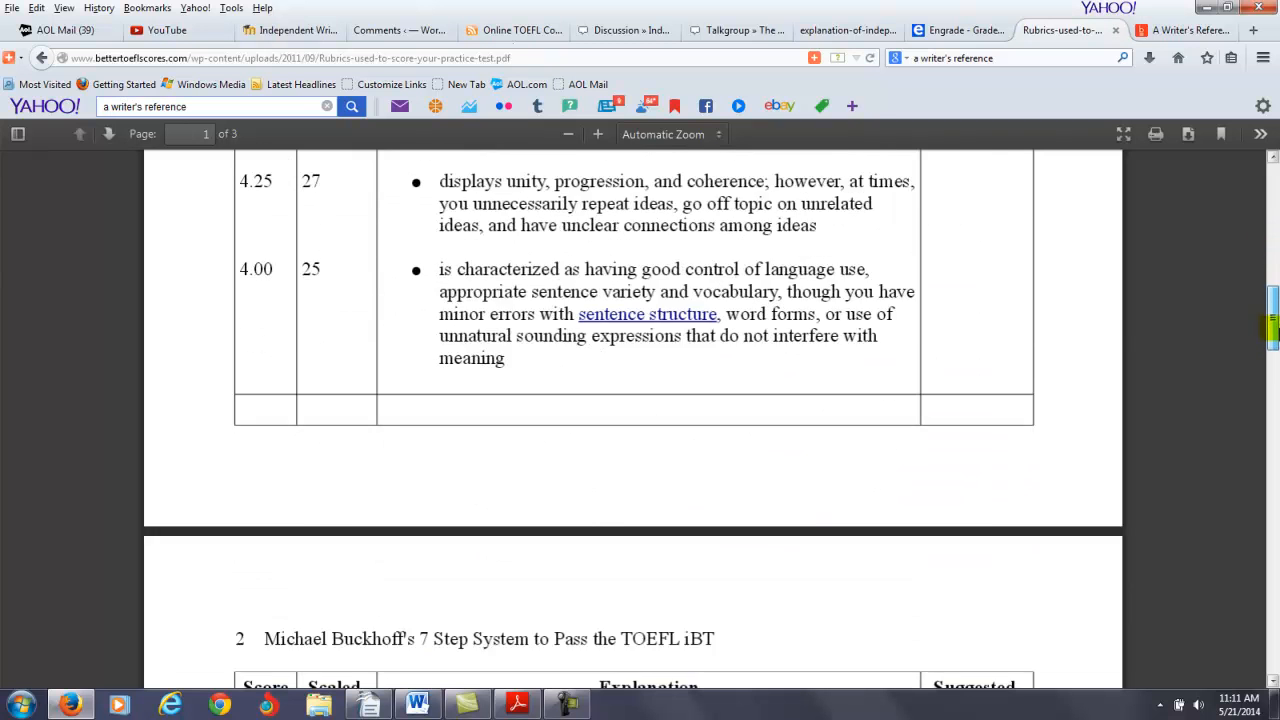
scroll(down, 3)
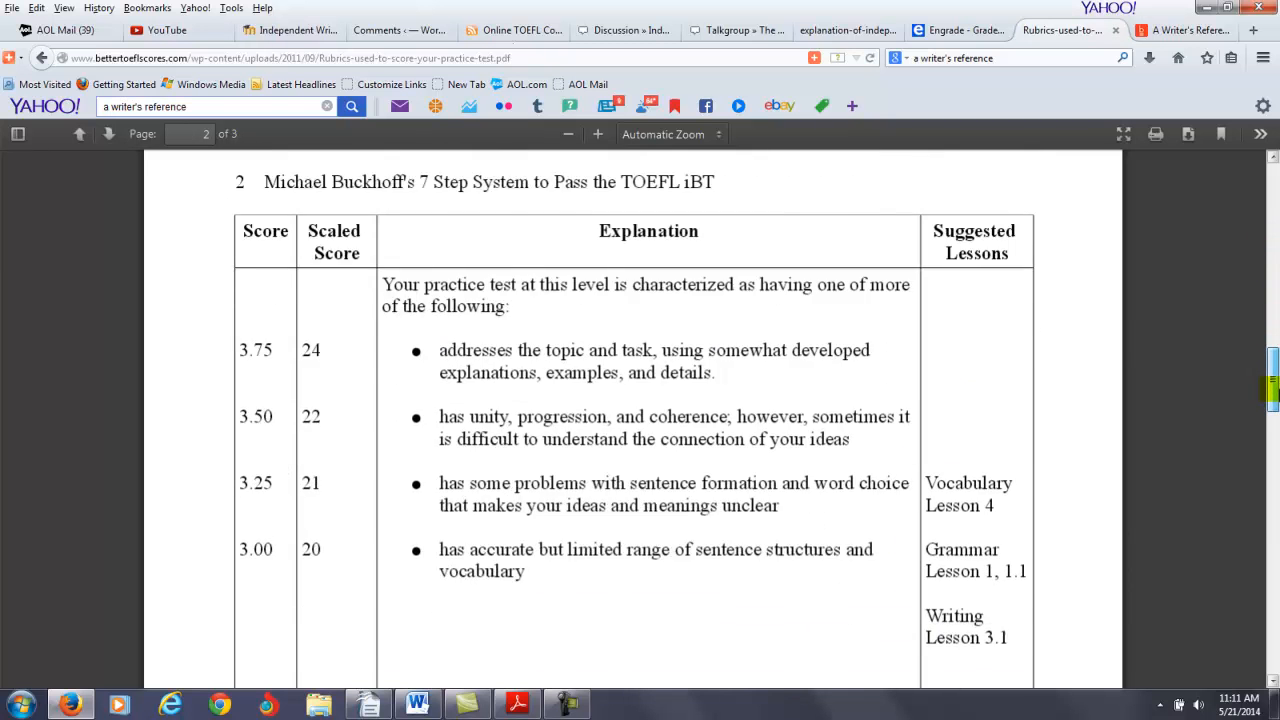
scroll(down, 3)
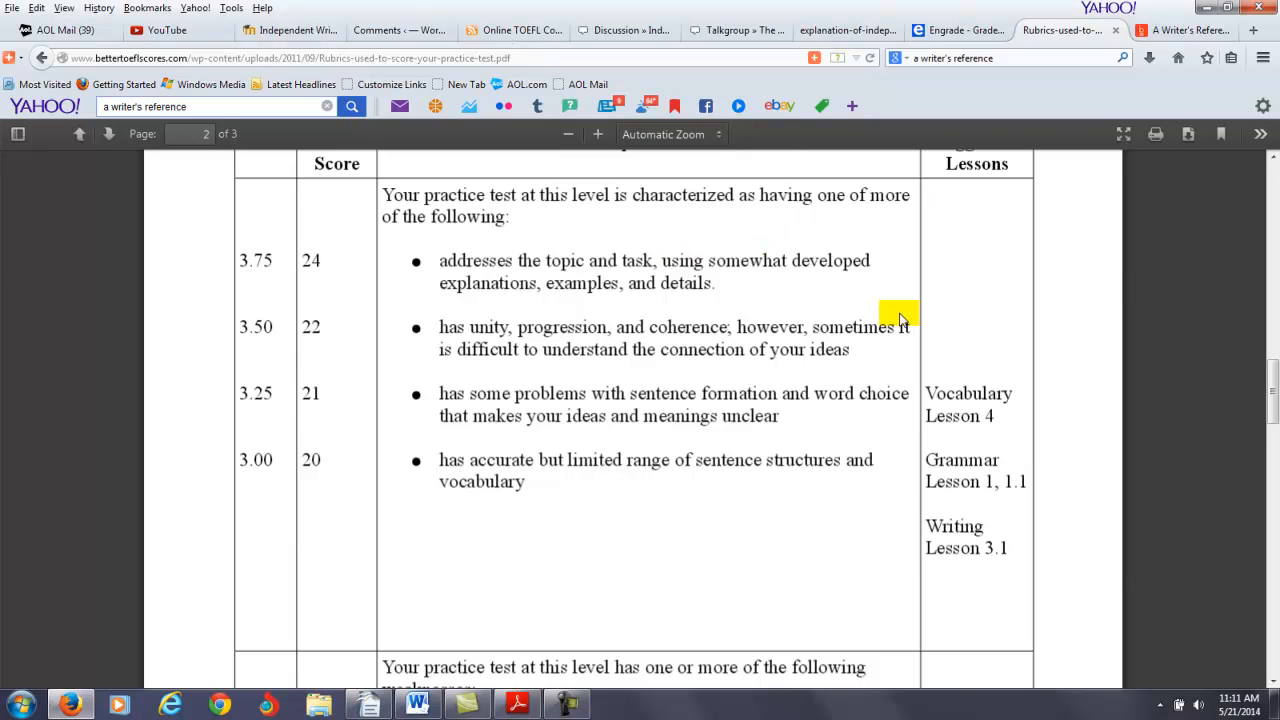
scroll(down, 3)
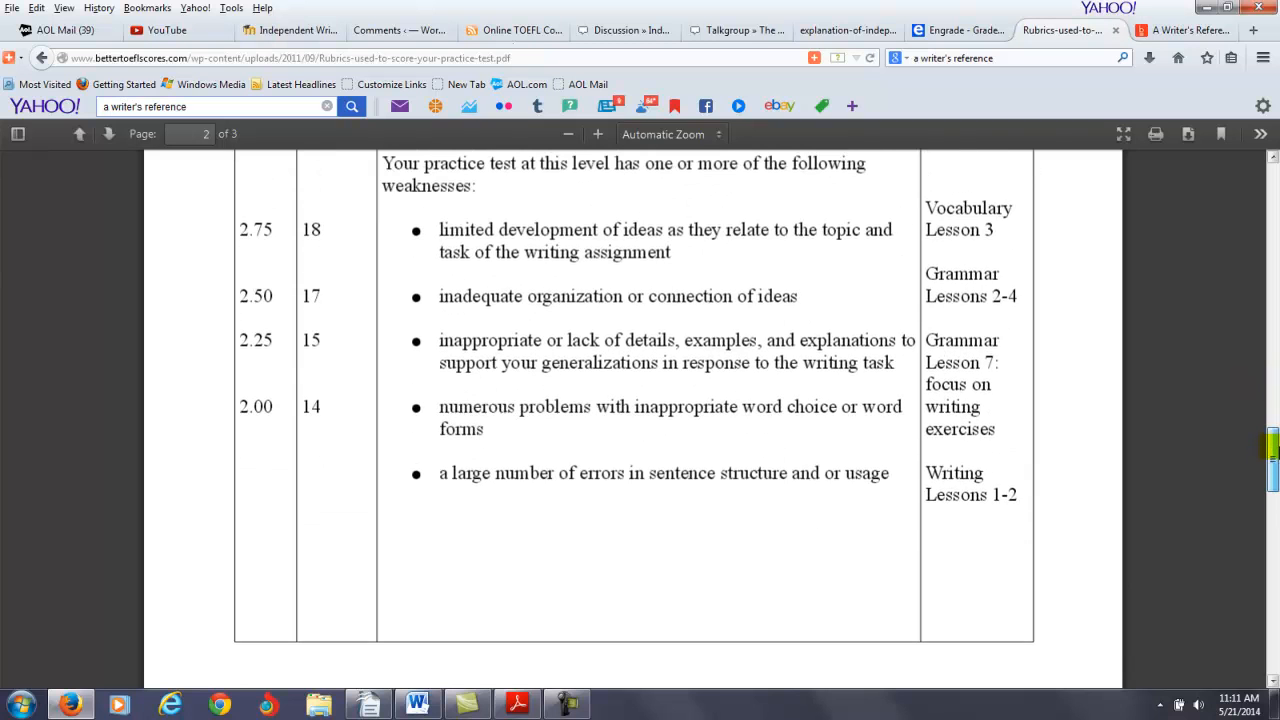
double_click(552, 163)
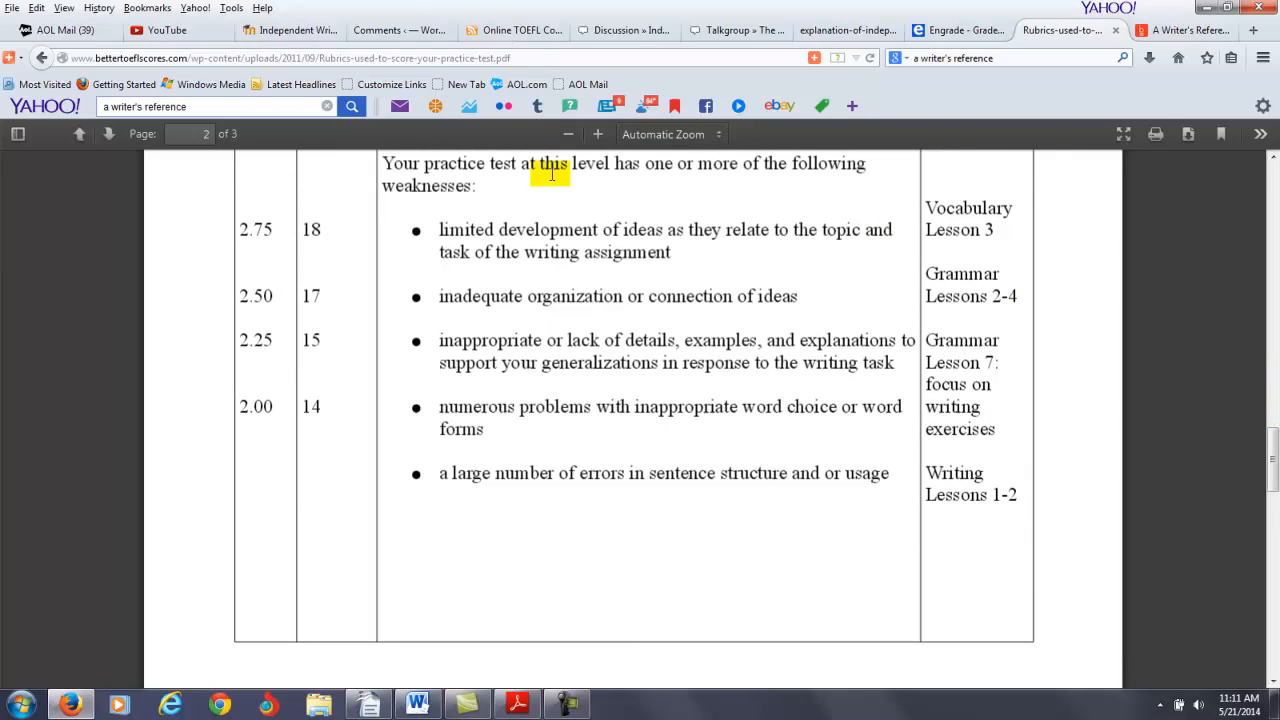
double_click(704, 229)
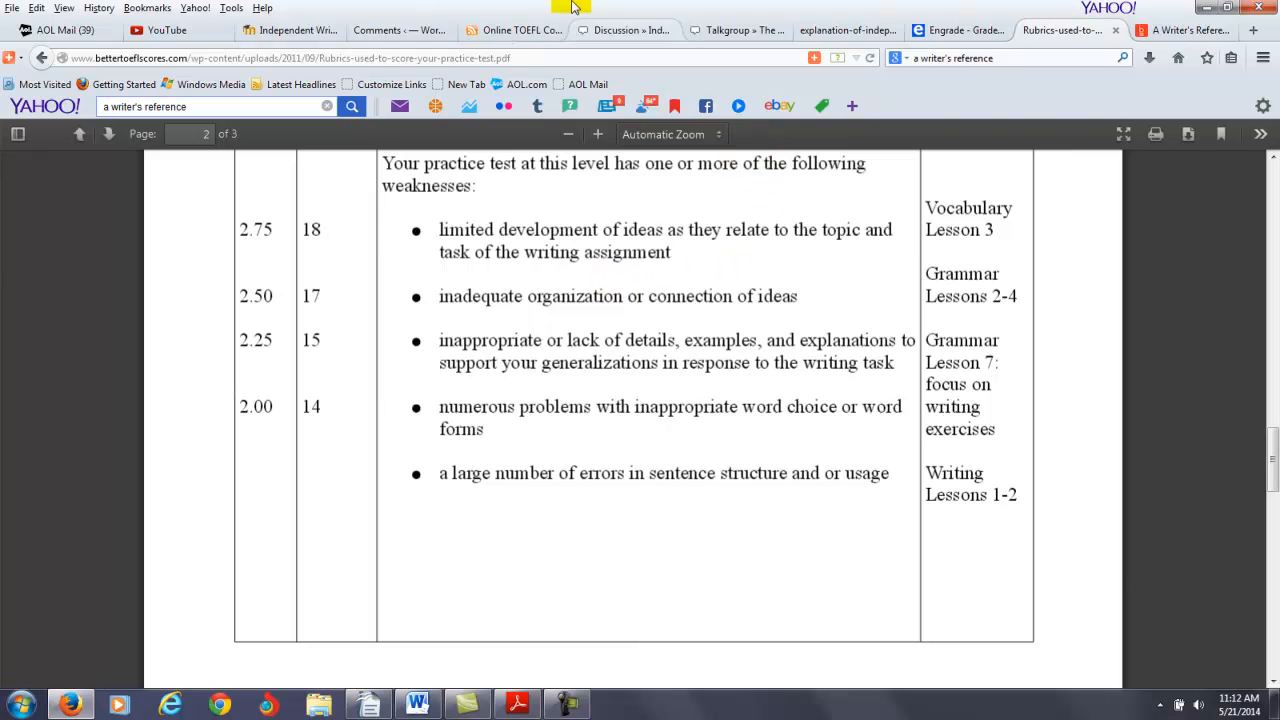
click(290, 30)
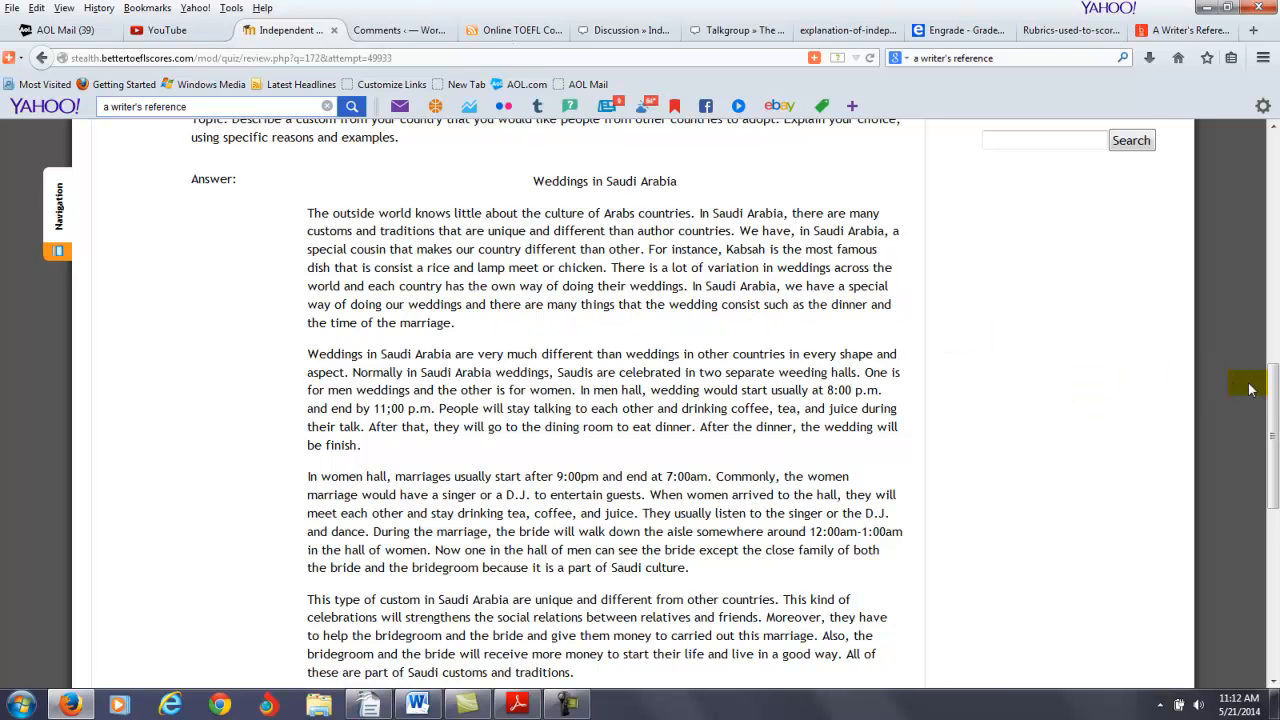
scroll(down, 3)
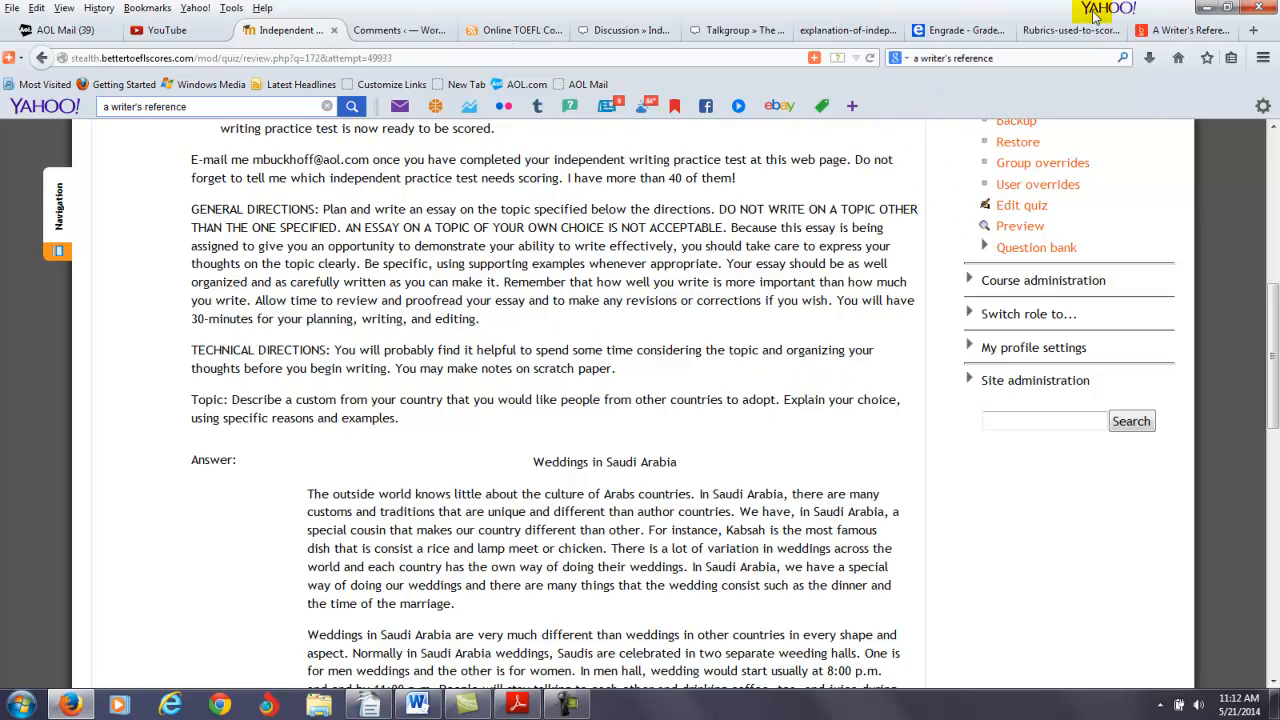
Bring the TOEFL rubric's 2.00–2.75 band back up, then launch A Writer's Reference.
click(1069, 30)
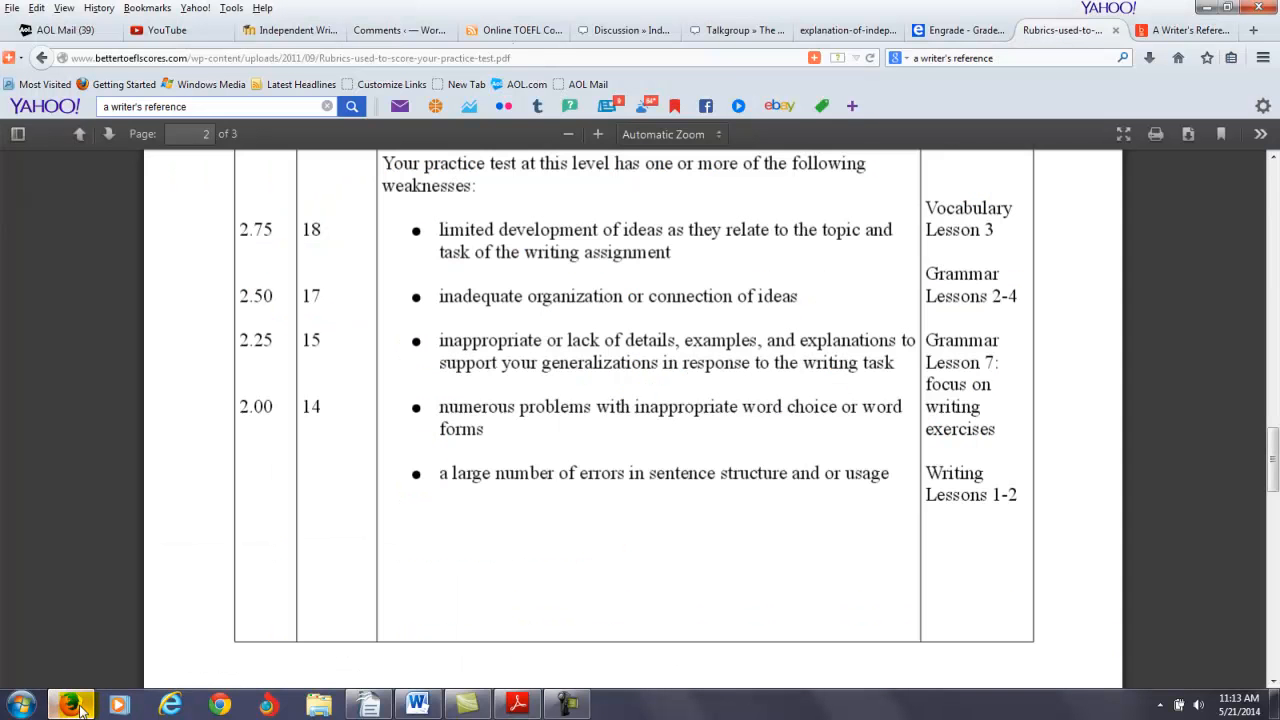
double_click(428, 186)
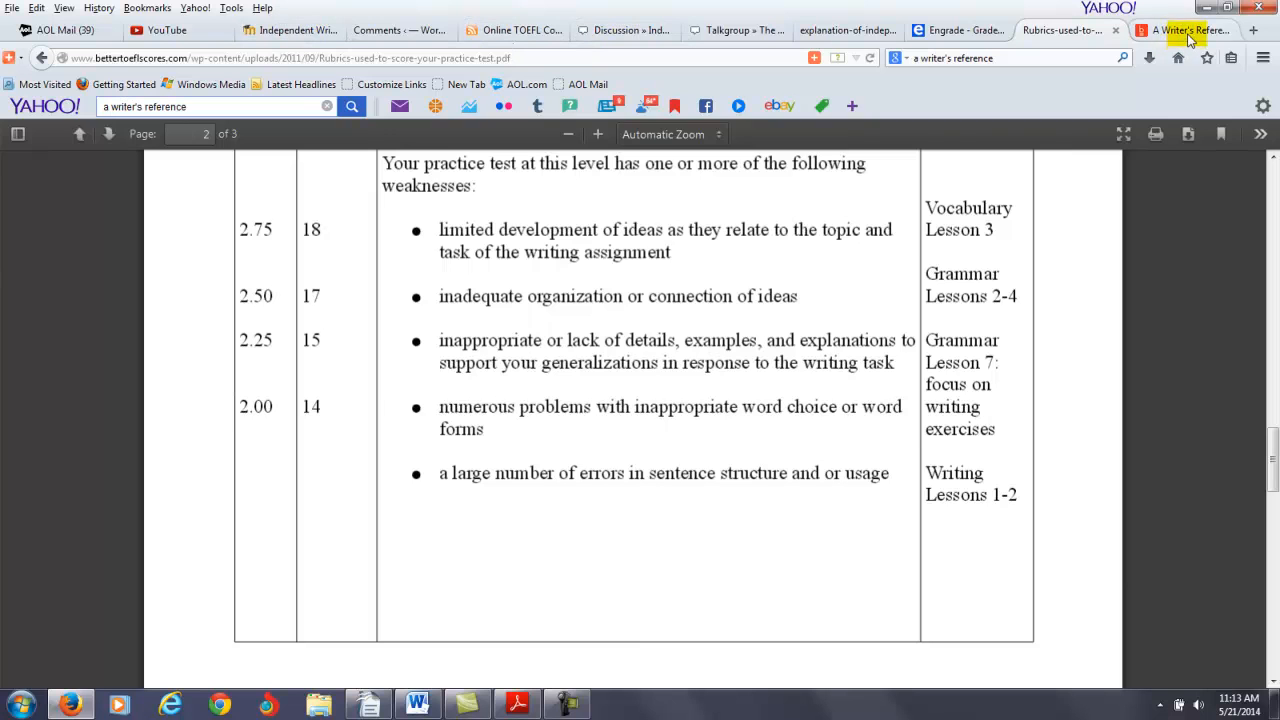
Open the Writing exercises link on the A Writer's Reference site.
click(1185, 30)
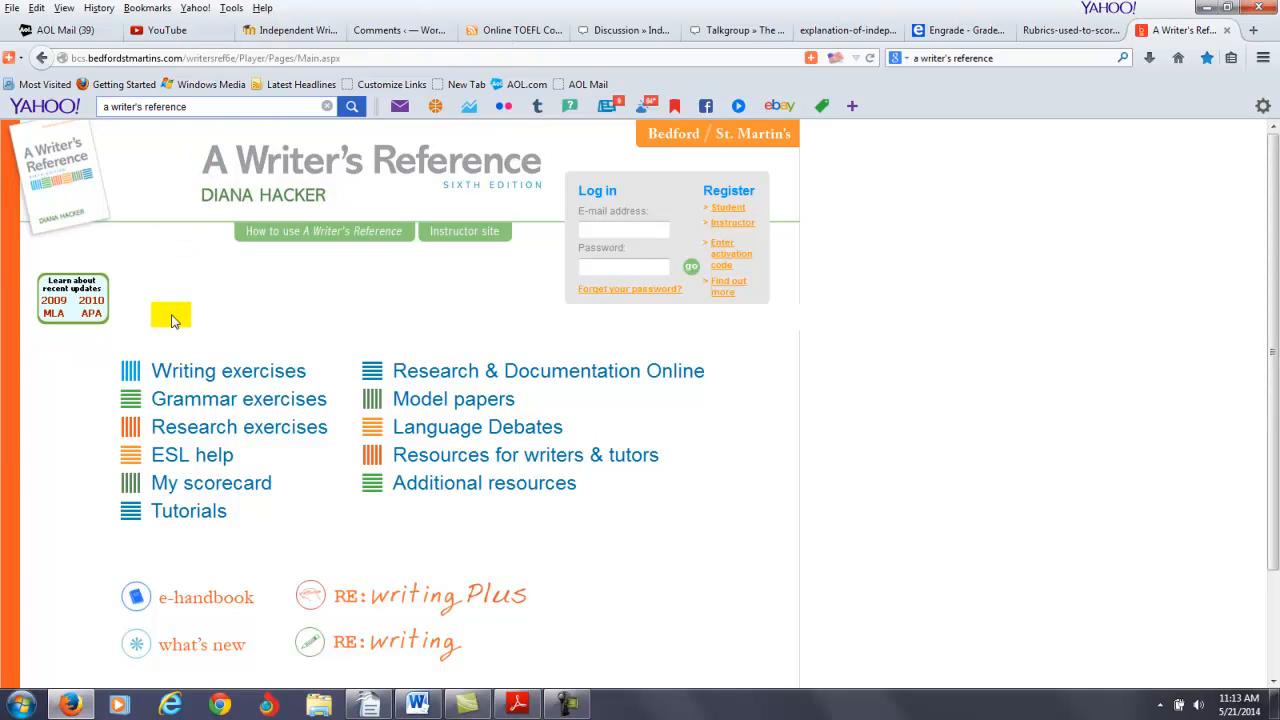
click(228, 371)
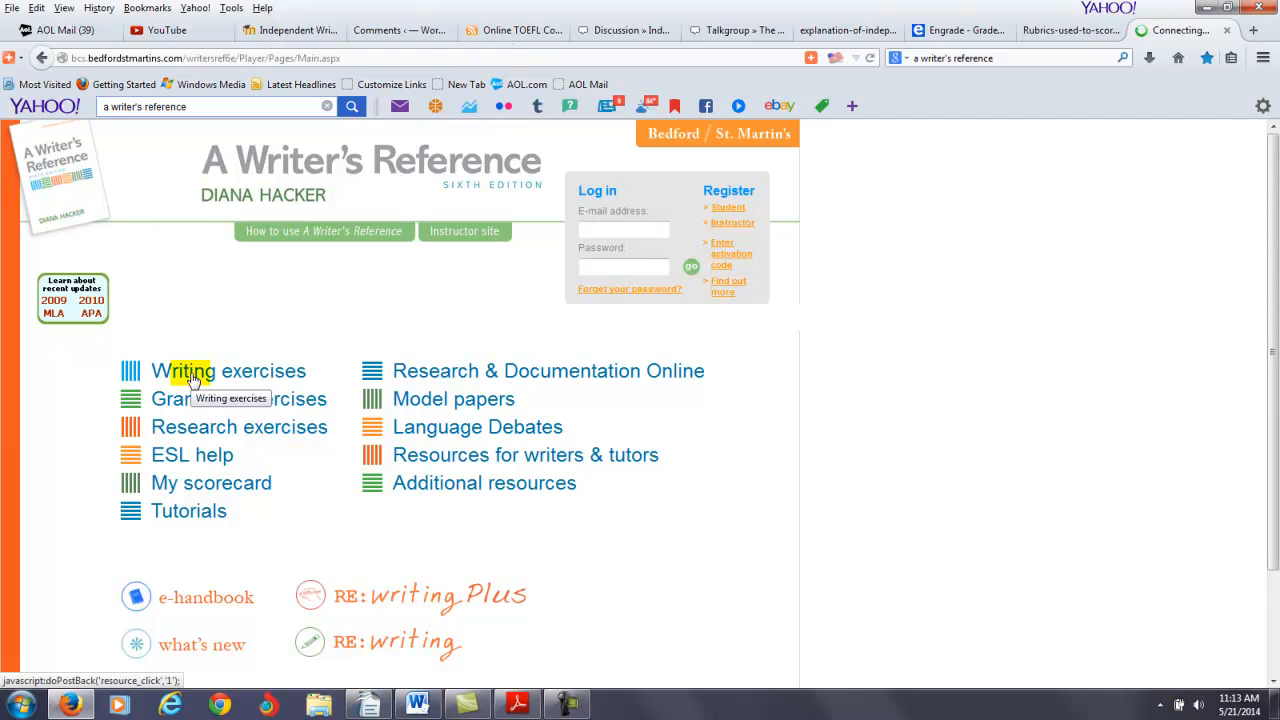
click(189, 371)
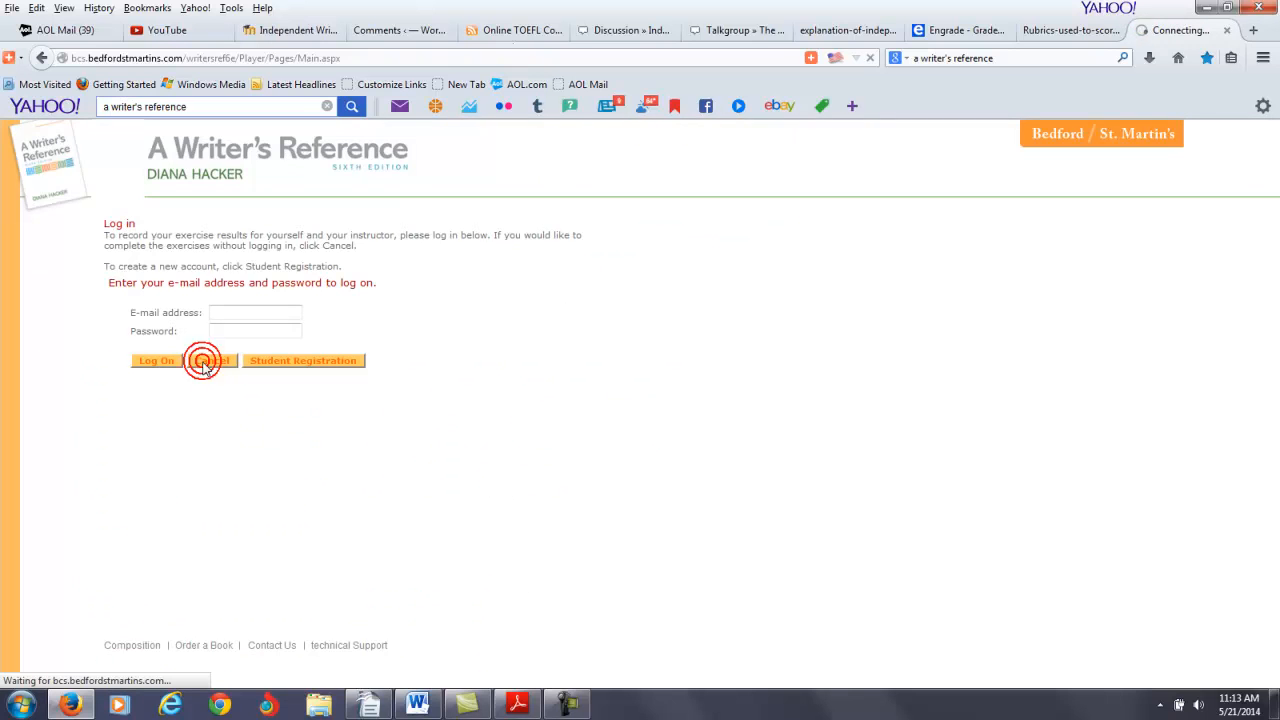
Cancel the log-in prompt to reach the Writing Exercises list without an account.
click(203, 360)
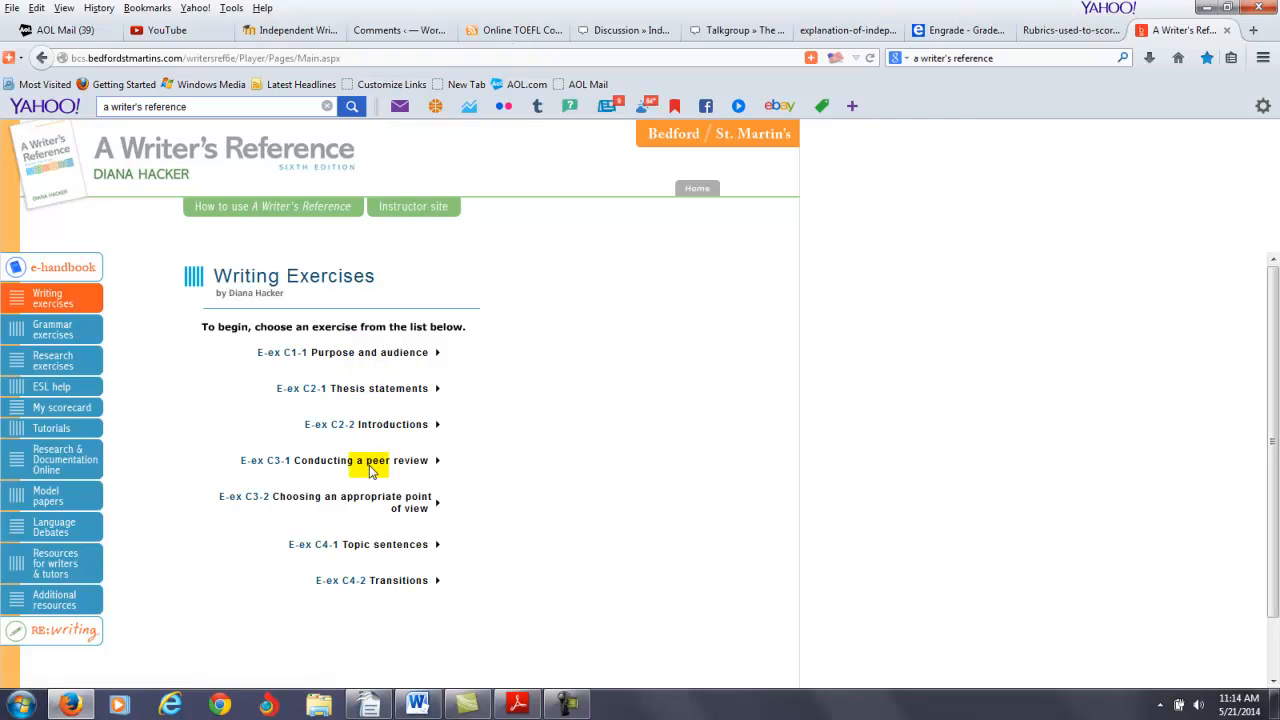
mouse_move(378, 549)
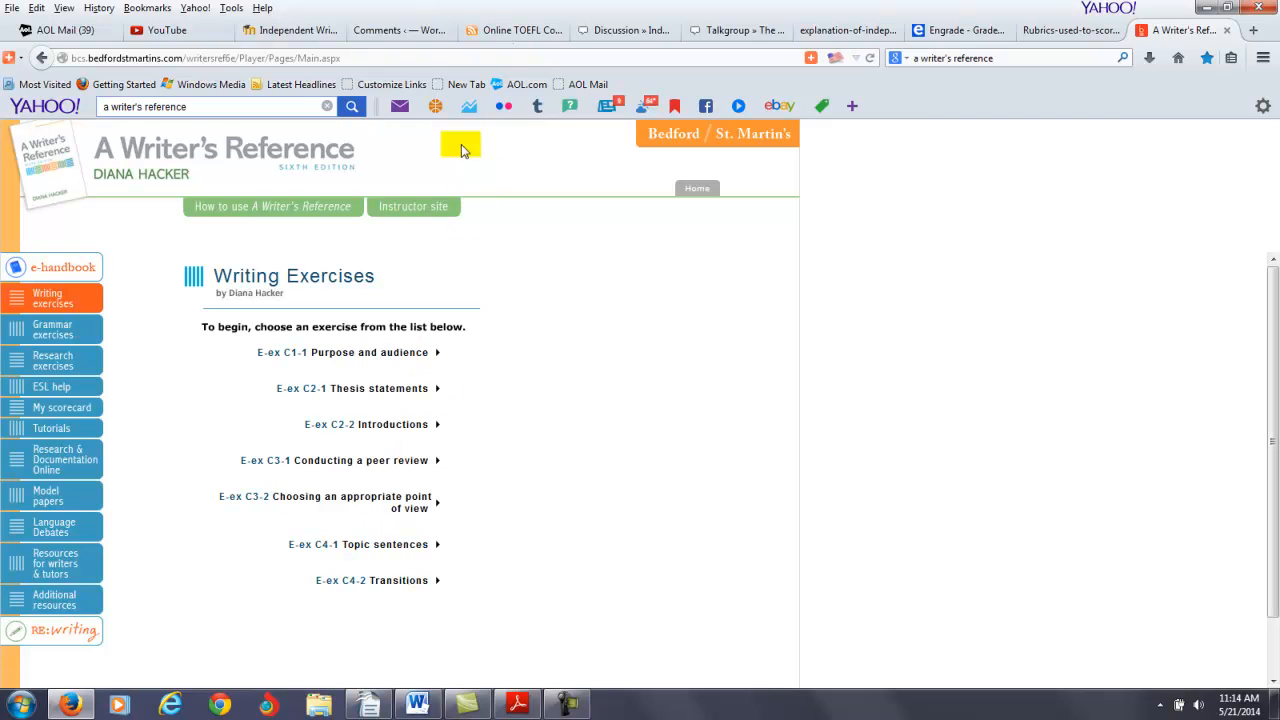
Back in Moodle, mark the opening paragraph's sentence about special Saudi wedding customs.
click(290, 30)
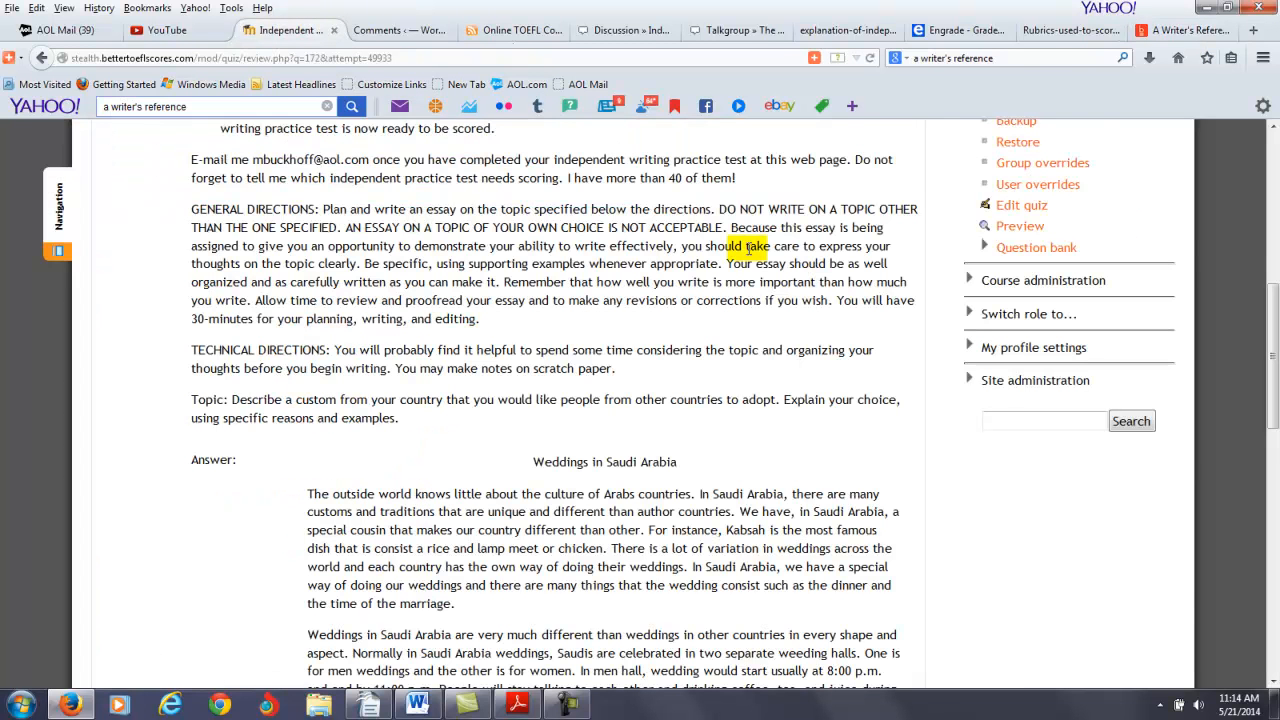
scroll(down, 3)
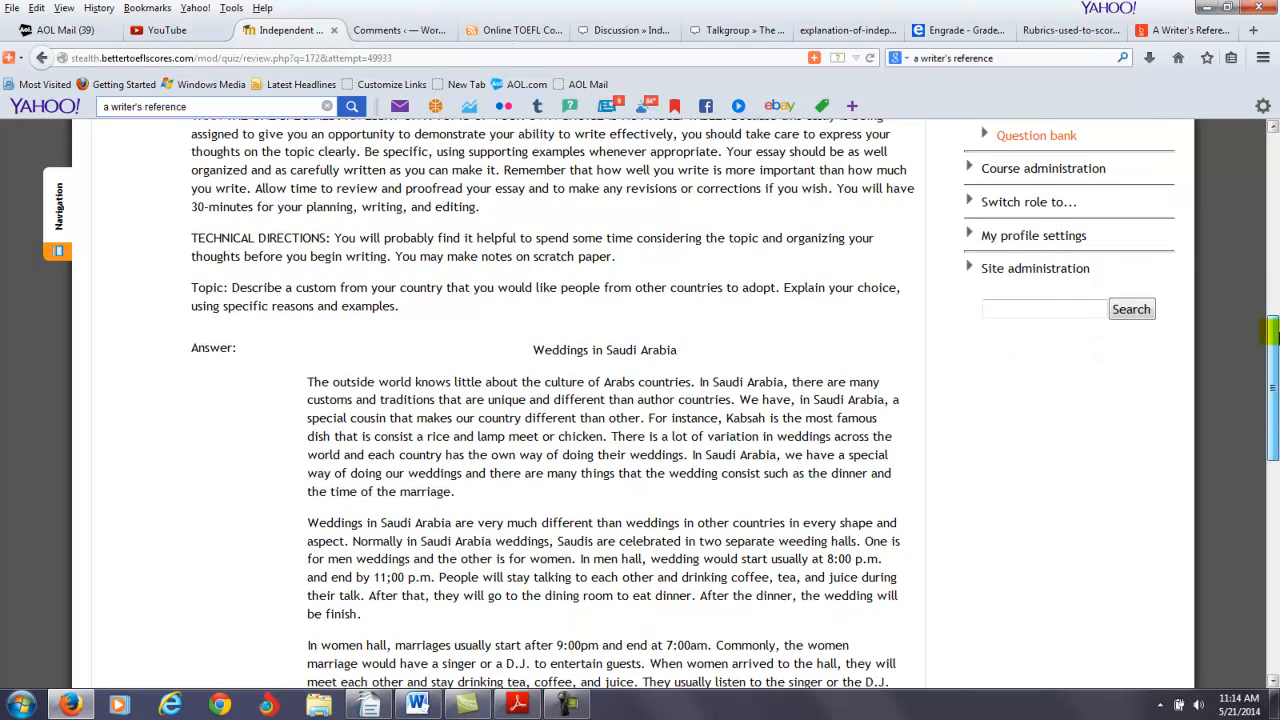
scroll(down, 3)
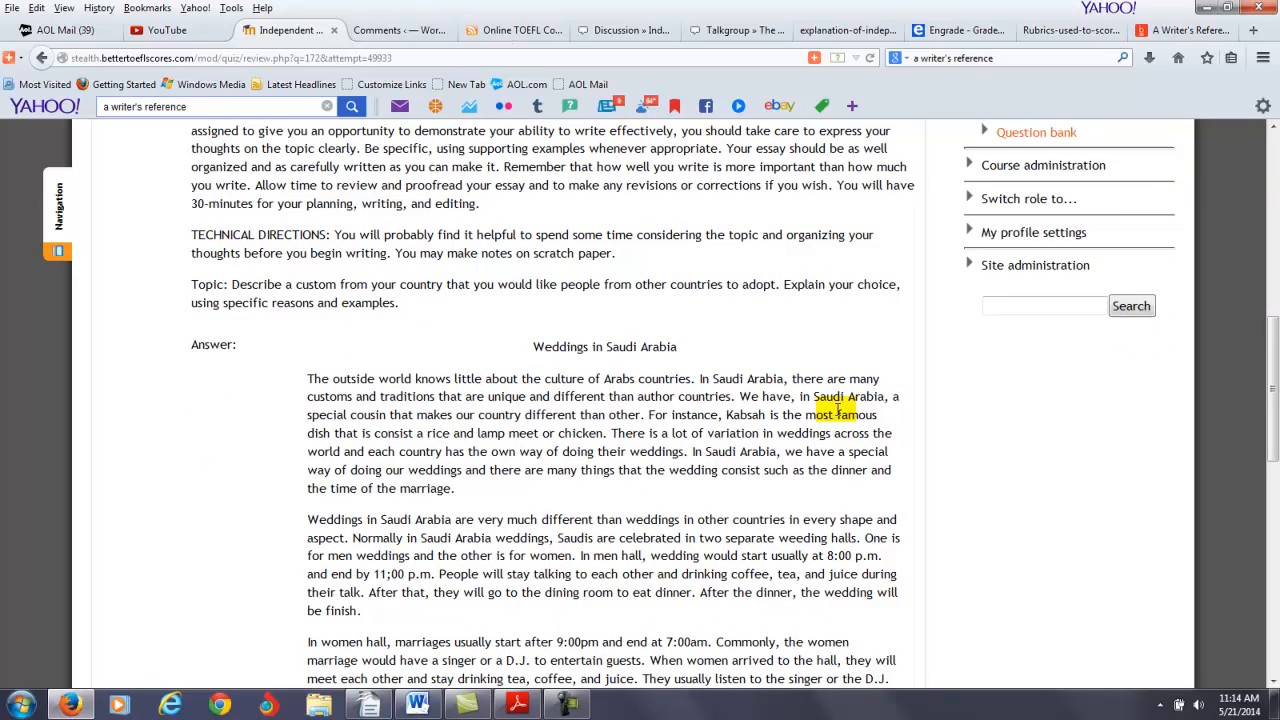
drag(695, 451, 690, 470)
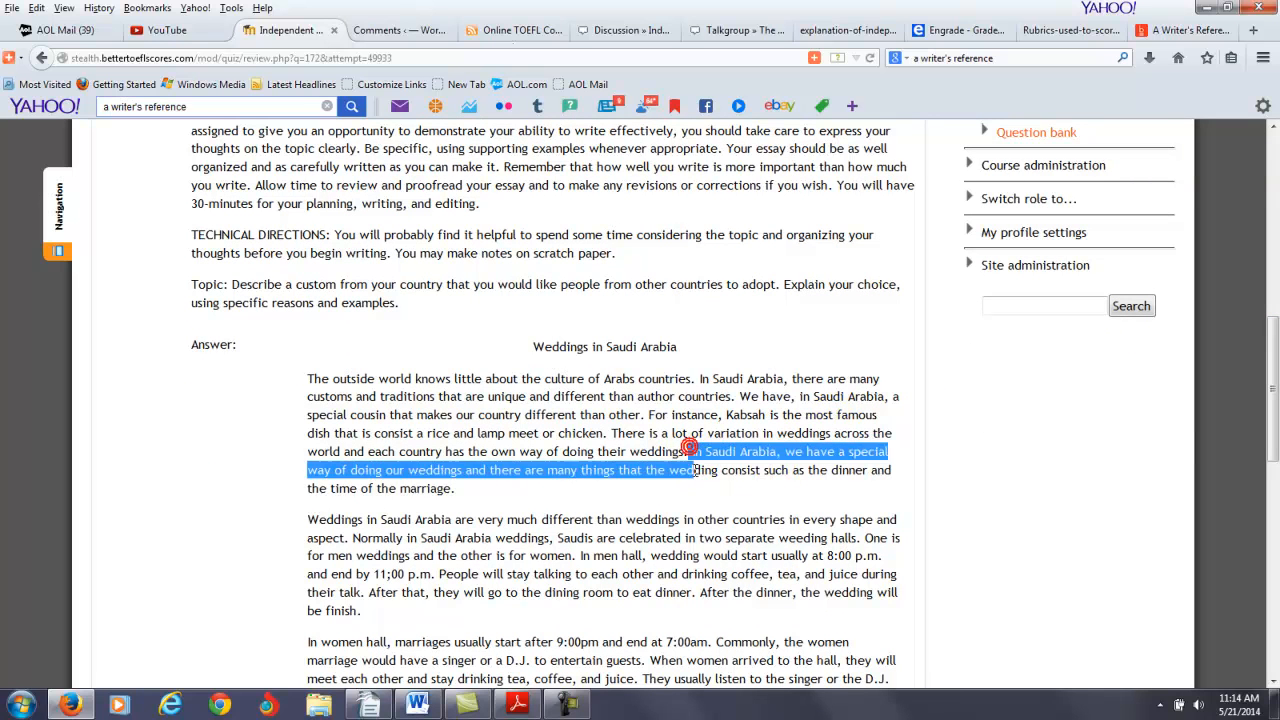
drag(690, 451, 453, 488)
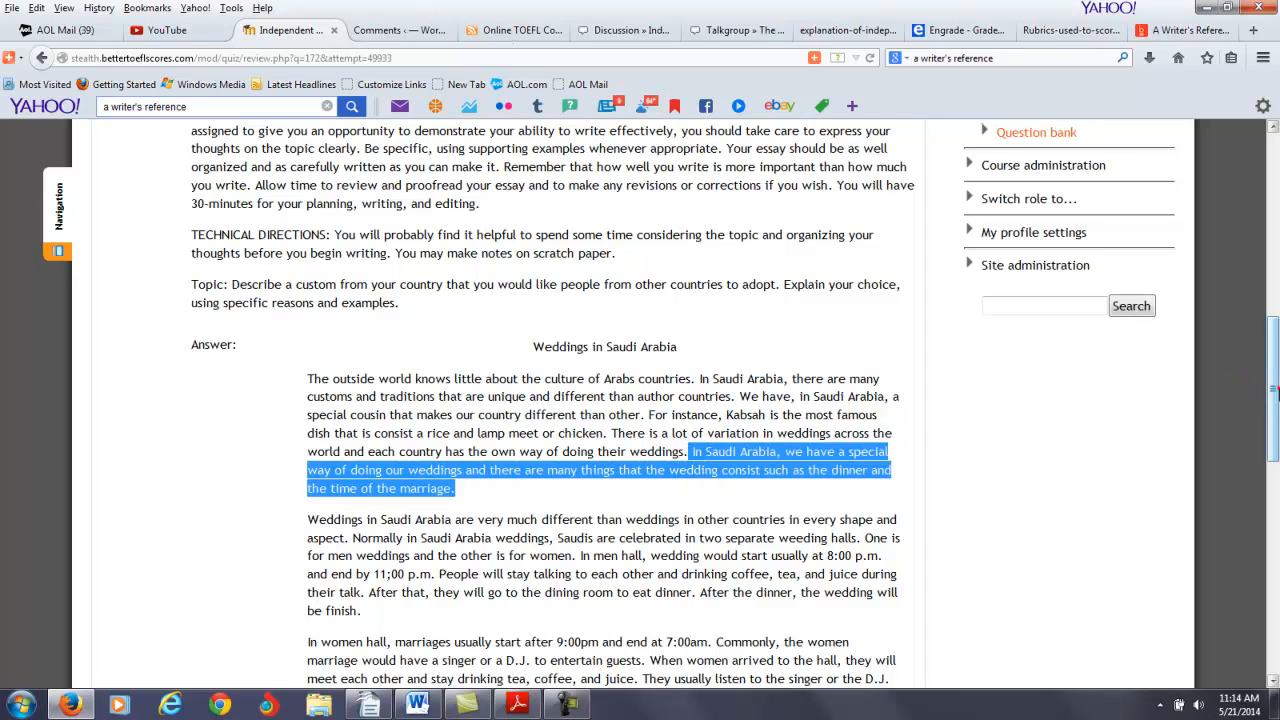
scroll(down, 3)
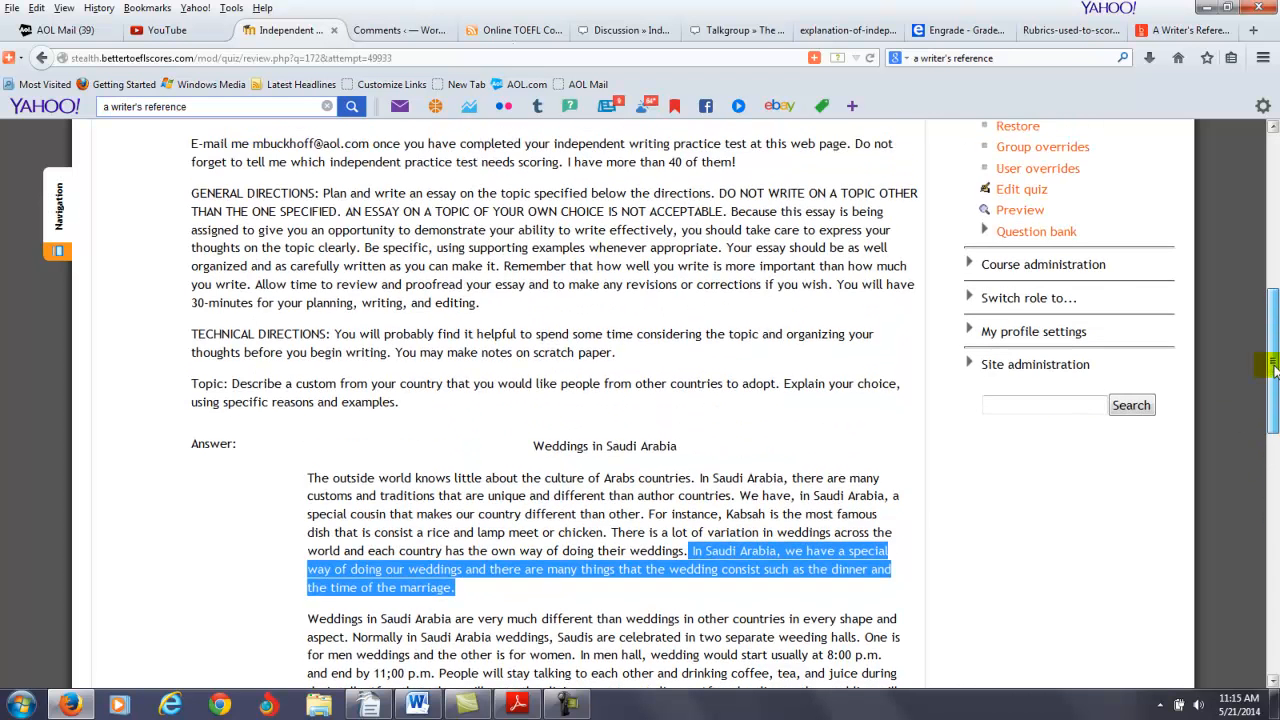
scroll(down, 3)
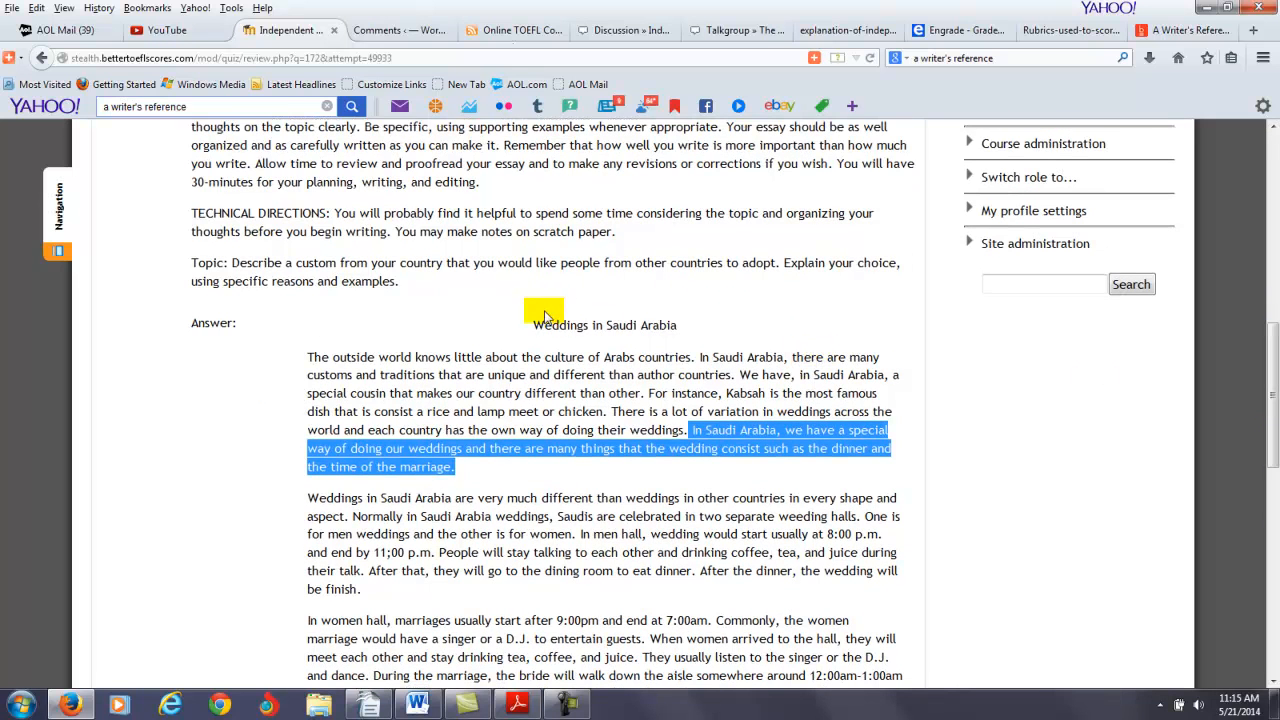
mouse_move(478, 289)
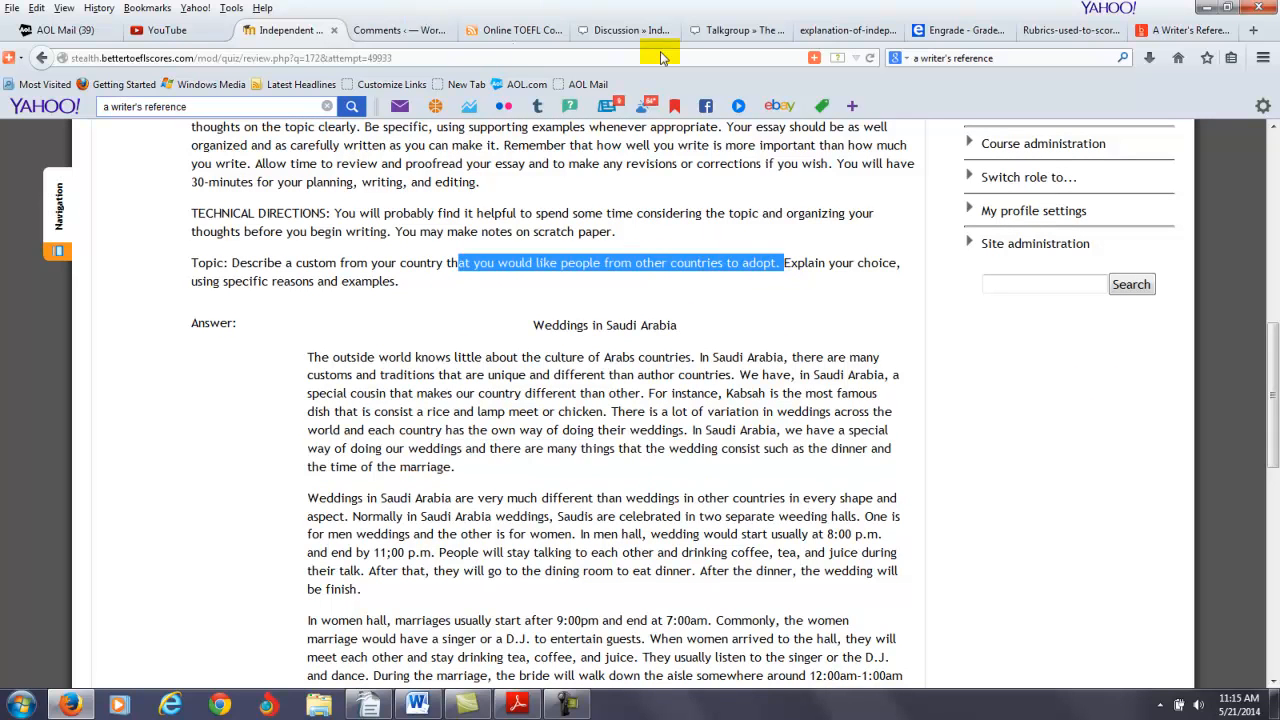
Switch back to the A Writer's Reference Writing Exercises list.
click(1185, 33)
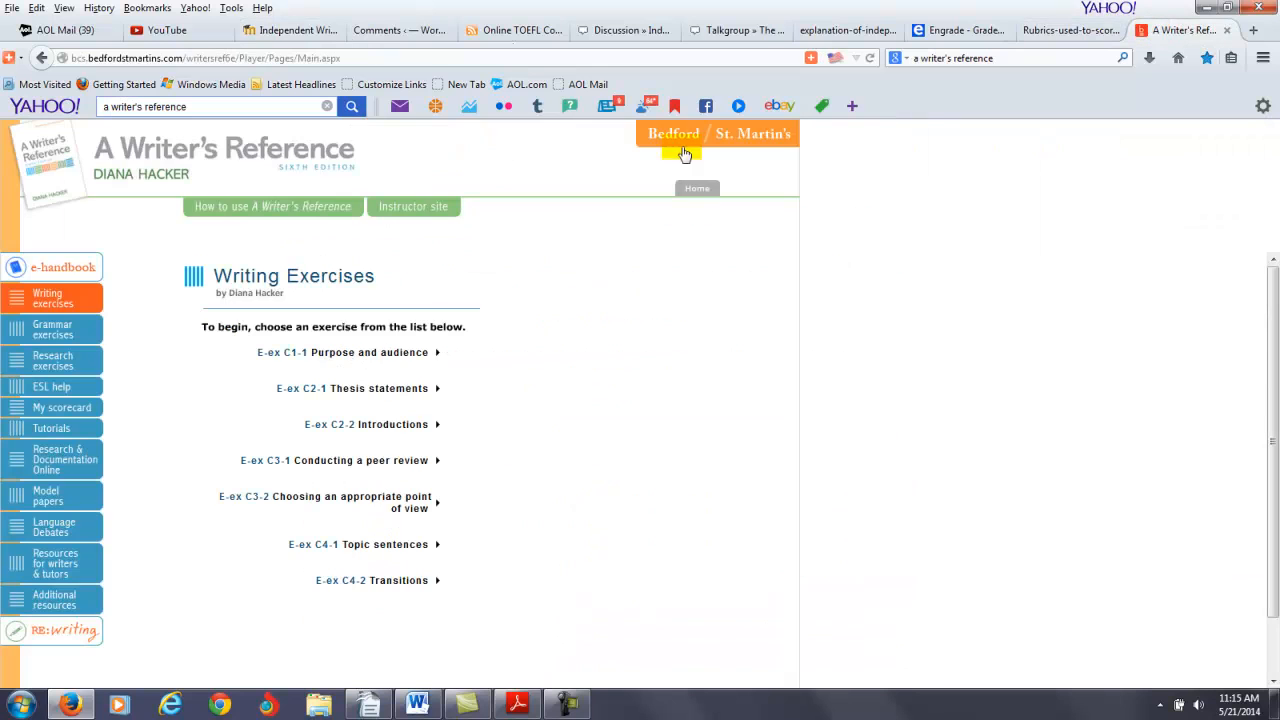
mouse_move(385, 396)
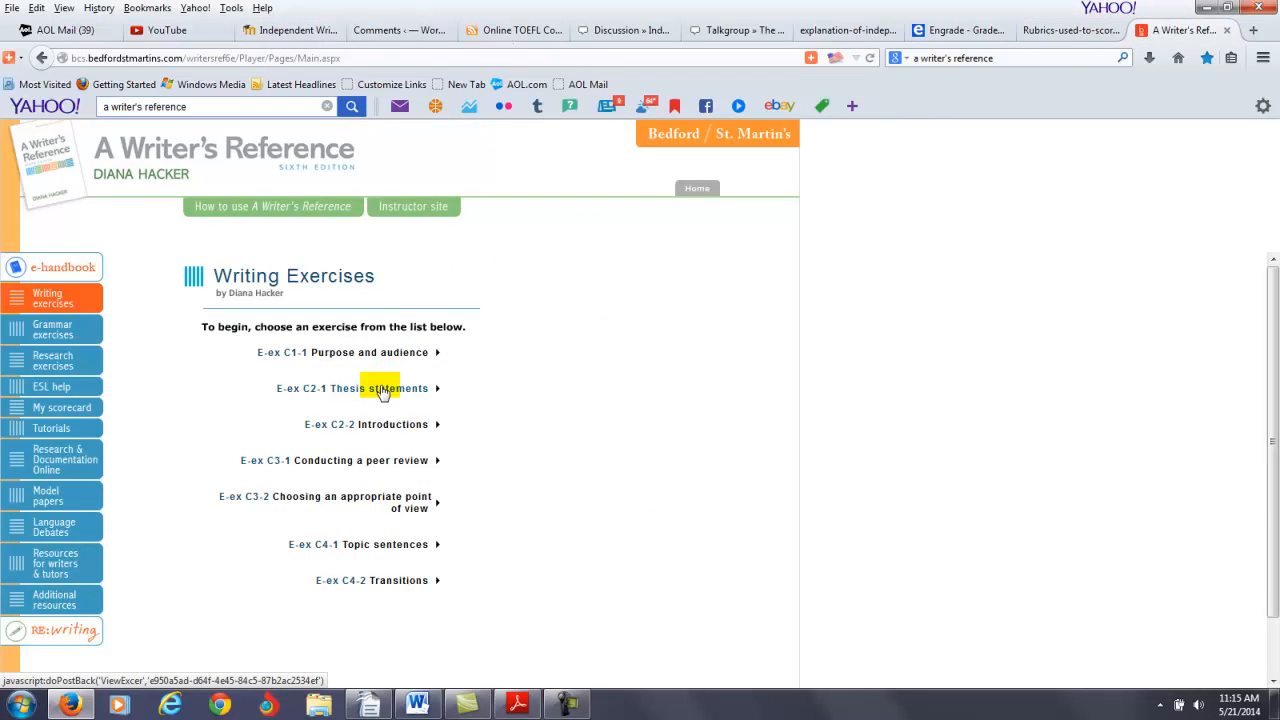
mouse_move(378, 545)
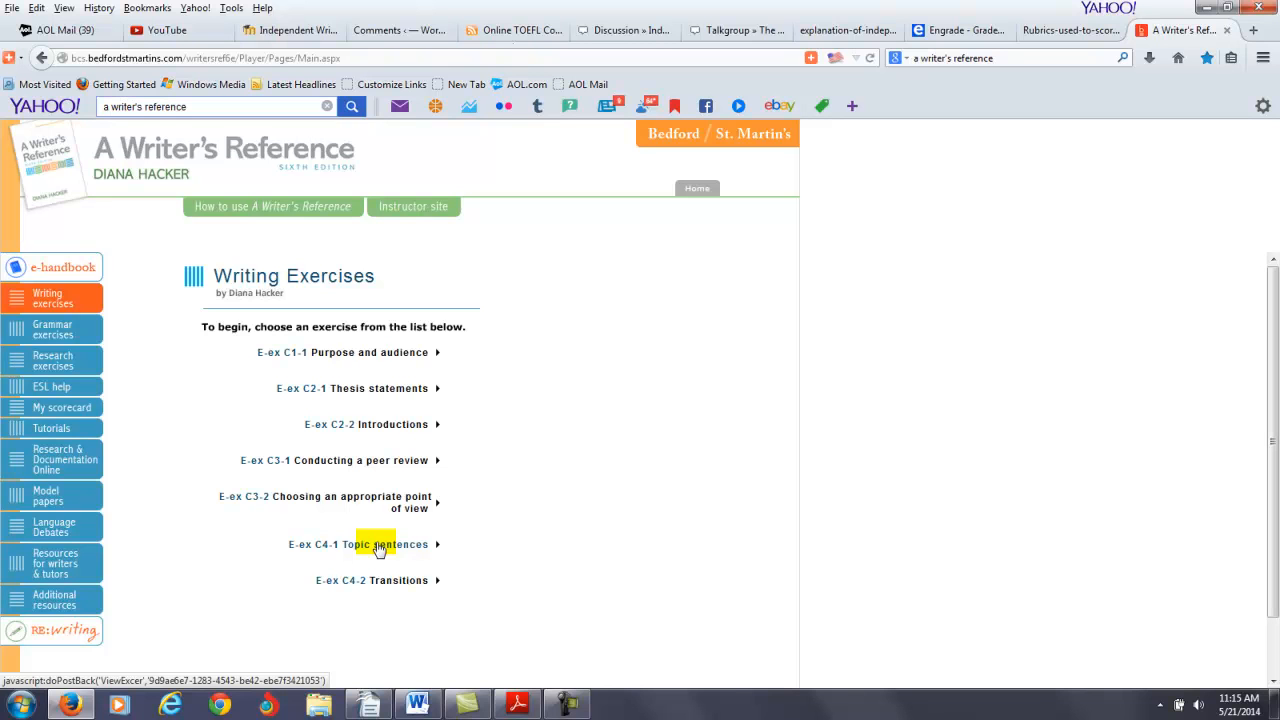
mouse_move(379, 550)
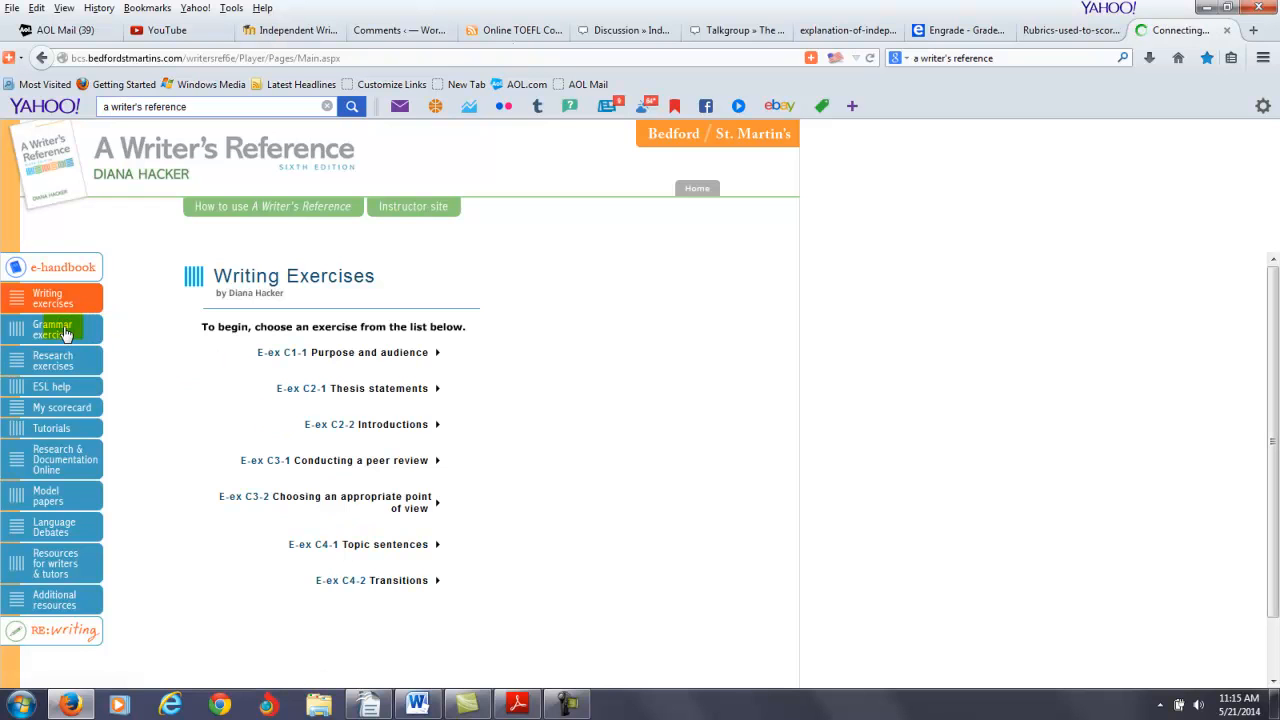
Browse the Grammar Exercises categories, then return to the Moodle essay review.
click(52, 329)
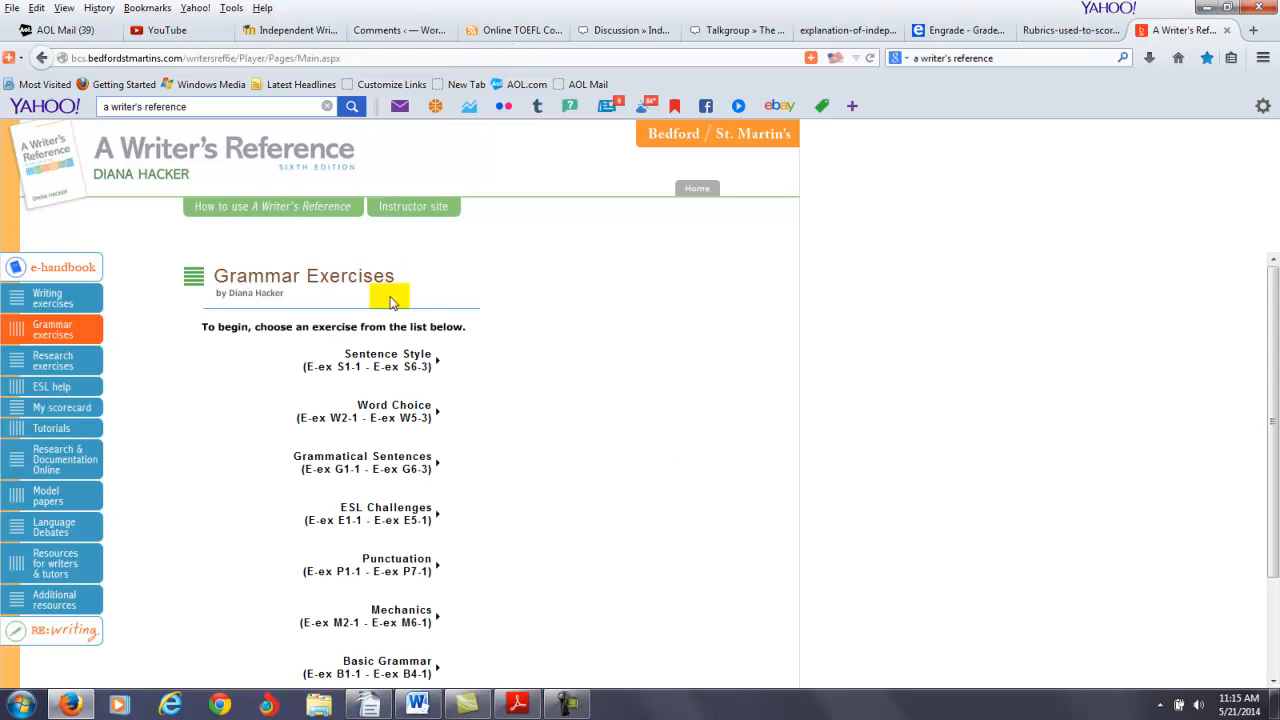
scroll(down, 3)
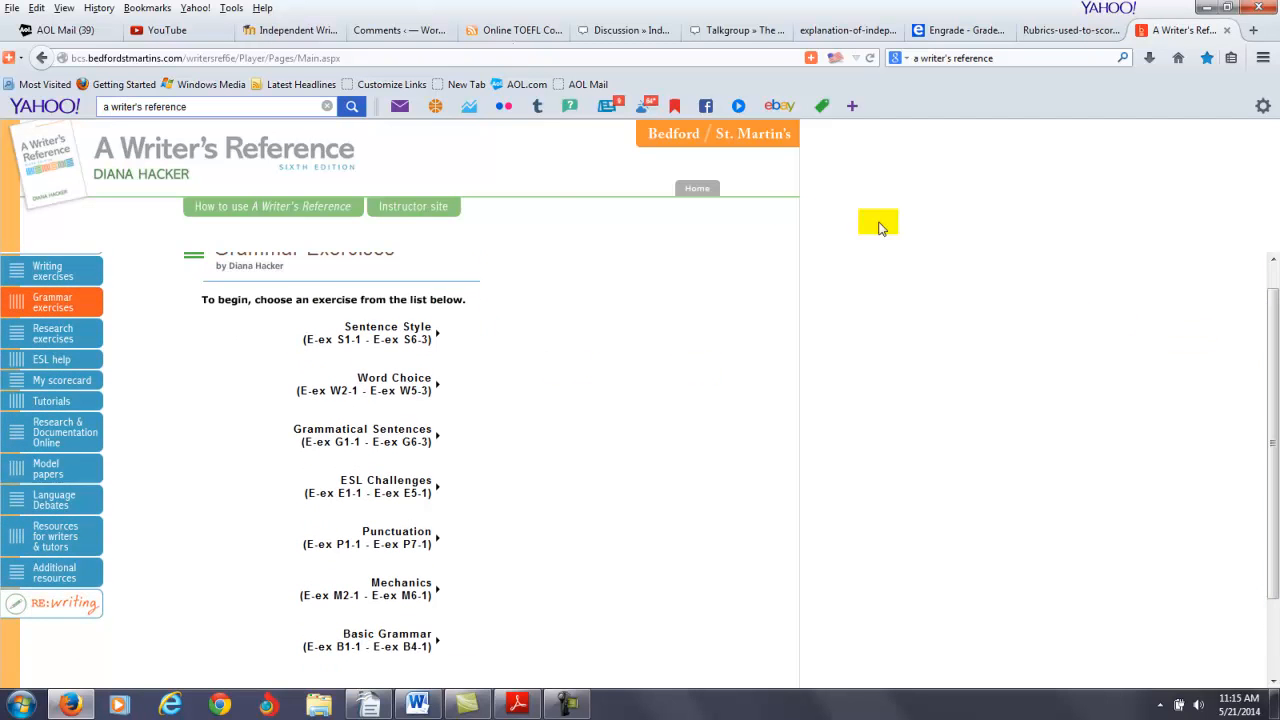
mouse_move(374, 330)
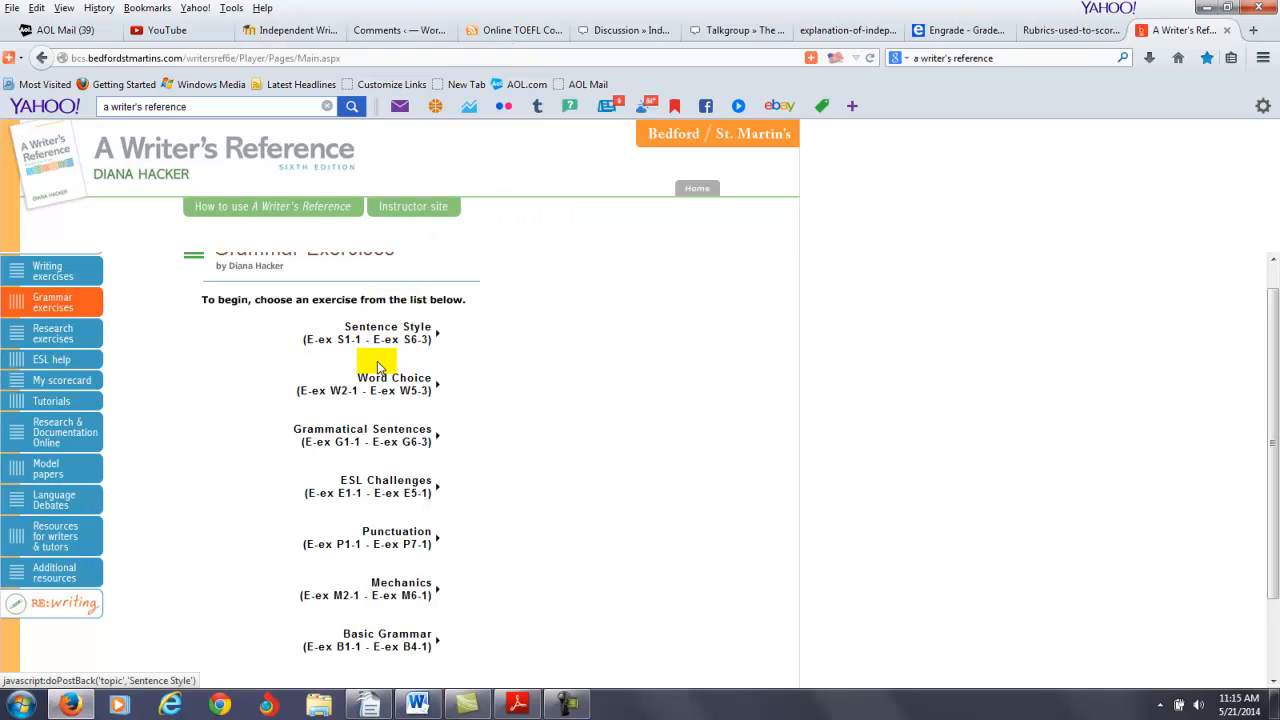
mouse_move(375, 433)
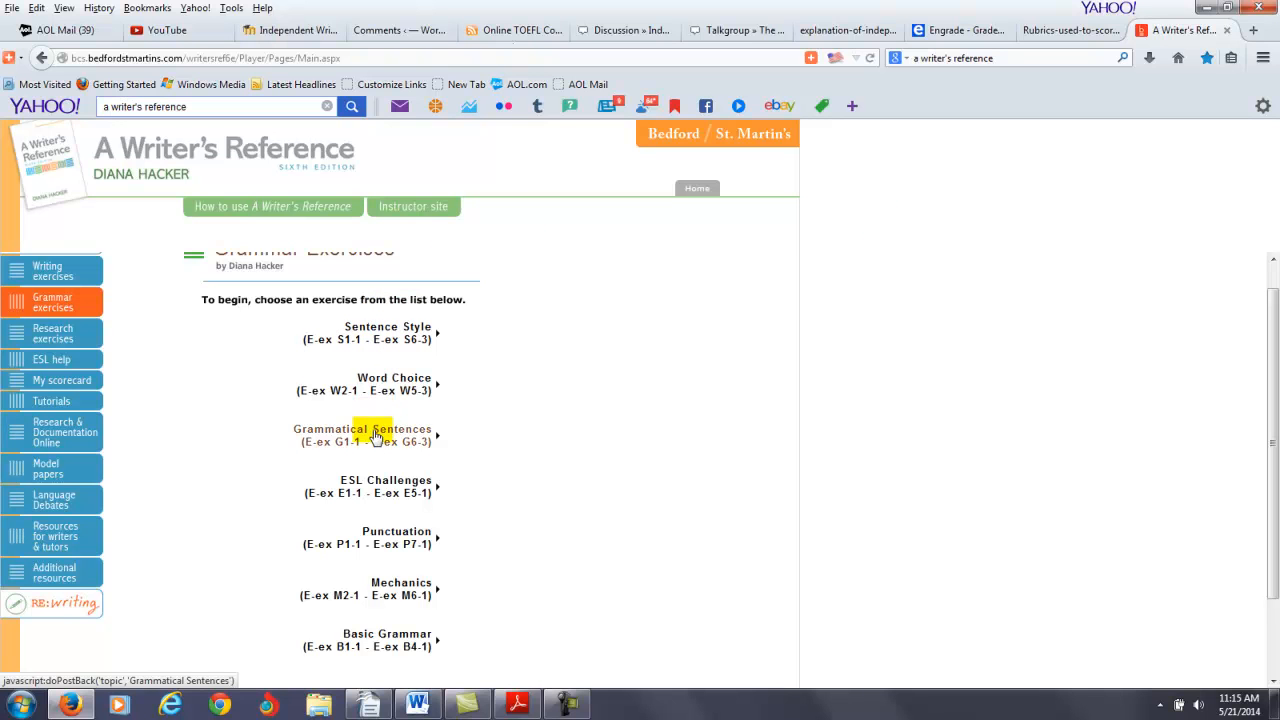
mouse_move(386, 480)
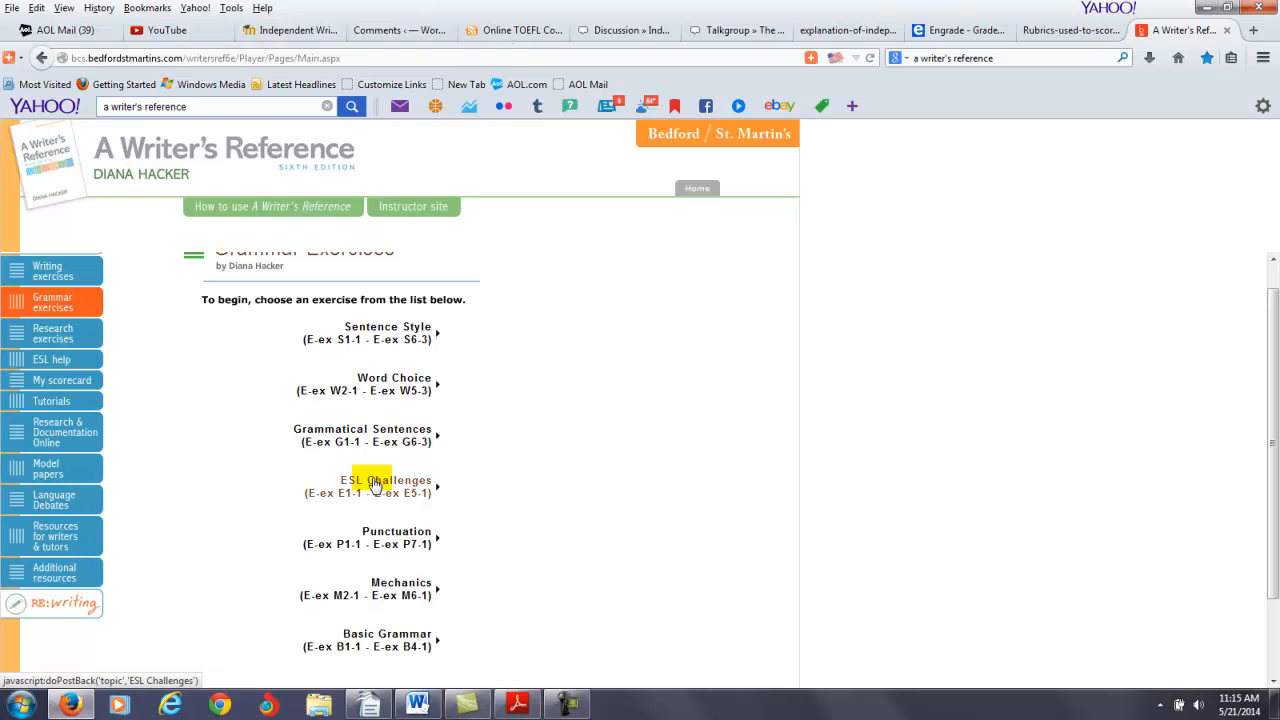
mouse_move(345, 380)
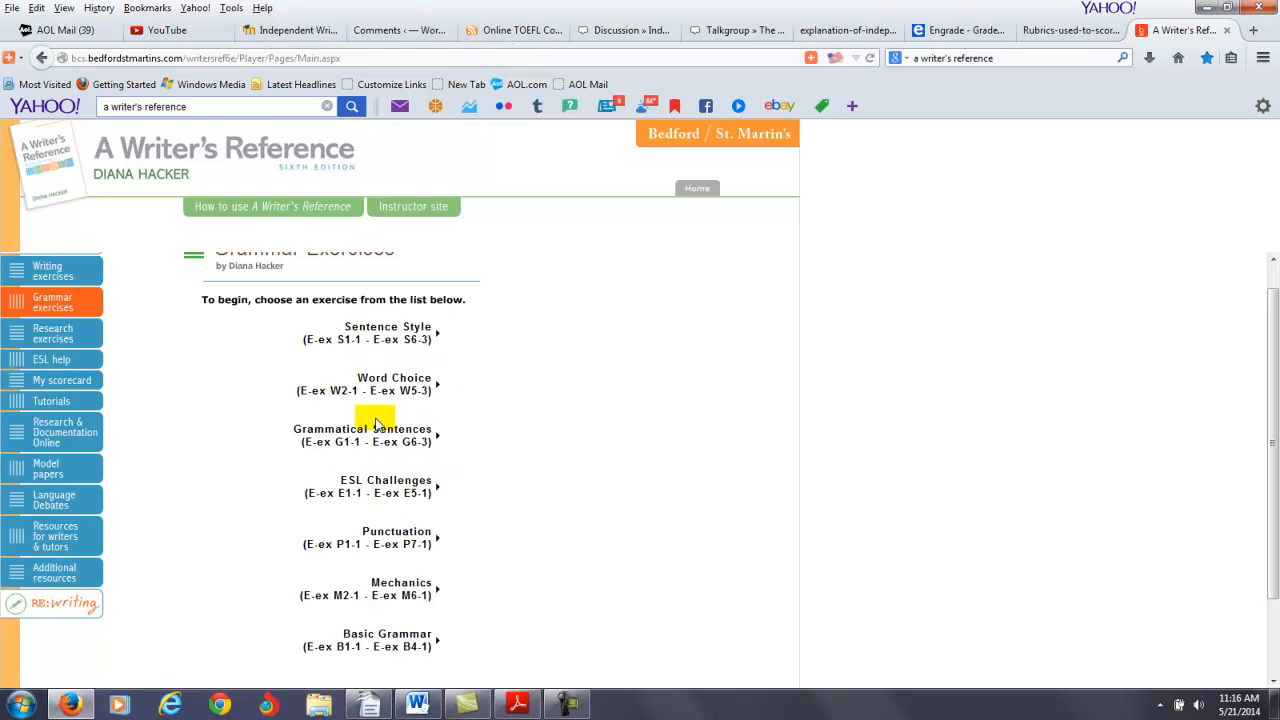
mouse_move(405, 330)
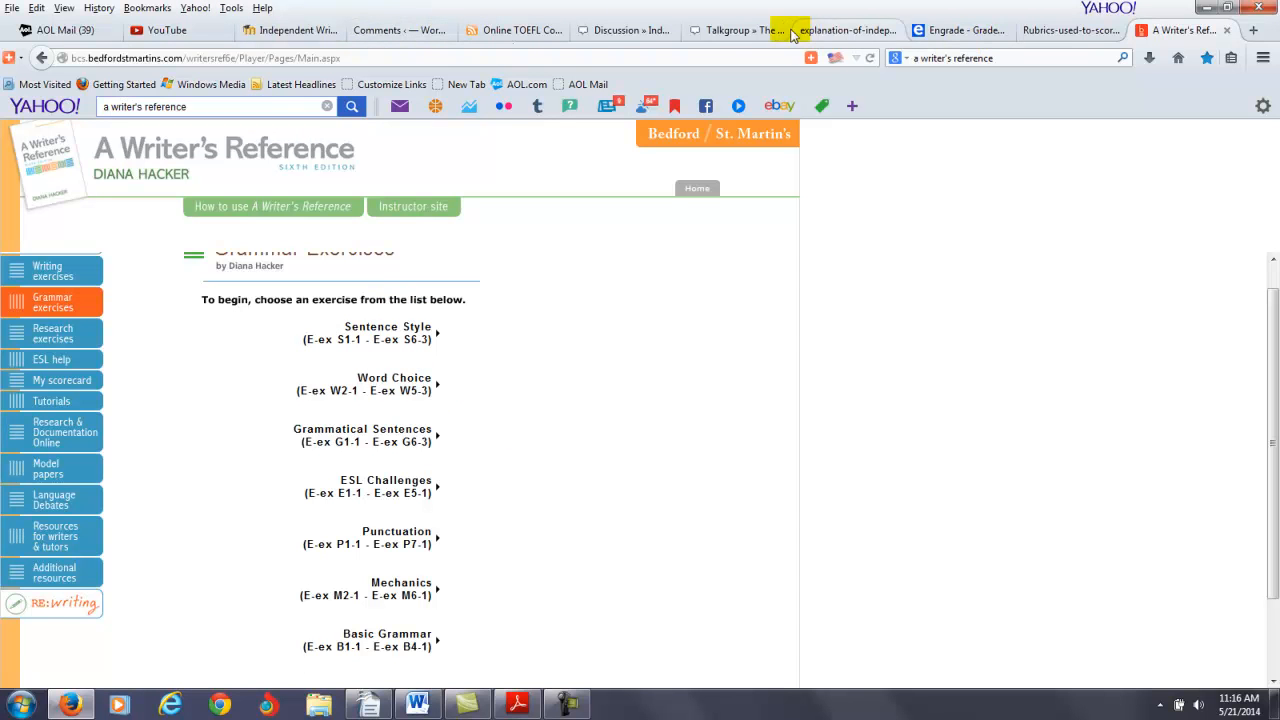
click(290, 30)
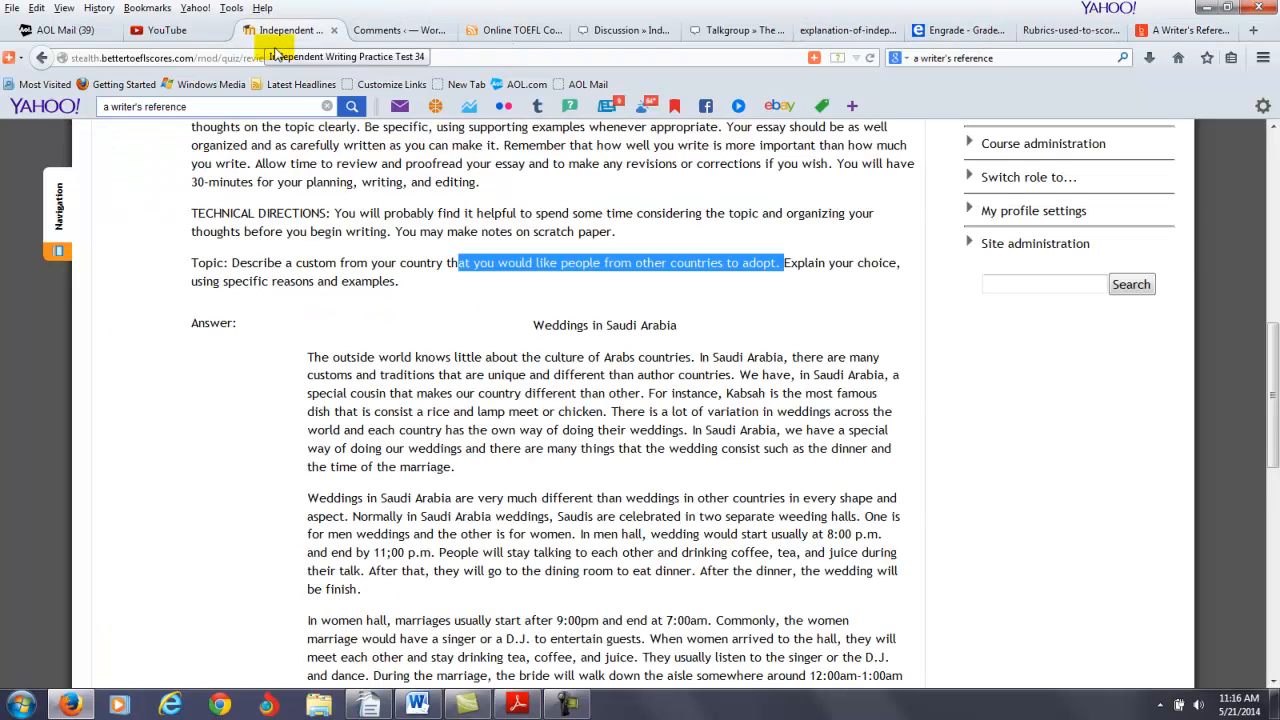